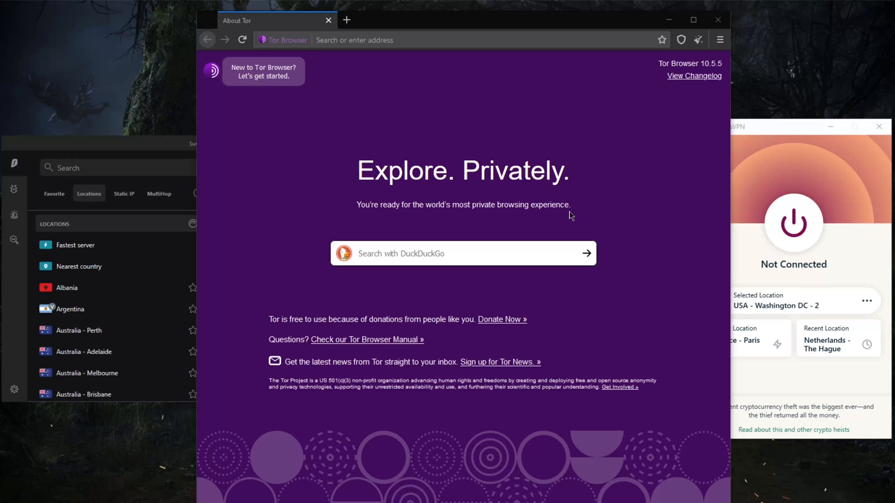
{"action": "mouse_move", "coordinate": [460, 196]}
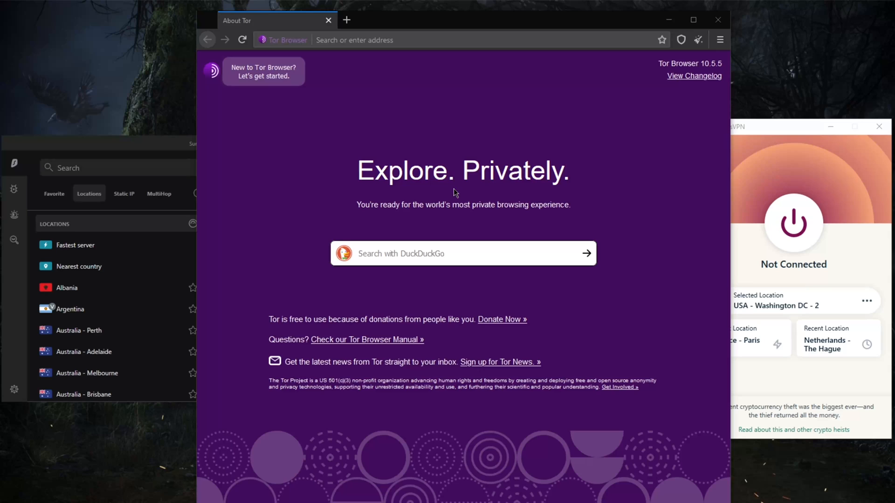
{"action": "mouse_move", "coordinate": [445, 185]}
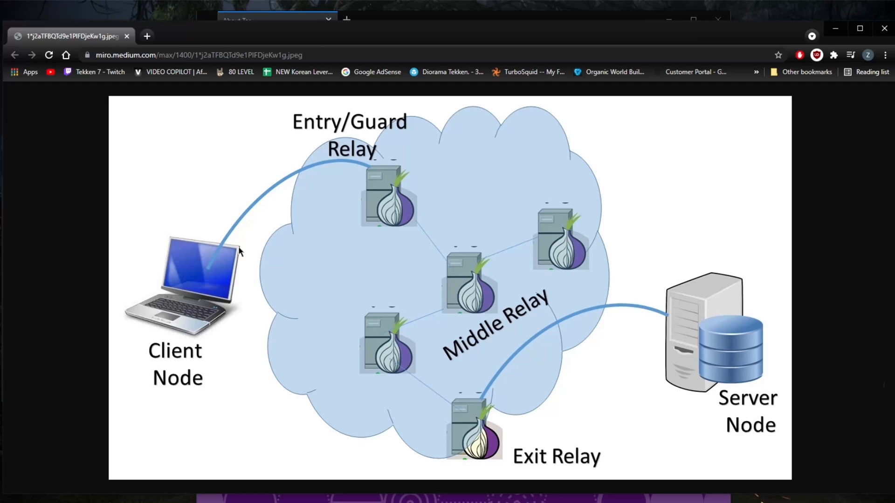
{"action": "mouse_move", "coordinate": [335, 195]}
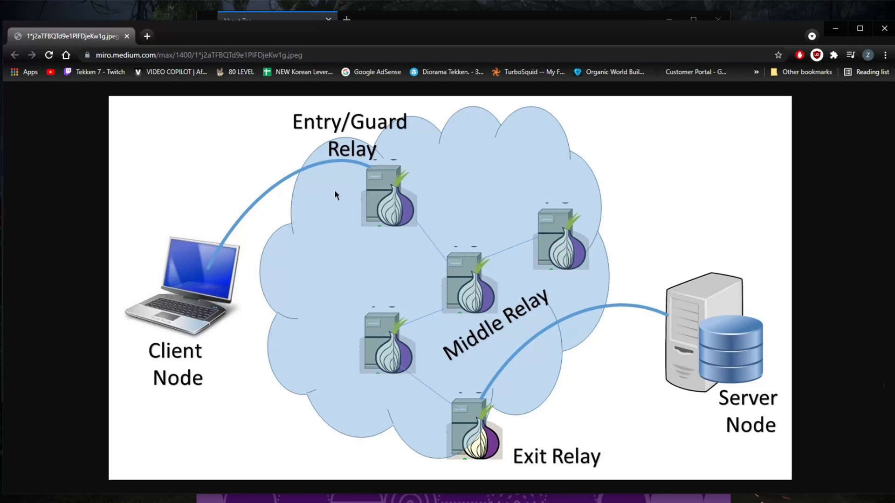
{"action": "mouse_move", "coordinate": [386, 152]}
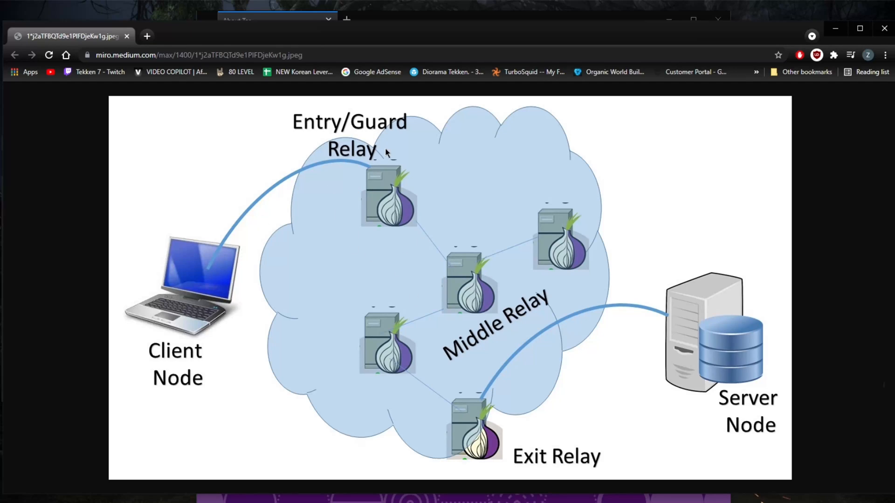
{"action": "mouse_move", "coordinate": [460, 399]}
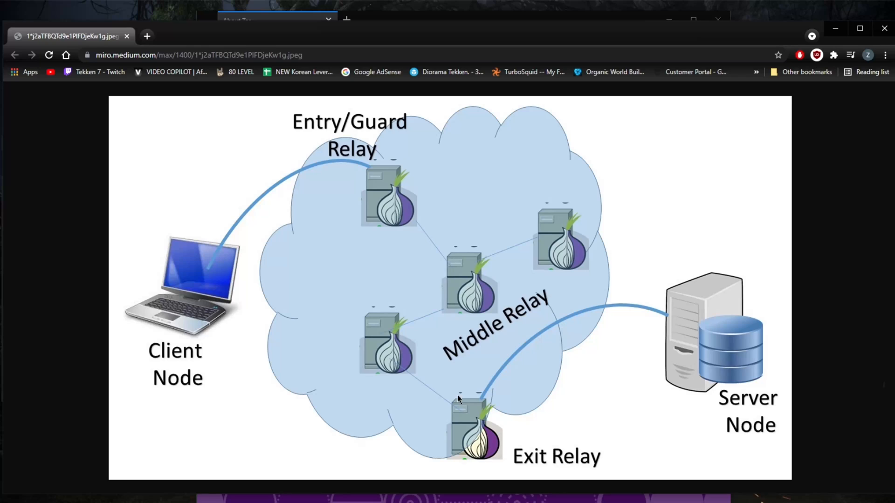
{"action": "mouse_move", "coordinate": [379, 227]}
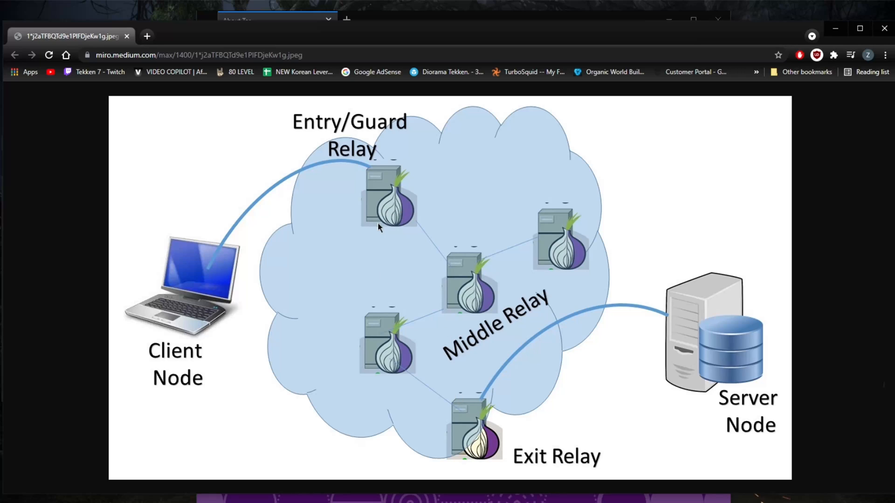
{"action": "mouse_move", "coordinate": [176, 301]}
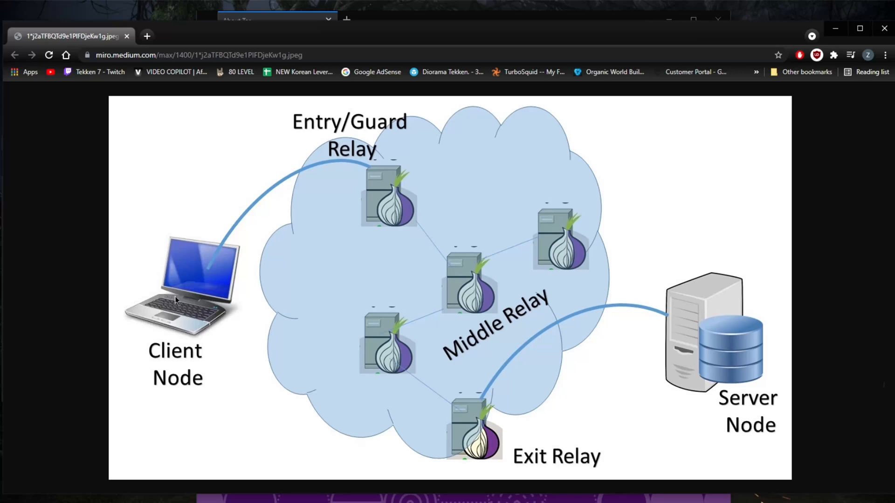
{"action": "mouse_move", "coordinate": [160, 294]}
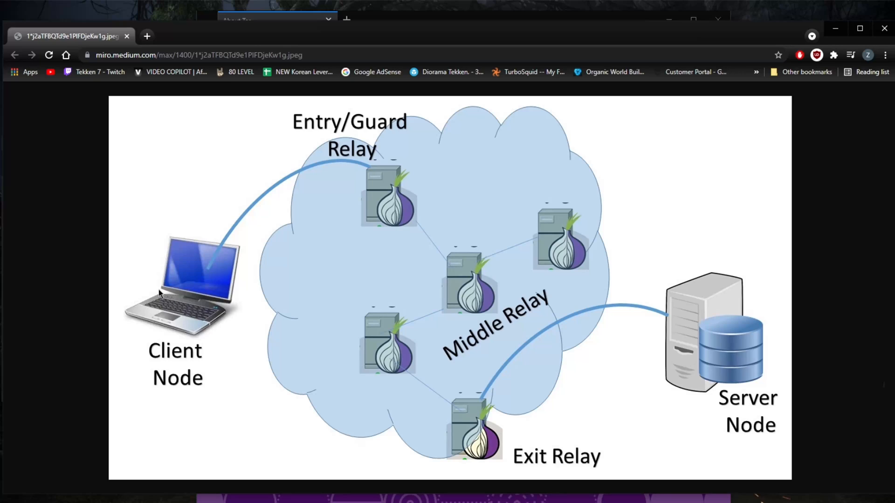
{"action": "mouse_move", "coordinate": [174, 287]}
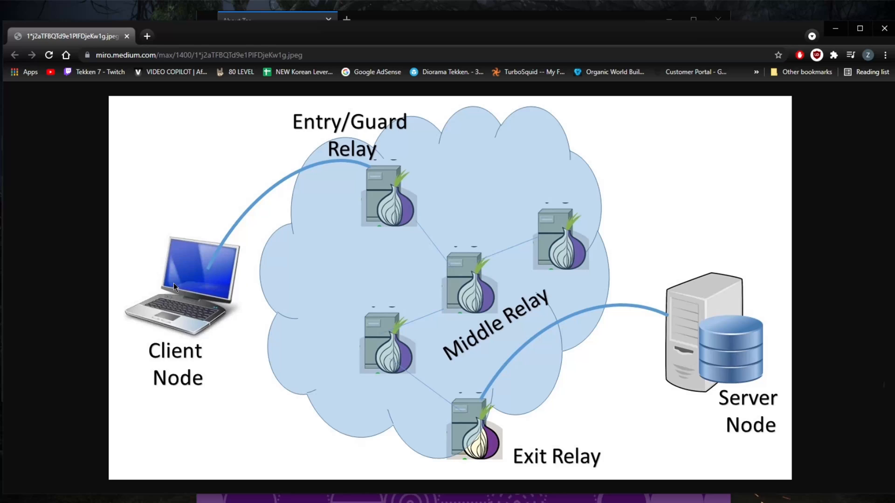
{"action": "mouse_move", "coordinate": [371, 162]}
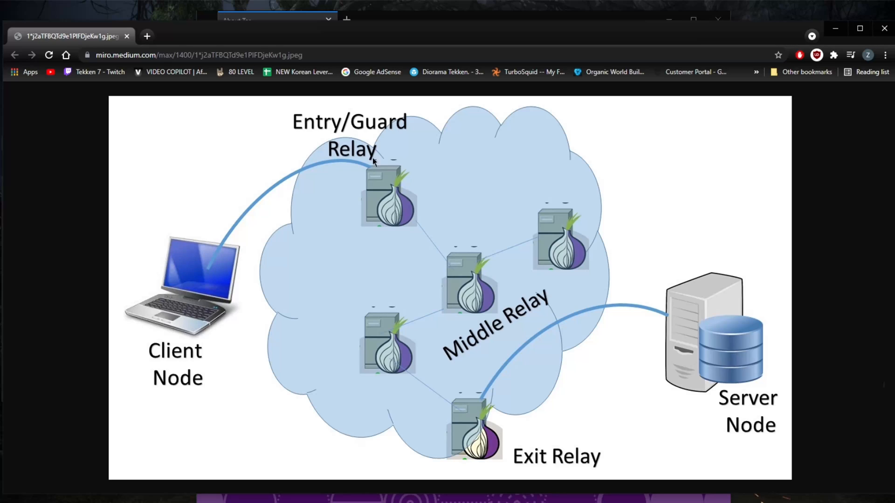
{"action": "mouse_move", "coordinate": [350, 170]}
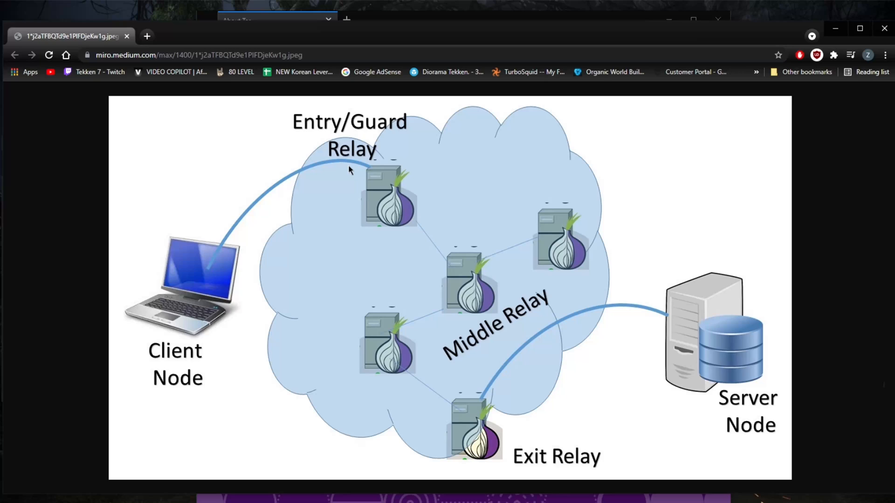
{"action": "mouse_move", "coordinate": [360, 175]}
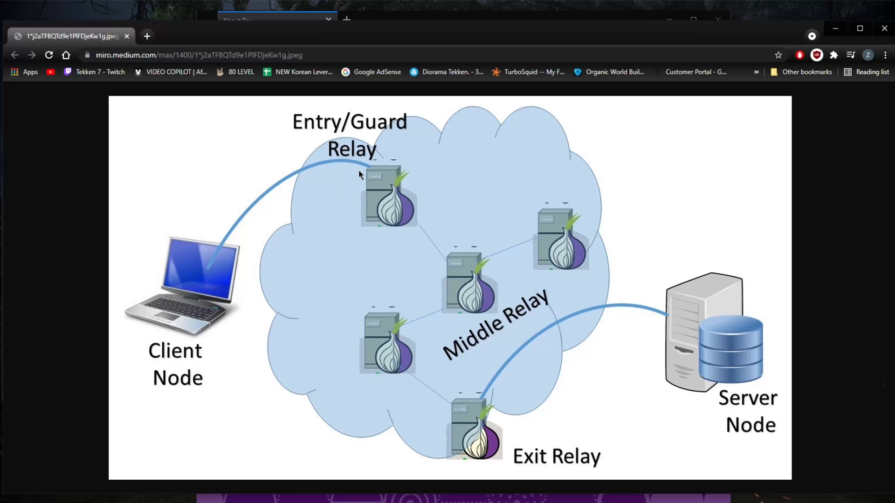
{"action": "mouse_move", "coordinate": [371, 188]}
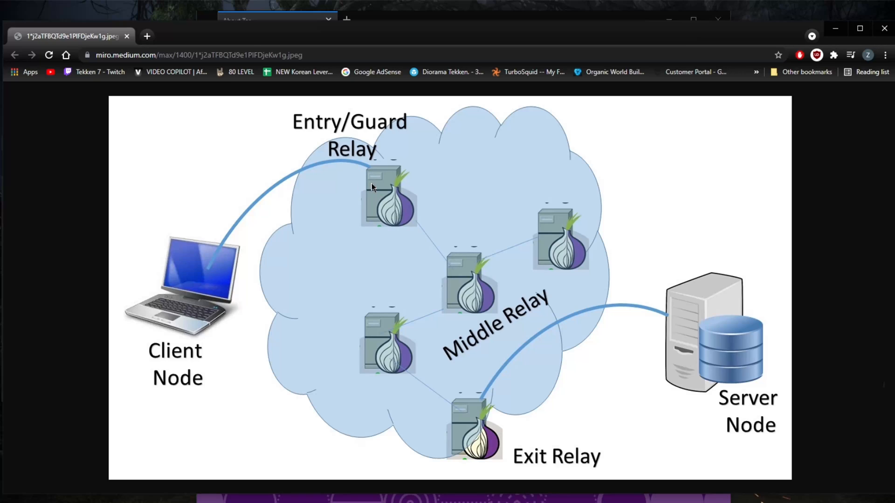
{"action": "mouse_move", "coordinate": [371, 164]}
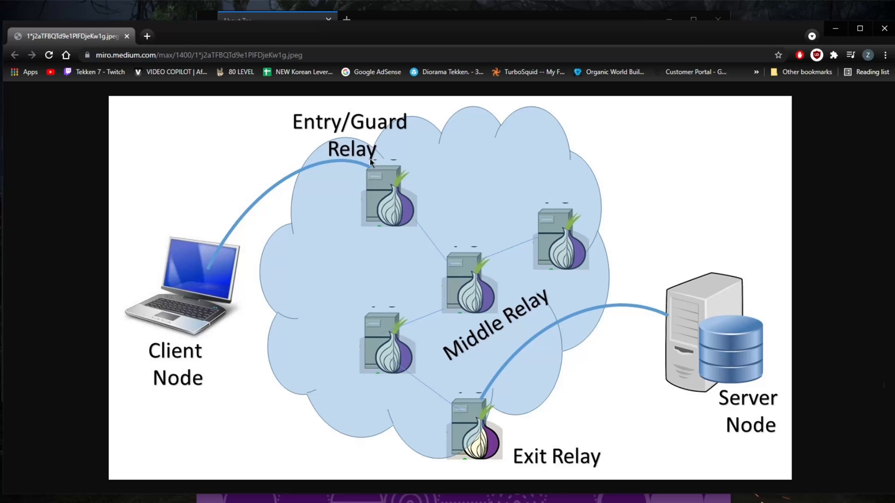
{"action": "mouse_move", "coordinate": [481, 270]}
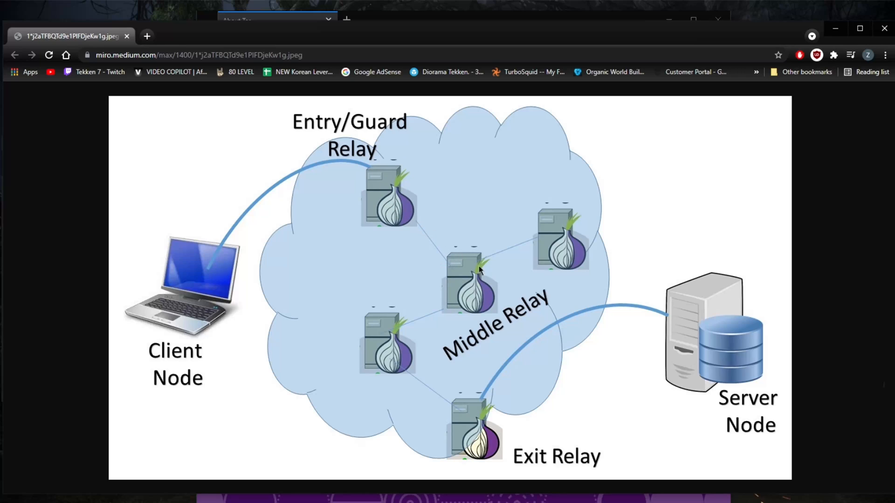
{"action": "mouse_move", "coordinate": [463, 285]}
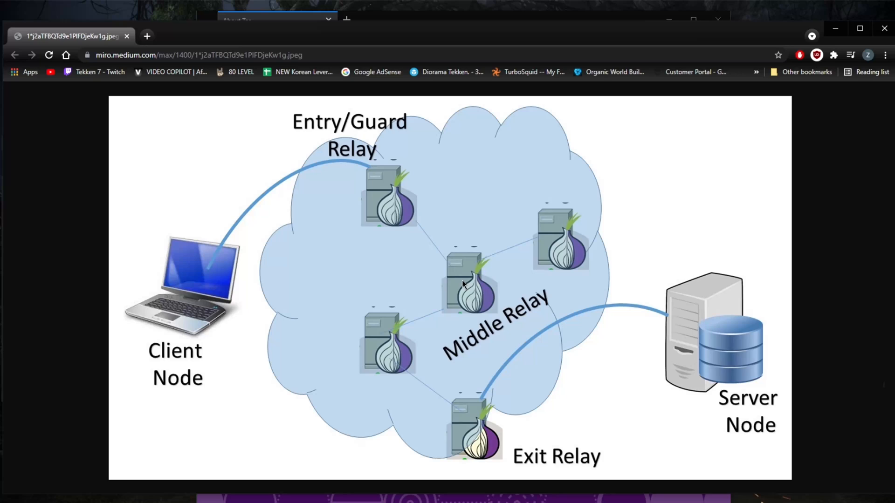
{"action": "mouse_move", "coordinate": [444, 275]}
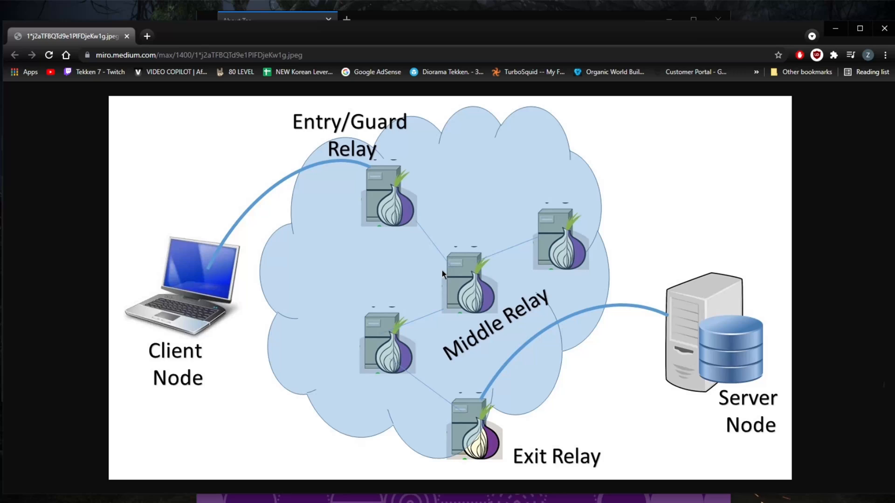
{"action": "mouse_move", "coordinate": [376, 165]}
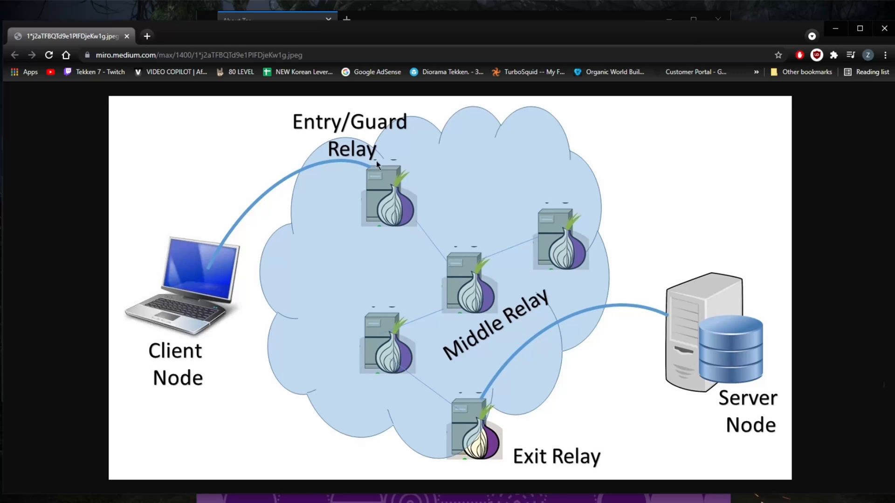
{"action": "mouse_move", "coordinate": [184, 313]}
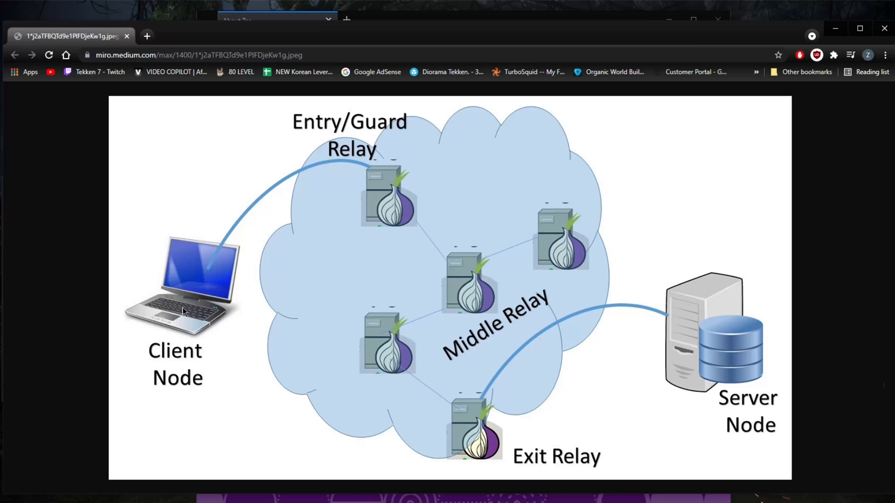
{"action": "mouse_move", "coordinate": [211, 272]}
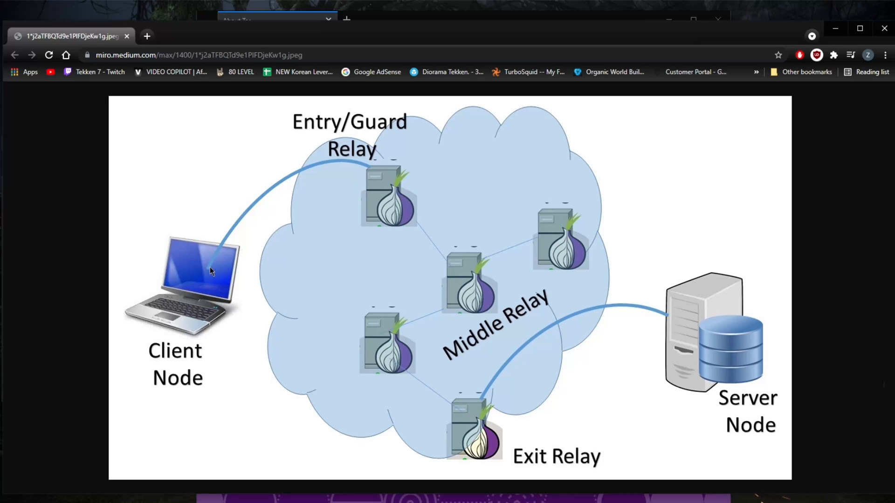
{"action": "mouse_move", "coordinate": [207, 263]}
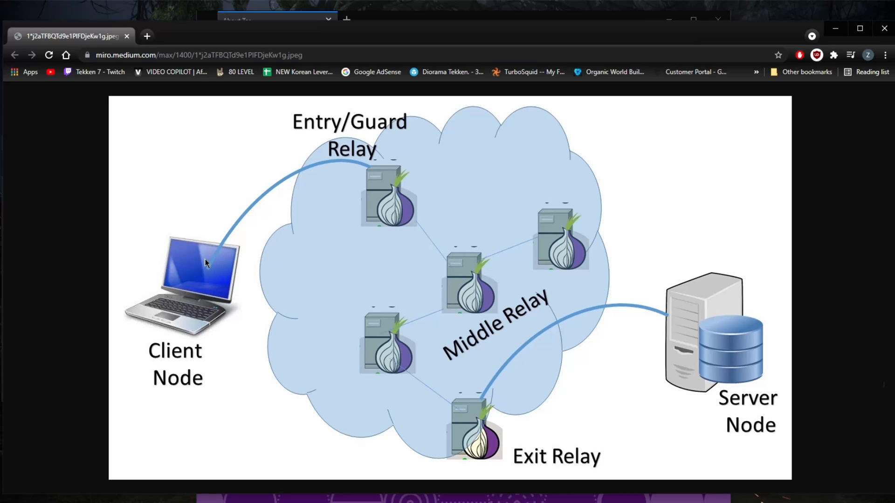
{"action": "mouse_move", "coordinate": [212, 272]}
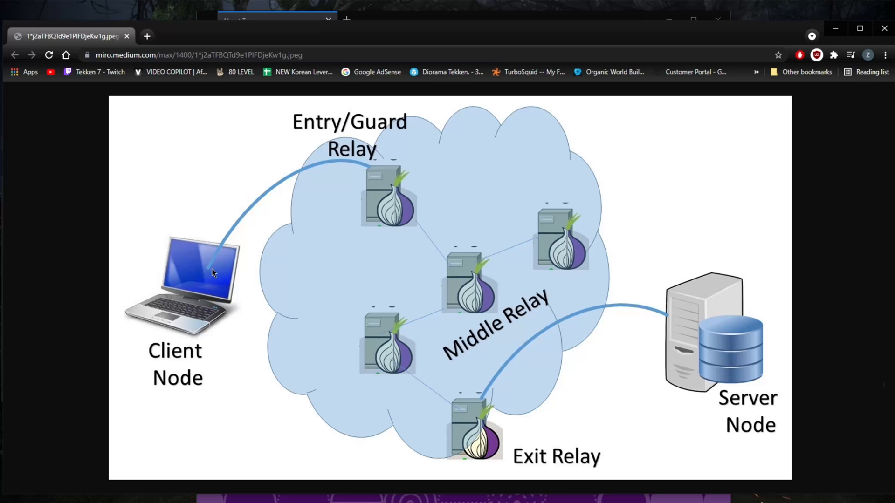
{"action": "mouse_move", "coordinate": [236, 263]}
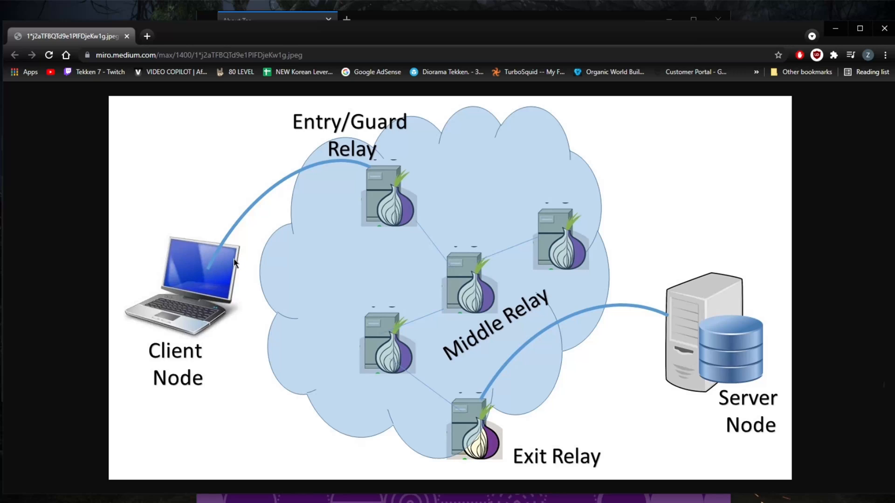
{"action": "mouse_move", "coordinate": [213, 295]}
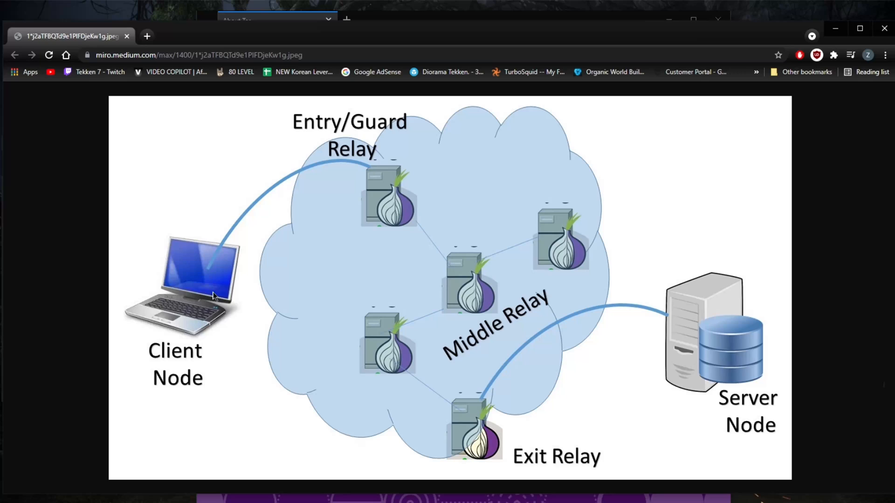
{"action": "mouse_move", "coordinate": [214, 270]}
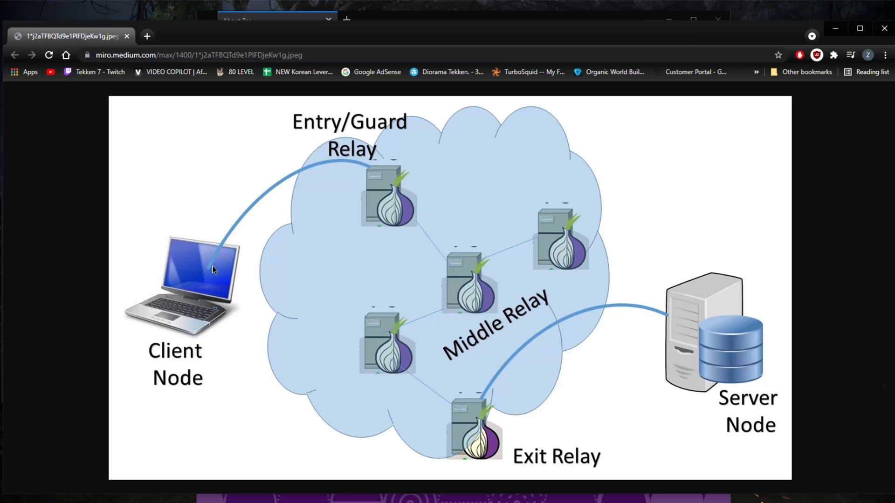
{"action": "mouse_move", "coordinate": [205, 286]}
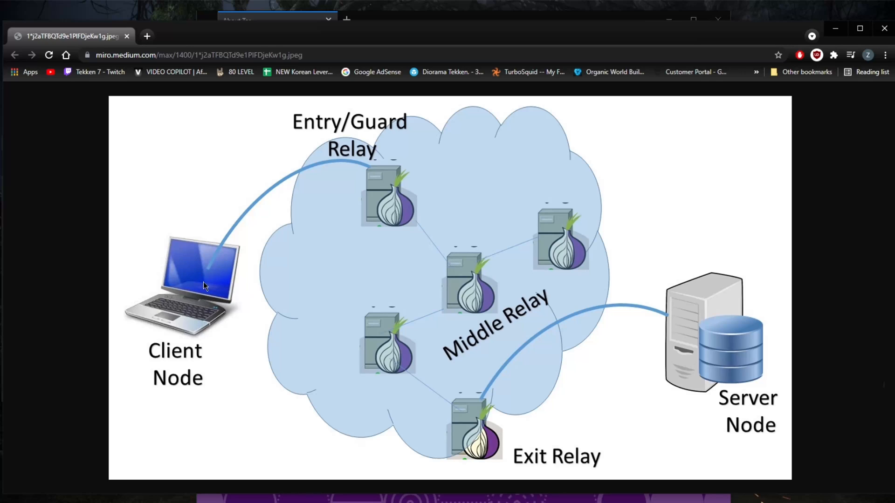
{"action": "mouse_move", "coordinate": [219, 257]}
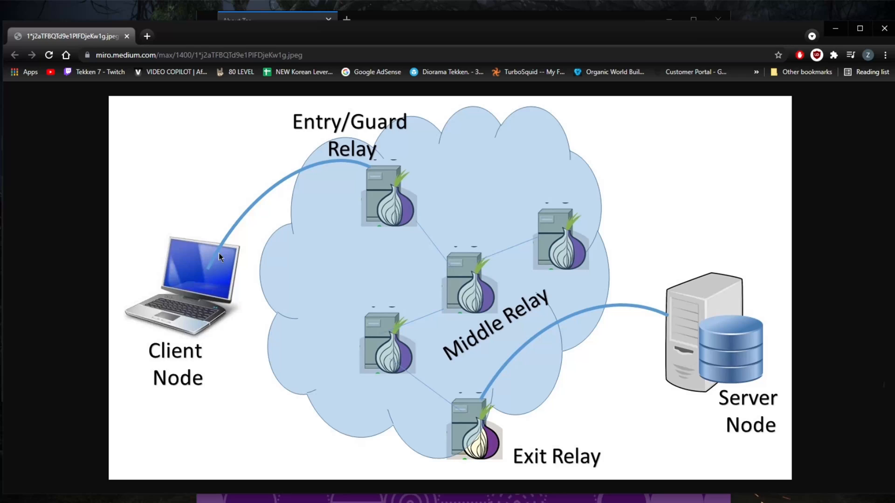
{"action": "mouse_move", "coordinate": [189, 297]}
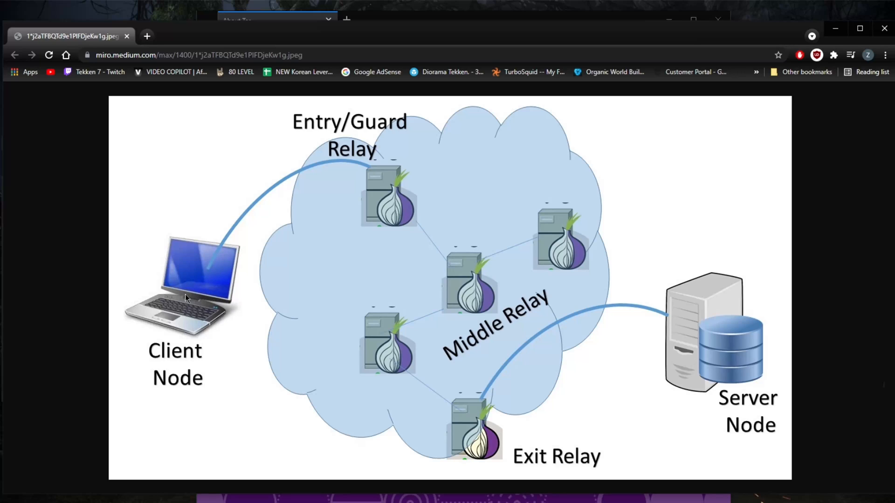
{"action": "mouse_move", "coordinate": [335, 168]}
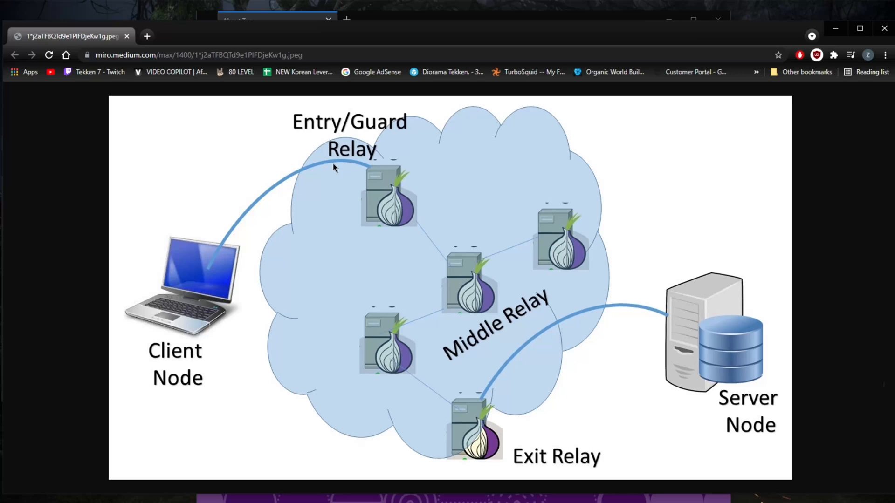
{"action": "mouse_move", "coordinate": [302, 158]}
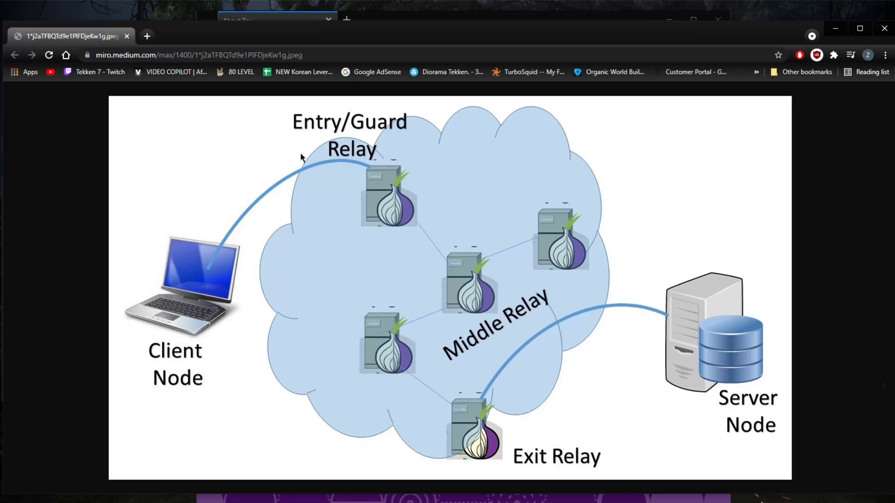
{"action": "mouse_move", "coordinate": [346, 148]}
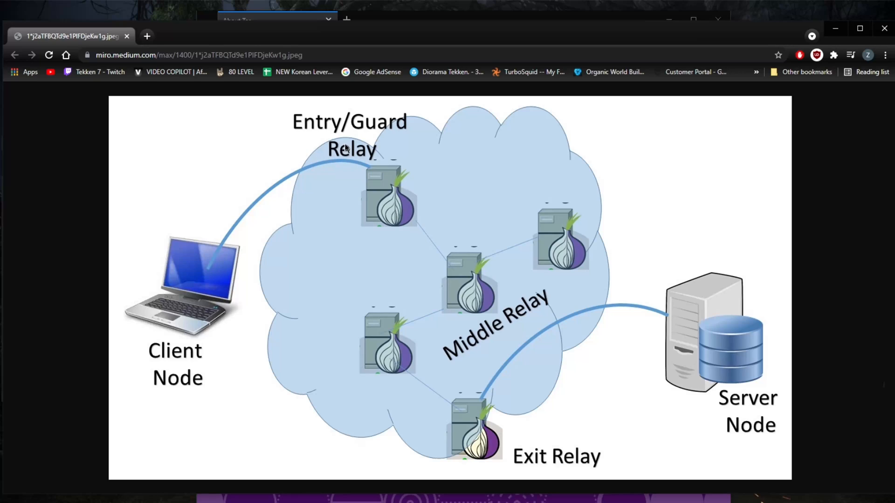
{"action": "mouse_move", "coordinate": [196, 253]}
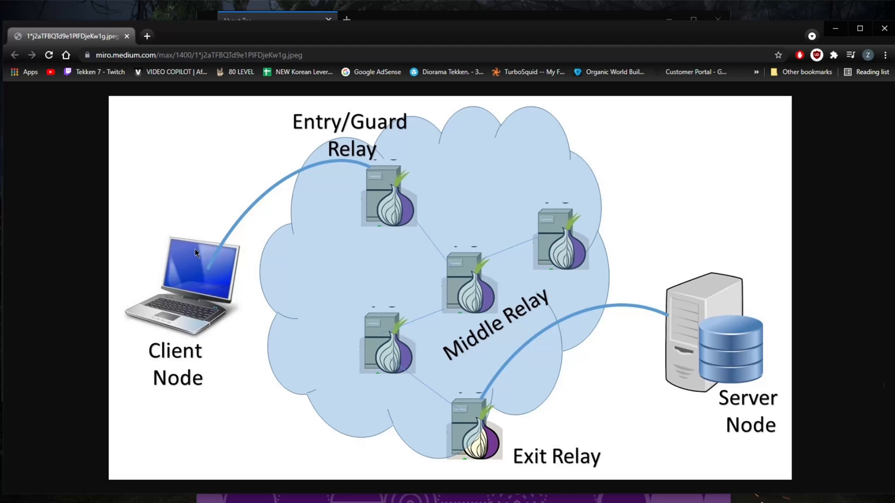
{"action": "mouse_move", "coordinate": [248, 259]}
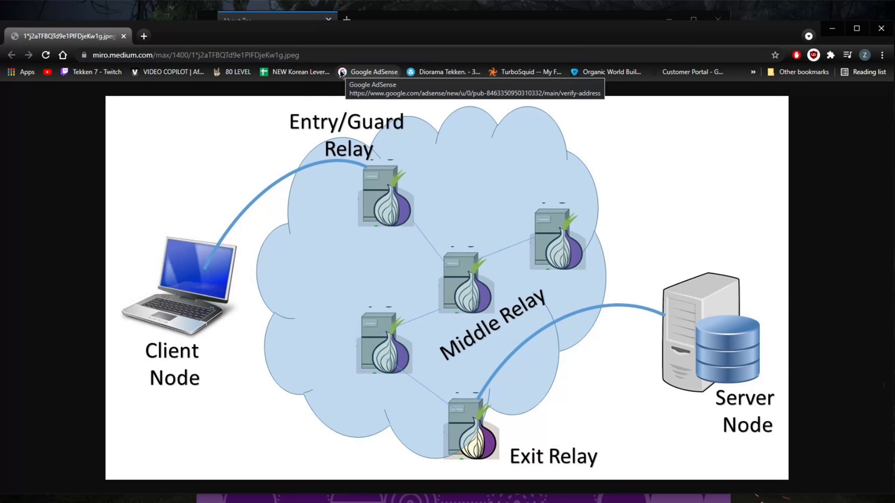
{"action": "mouse_move", "coordinate": [248, 226]}
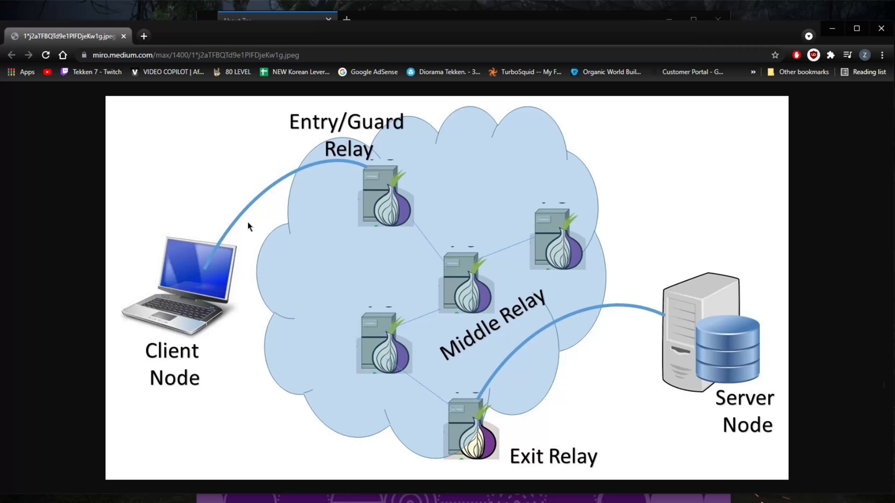
{"action": "mouse_move", "coordinate": [395, 207]}
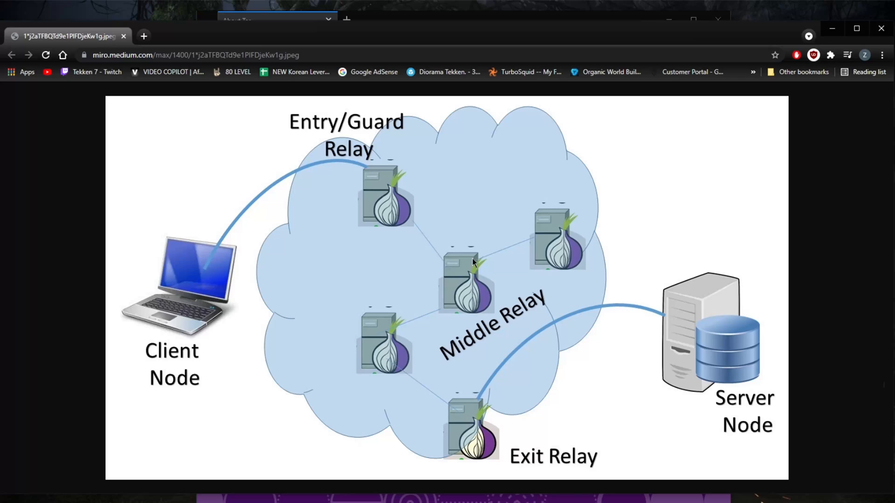
{"action": "mouse_move", "coordinate": [451, 279]}
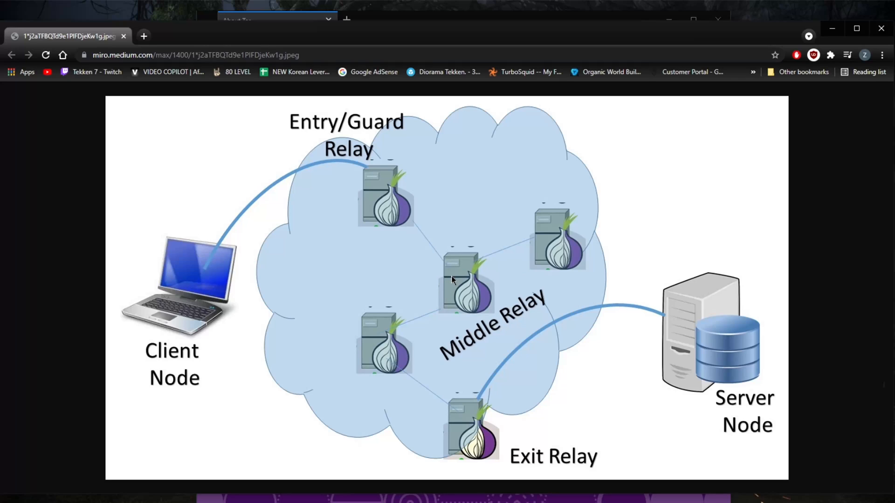
{"action": "mouse_move", "coordinate": [388, 287]}
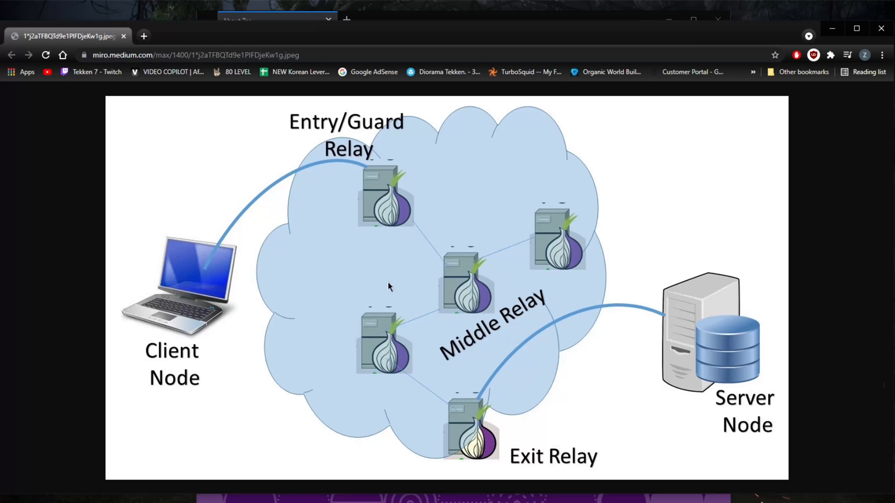
{"action": "mouse_move", "coordinate": [405, 237]}
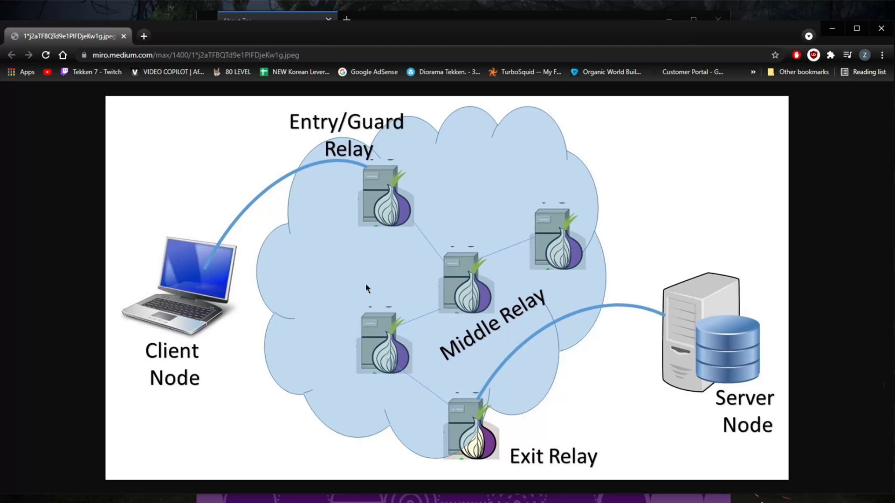
{"action": "mouse_move", "coordinate": [393, 73]}
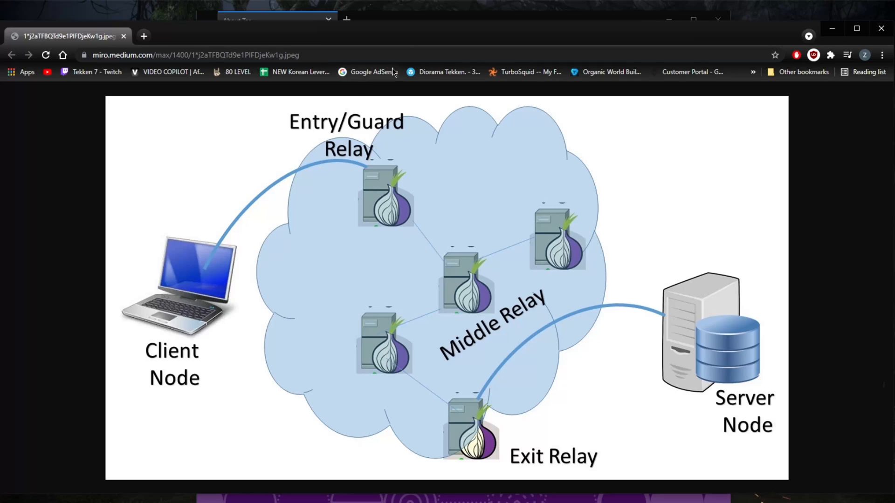
{"action": "mouse_move", "coordinate": [407, 38]}
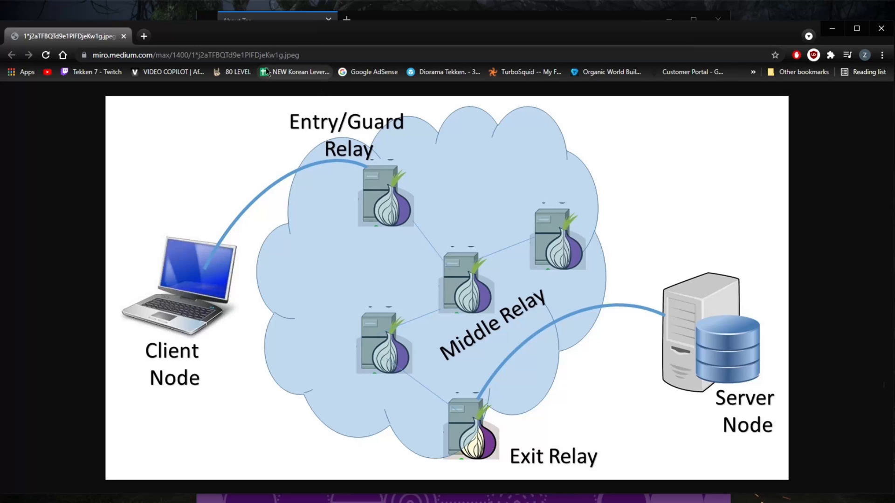
{"action": "mouse_move", "coordinate": [451, 269]}
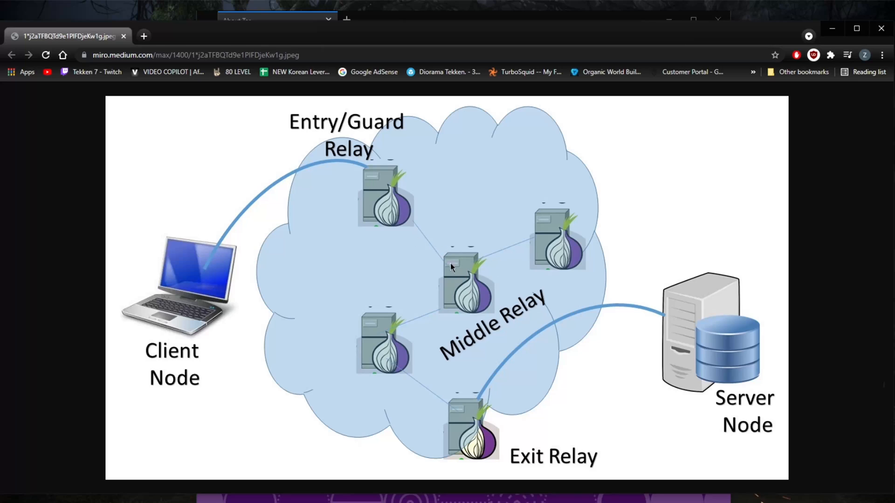
{"action": "mouse_move", "coordinate": [495, 255]}
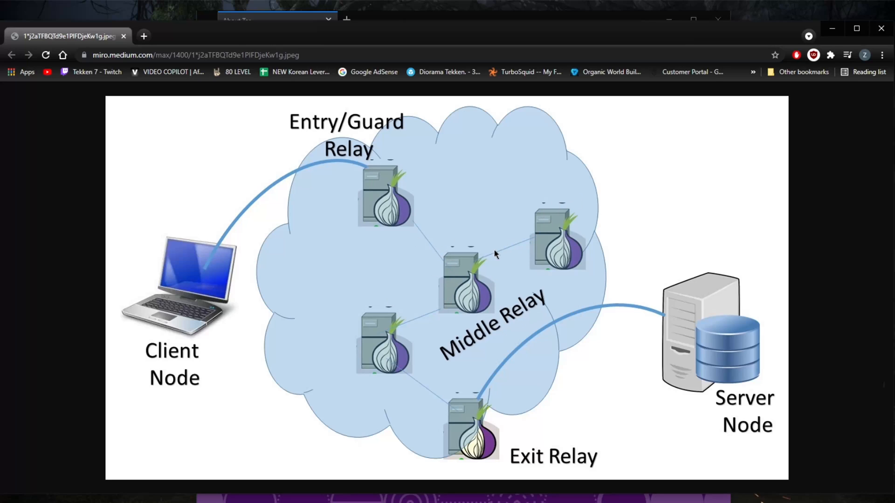
{"action": "mouse_move", "coordinate": [468, 259]}
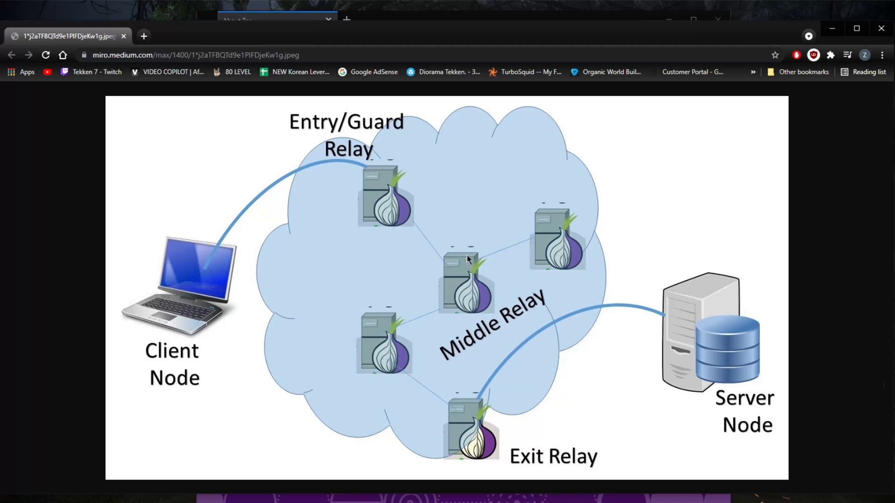
{"action": "mouse_move", "coordinate": [445, 227]}
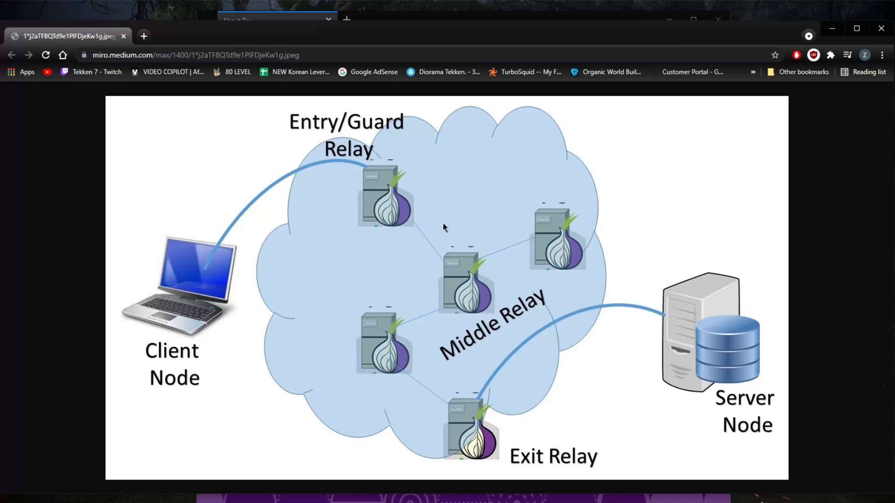
{"action": "mouse_move", "coordinate": [472, 320]}
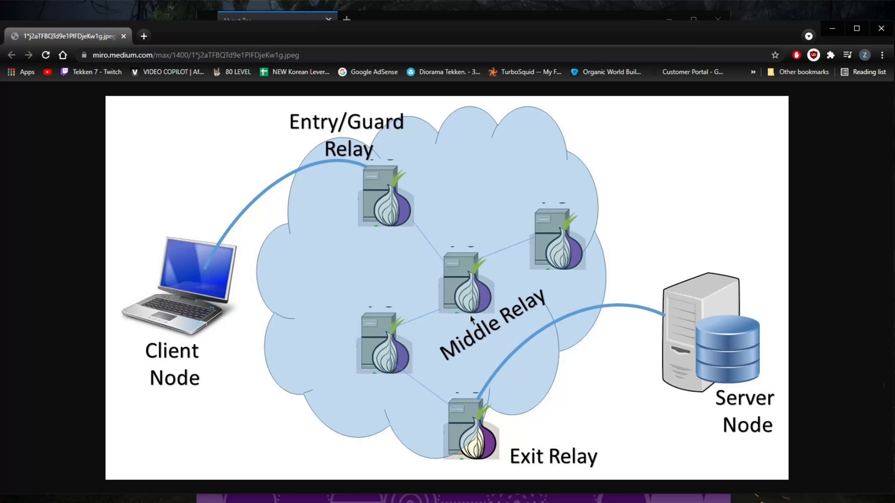
{"action": "mouse_move", "coordinate": [468, 313]}
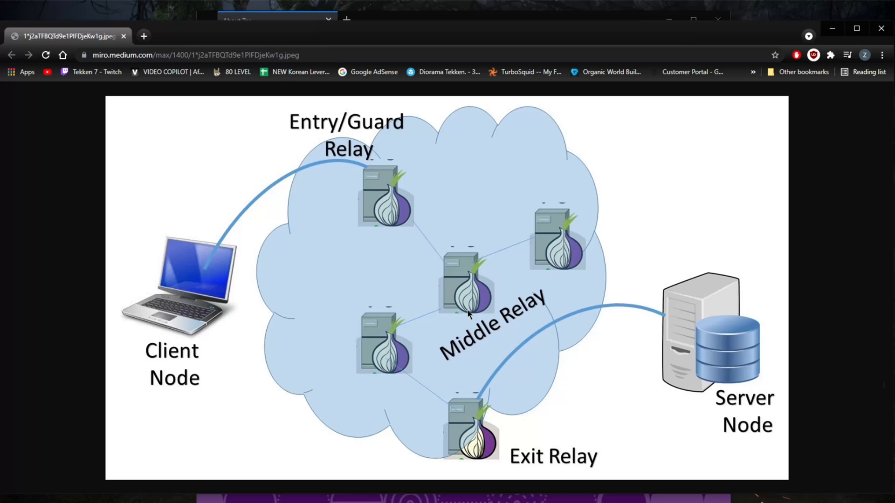
{"action": "mouse_move", "coordinate": [206, 311]}
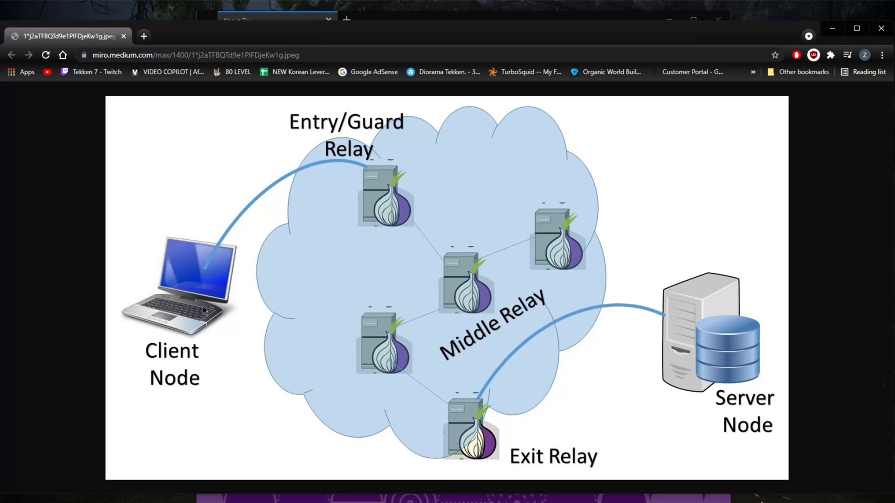
{"action": "mouse_move", "coordinate": [796, 33]}
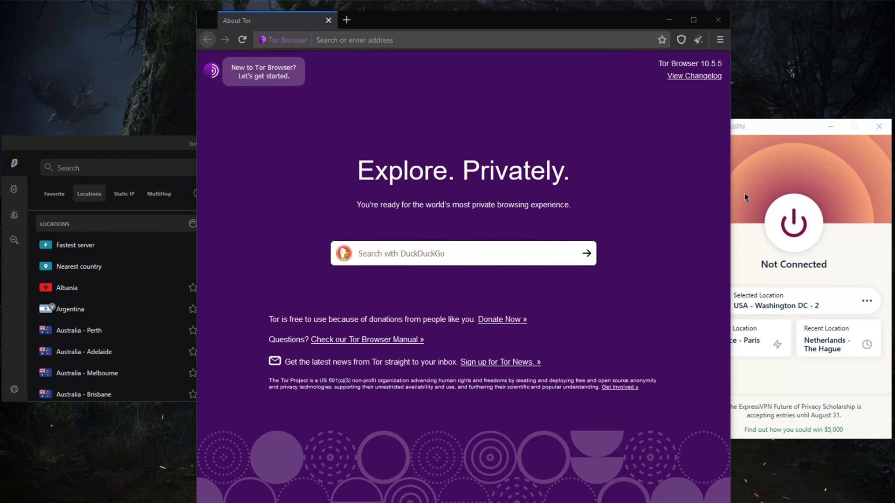
{"action": "mouse_move", "coordinate": [760, 144]}
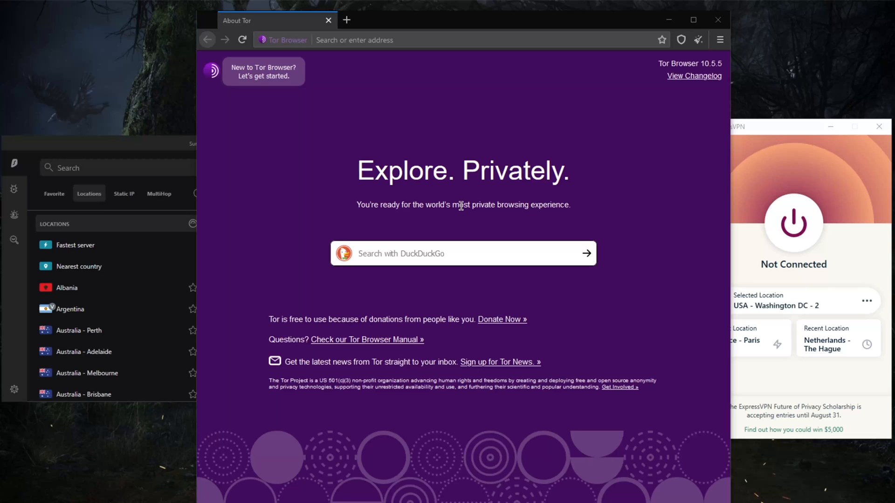
{"action": "mouse_move", "coordinate": [460, 206]}
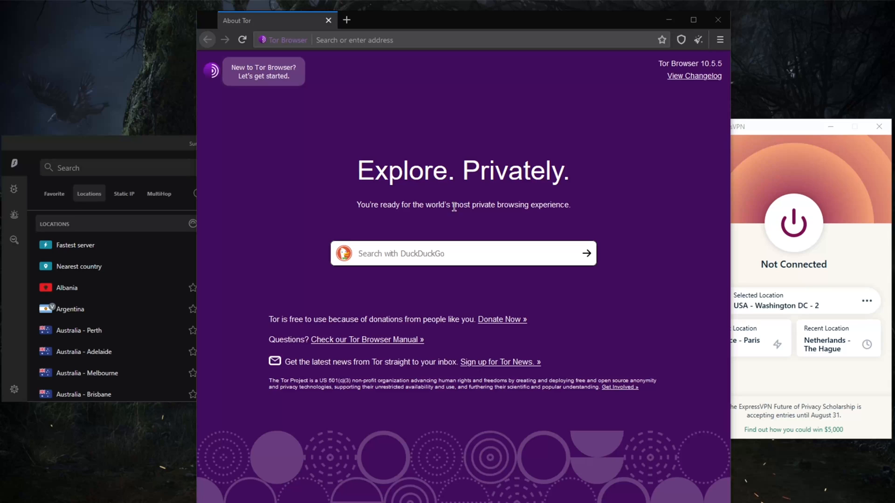
{"action": "mouse_move", "coordinate": [583, 190]}
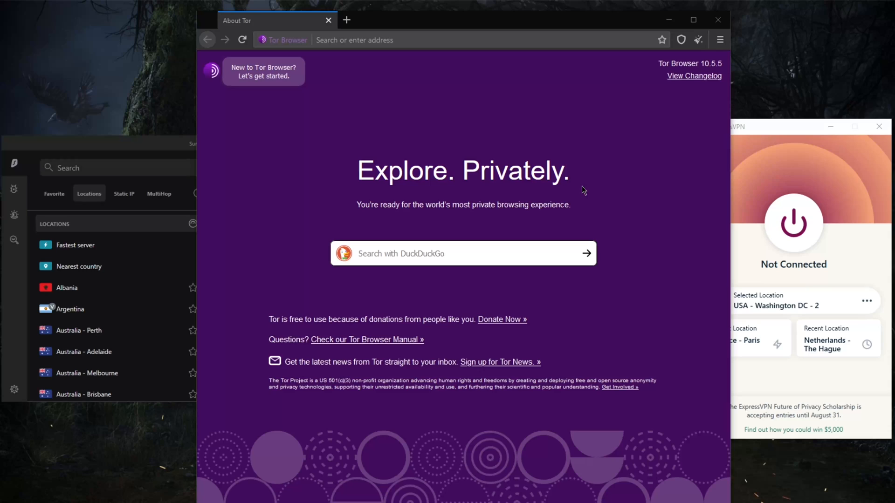
{"action": "mouse_move", "coordinate": [470, 216]}
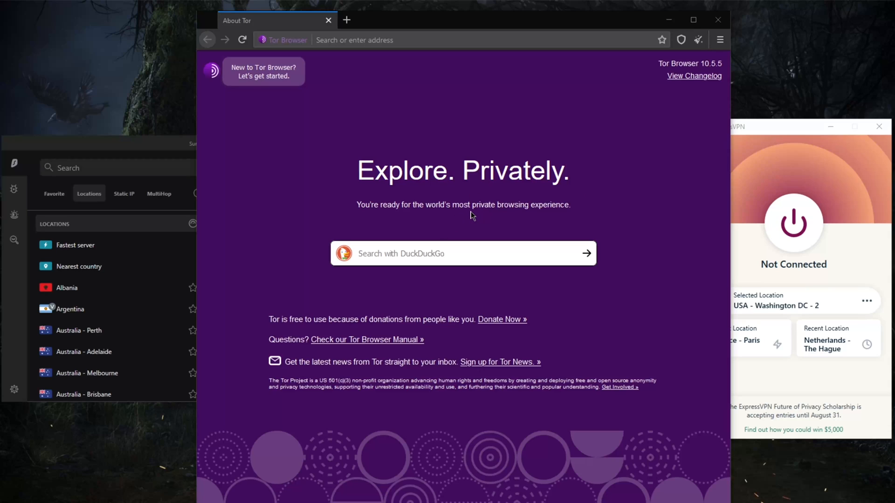
{"action": "mouse_move", "coordinate": [598, 92]}
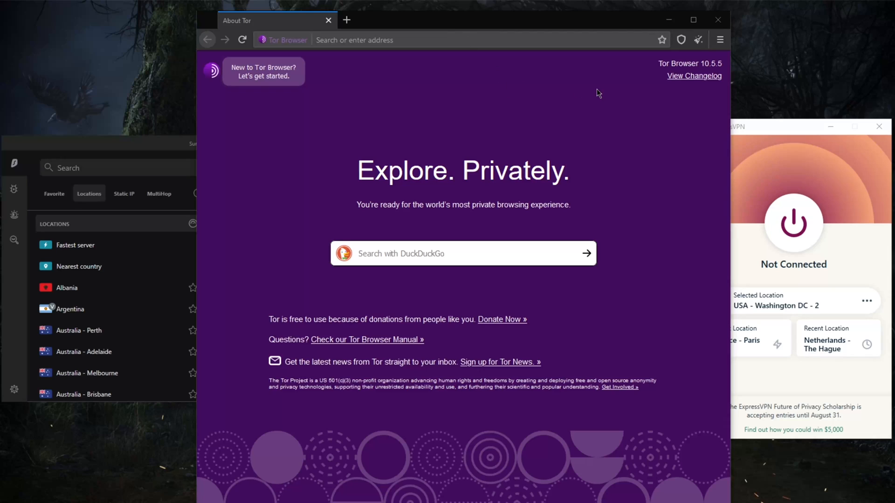
{"action": "mouse_move", "coordinate": [736, 118]}
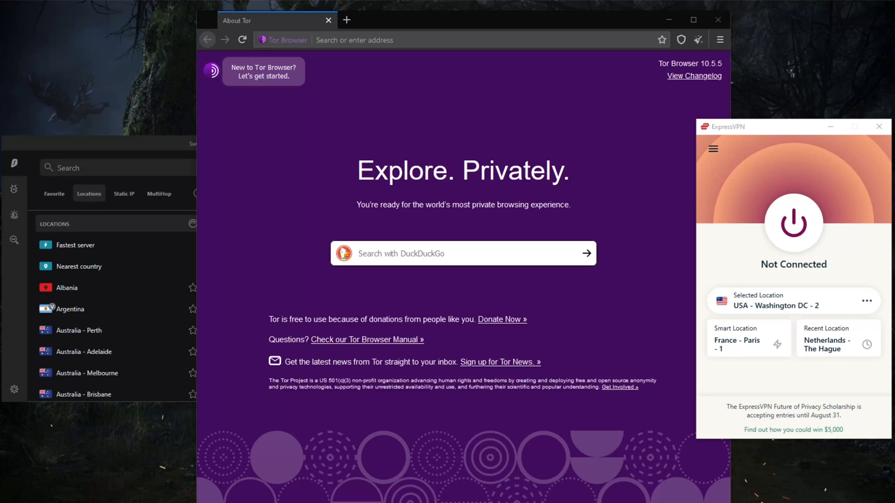
{"action": "mouse_move", "coordinate": [702, 230]}
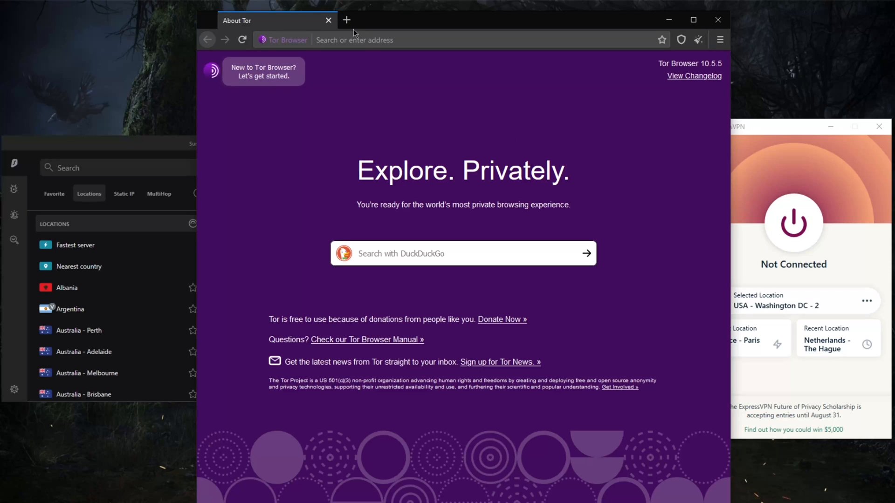
Step: Connect ExpressVPN to France - Paris - 1 and view its Lightway - UDP protocol options
{"action": "left_click", "coordinate": [794, 127]}
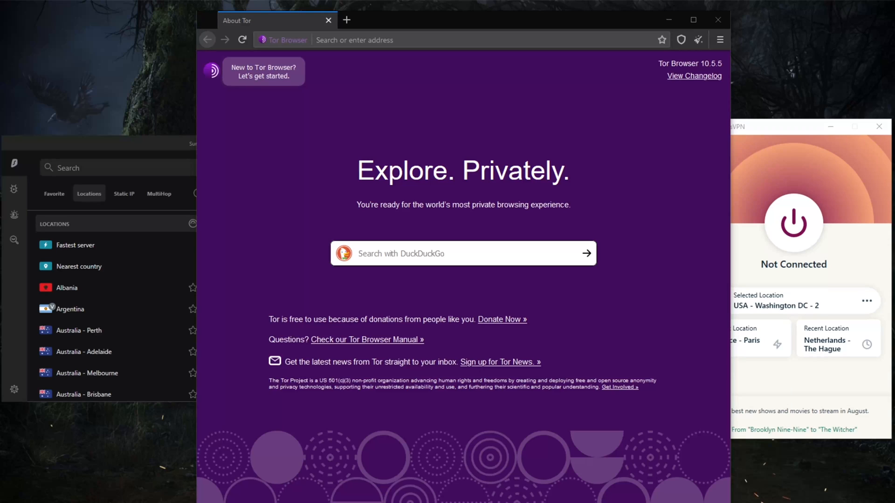
{"action": "mouse_move", "coordinate": [767, 136]}
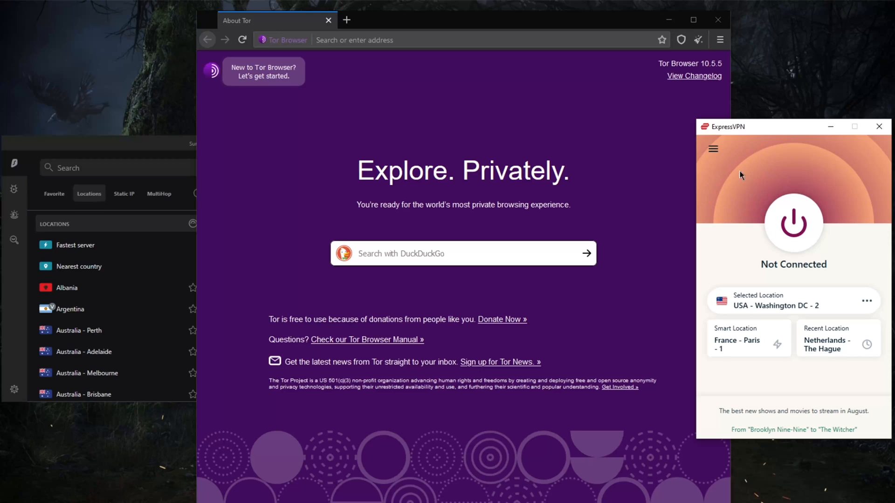
{"action": "mouse_move", "coordinate": [676, 181]}
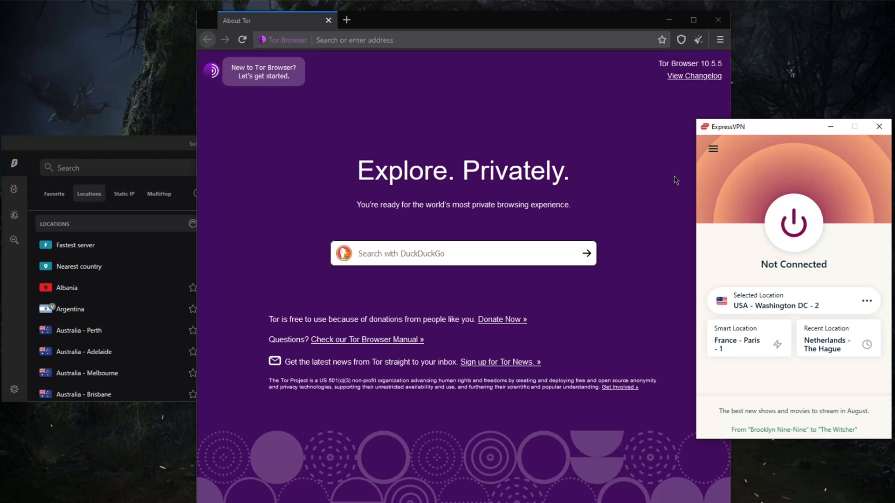
{"action": "mouse_move", "coordinate": [630, 119]}
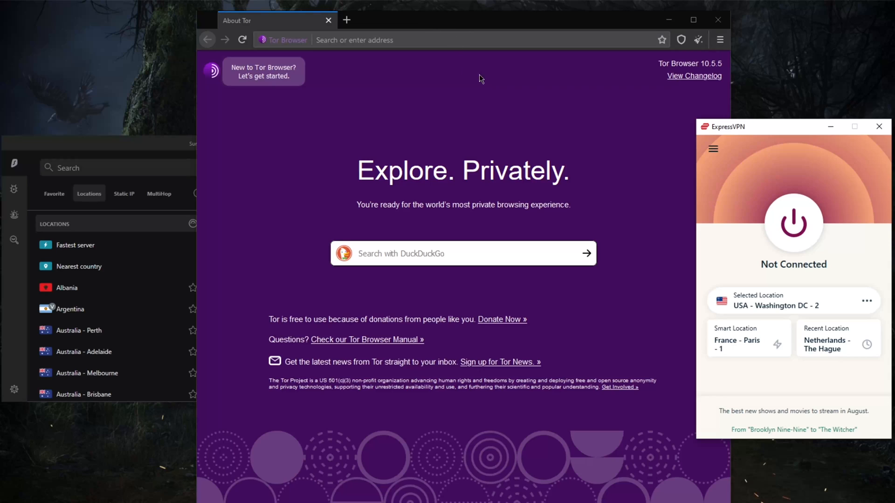
{"action": "mouse_move", "coordinate": [464, 104]}
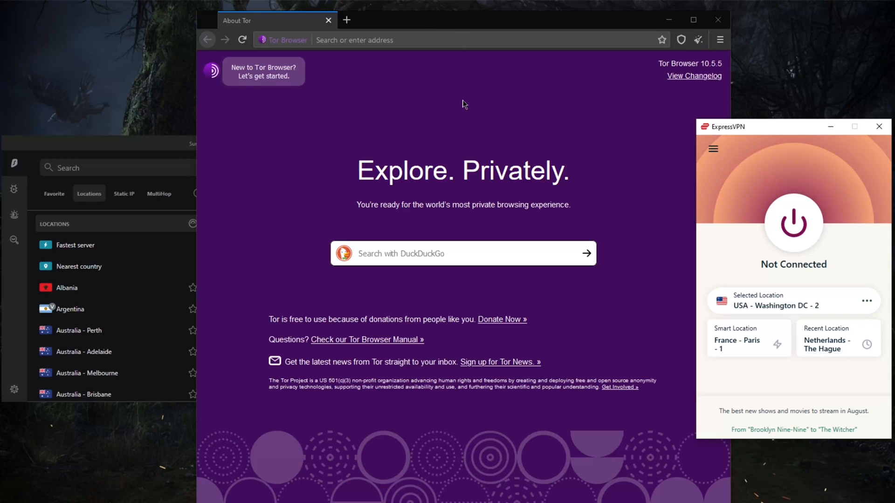
{"action": "mouse_move", "coordinate": [745, 137]}
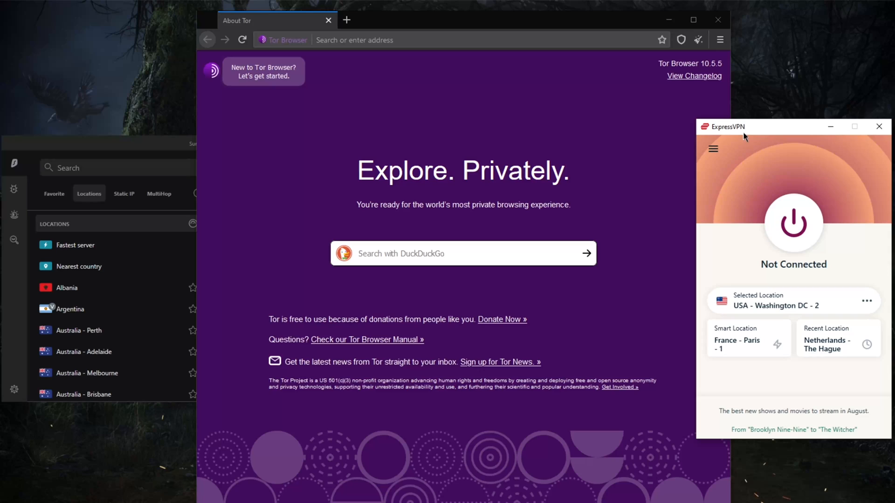
{"action": "mouse_move", "coordinate": [723, 140]}
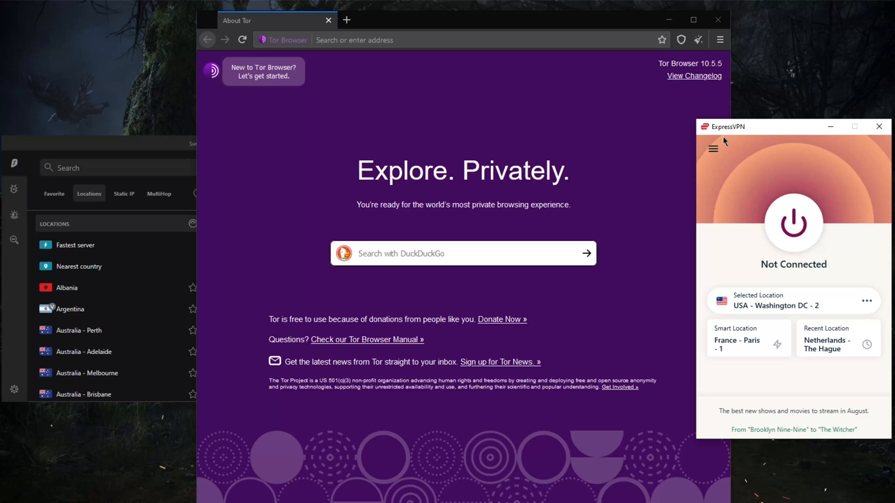
{"action": "mouse_move", "coordinate": [749, 129]}
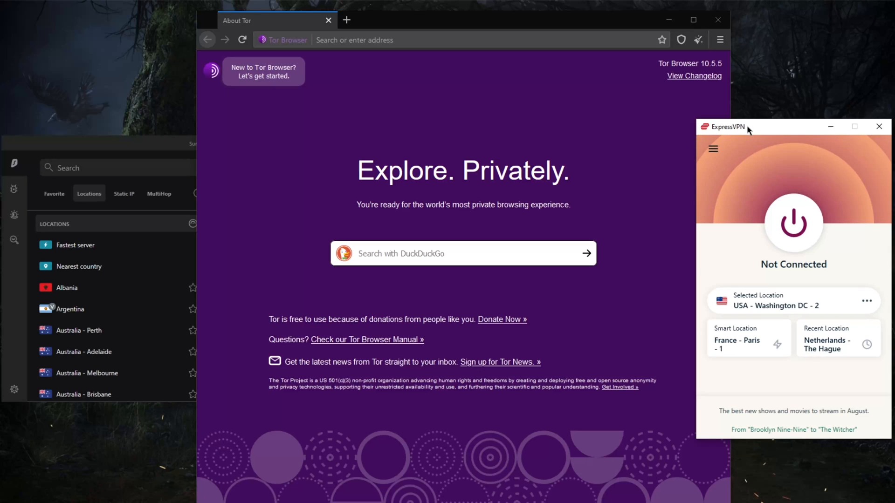
{"action": "mouse_move", "coordinate": [752, 132]}
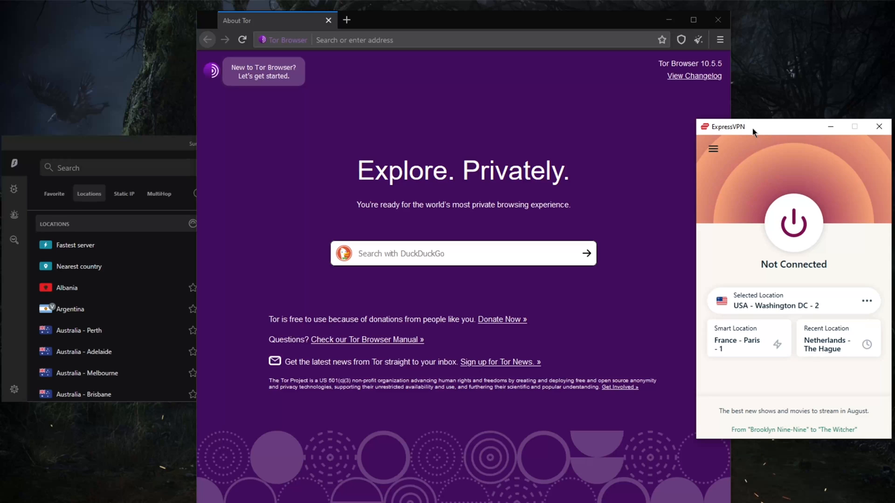
{"action": "mouse_move", "coordinate": [512, 122]}
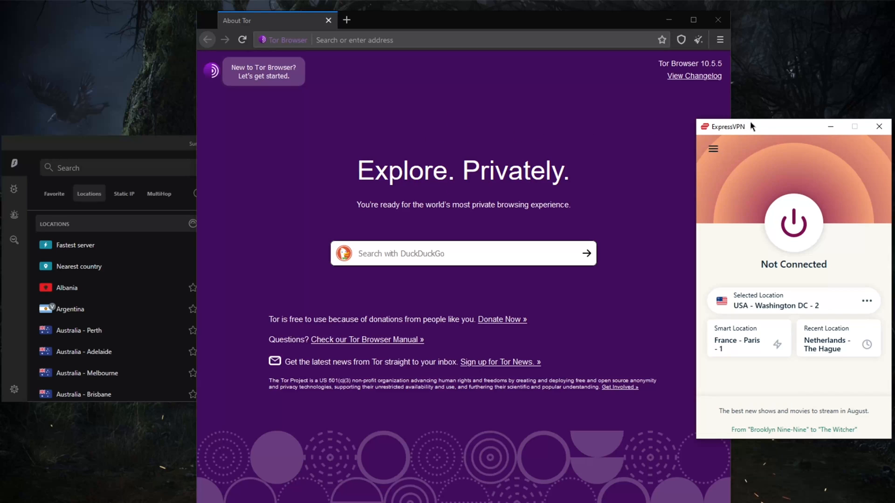
{"action": "mouse_move", "coordinate": [752, 139]}
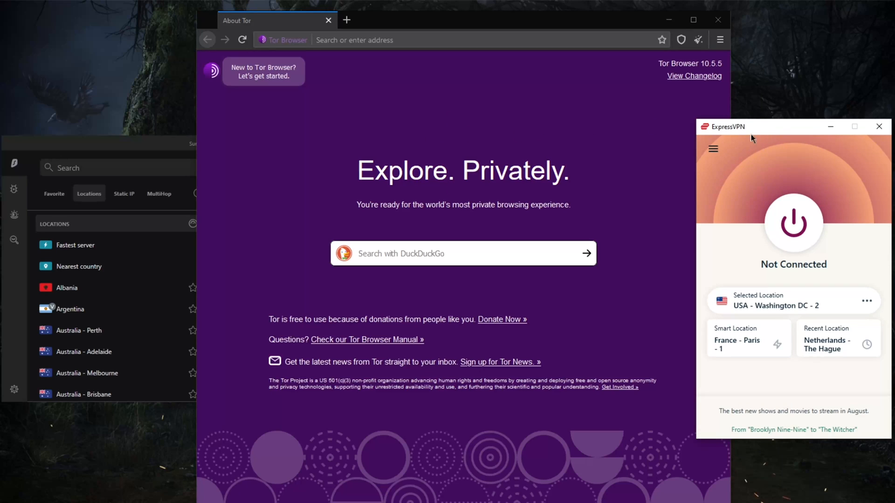
{"action": "mouse_move", "coordinate": [772, 193]}
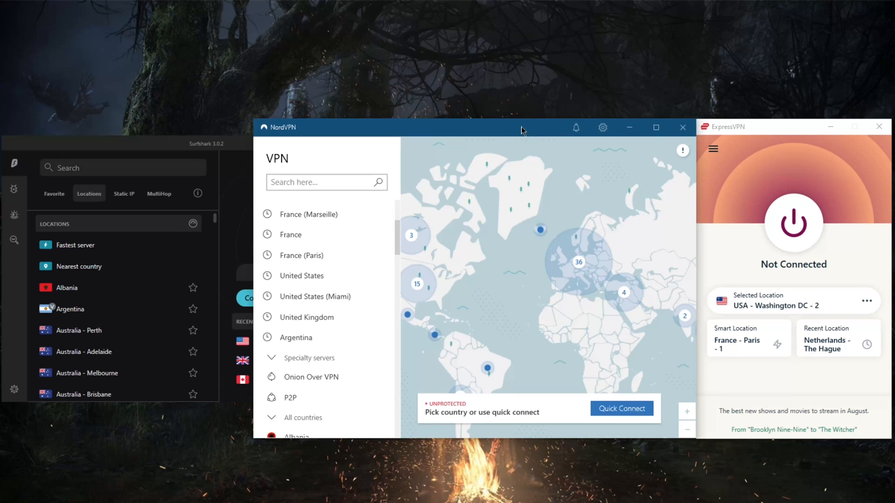
{"action": "mouse_move", "coordinate": [737, 133]}
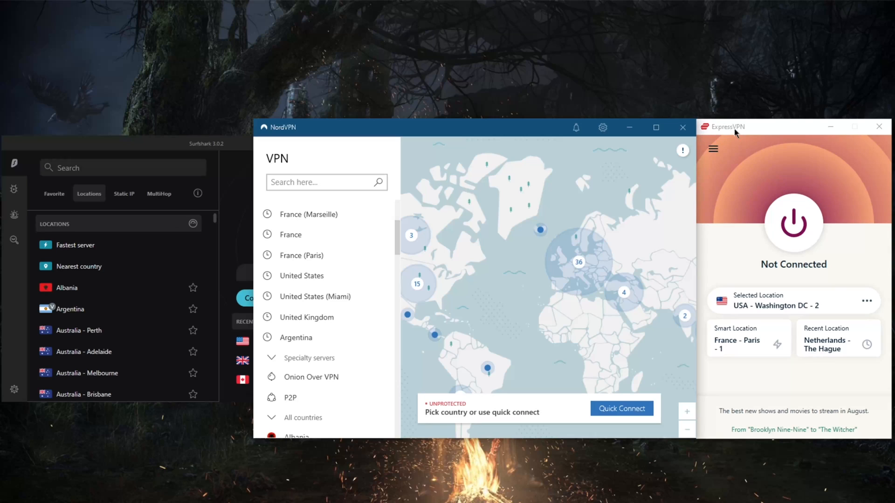
{"action": "mouse_move", "coordinate": [247, 135]}
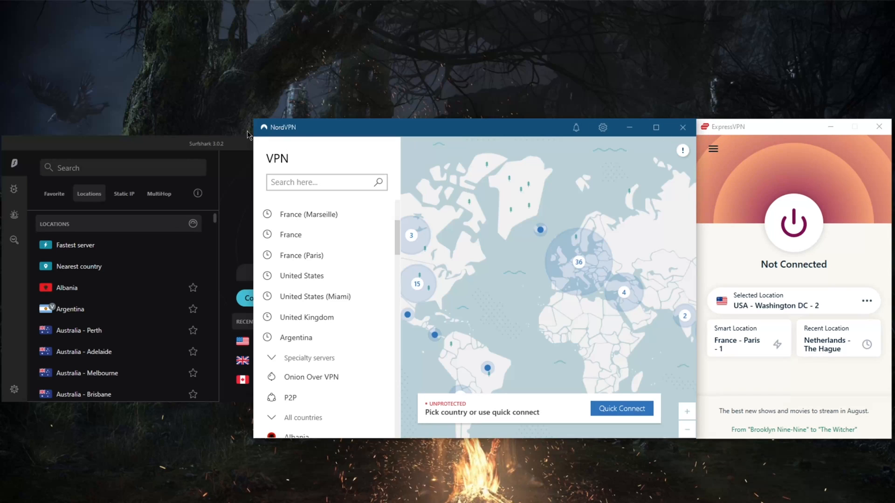
{"action": "mouse_move", "coordinate": [524, 184]}
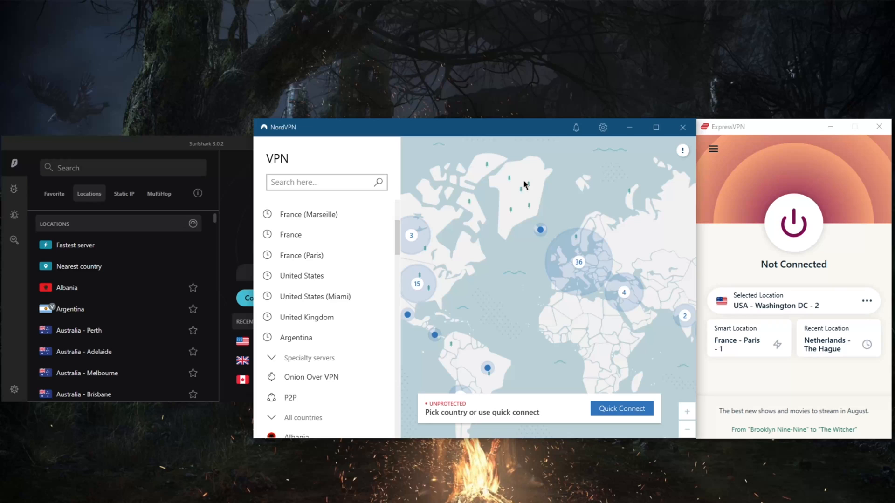
{"action": "mouse_move", "coordinate": [552, 307]}
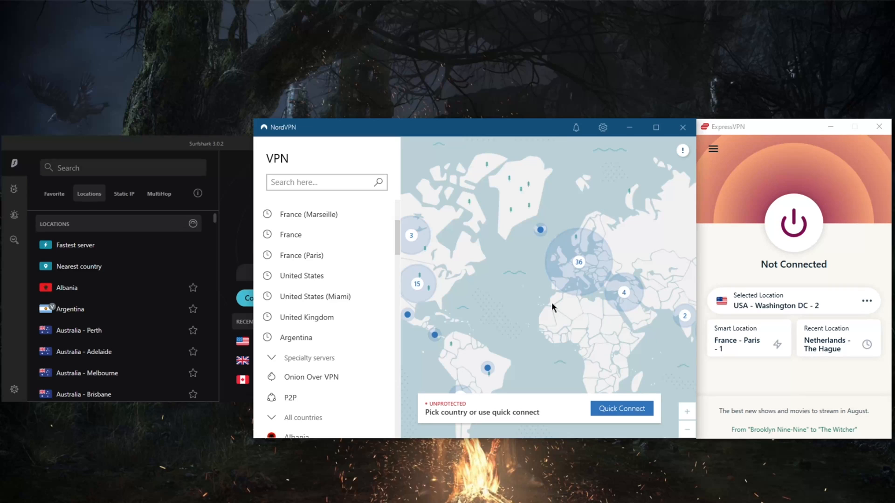
{"action": "mouse_move", "coordinate": [524, 341]}
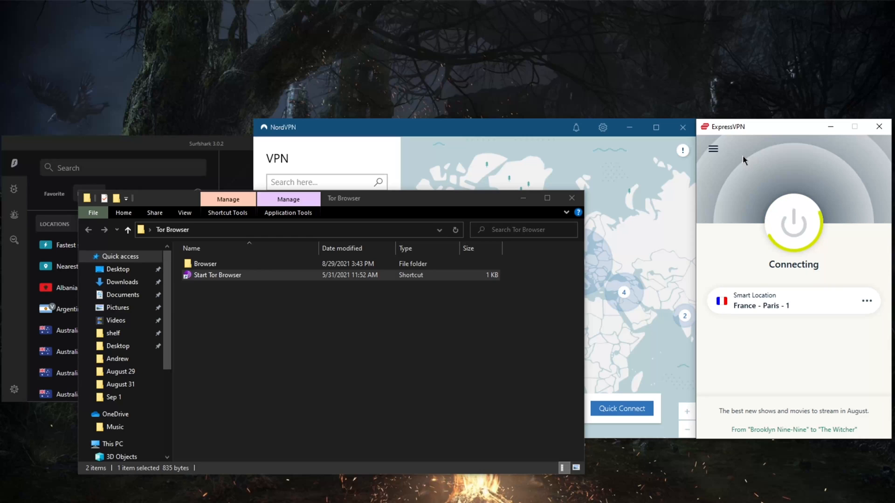
{"action": "mouse_move", "coordinate": [728, 192]}
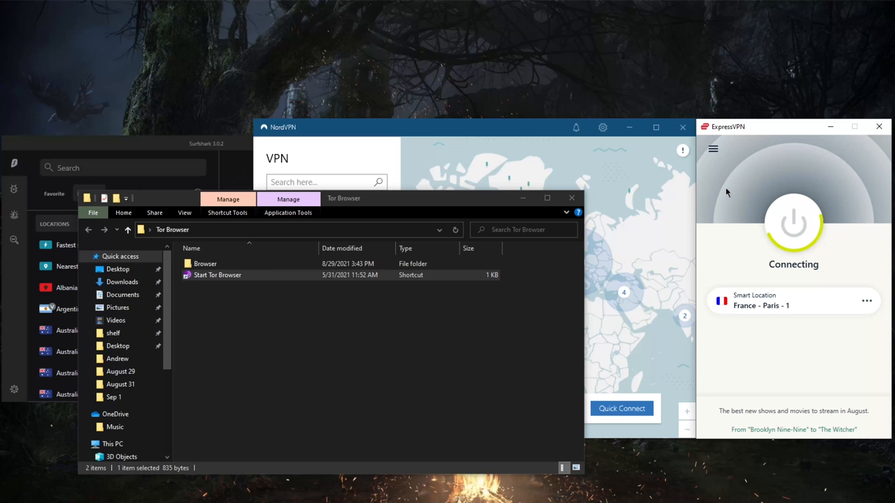
{"action": "left_click", "coordinate": [713, 149]}
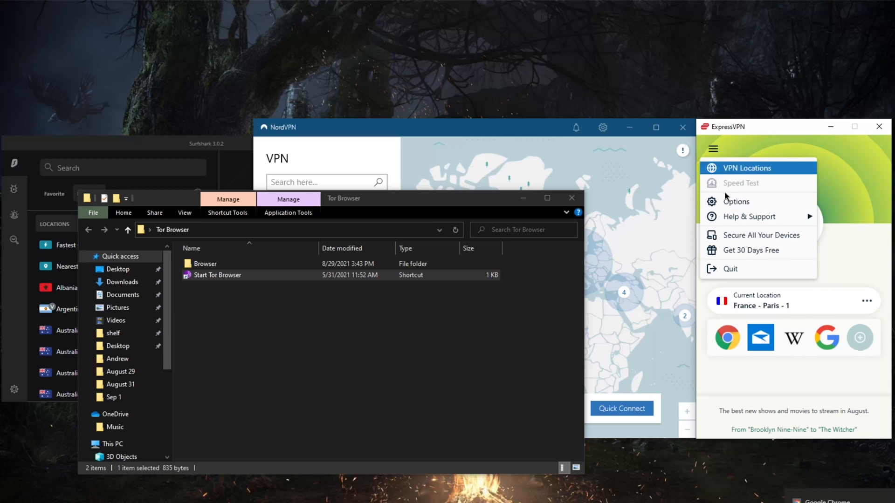
{"action": "left_click", "coordinate": [736, 201]}
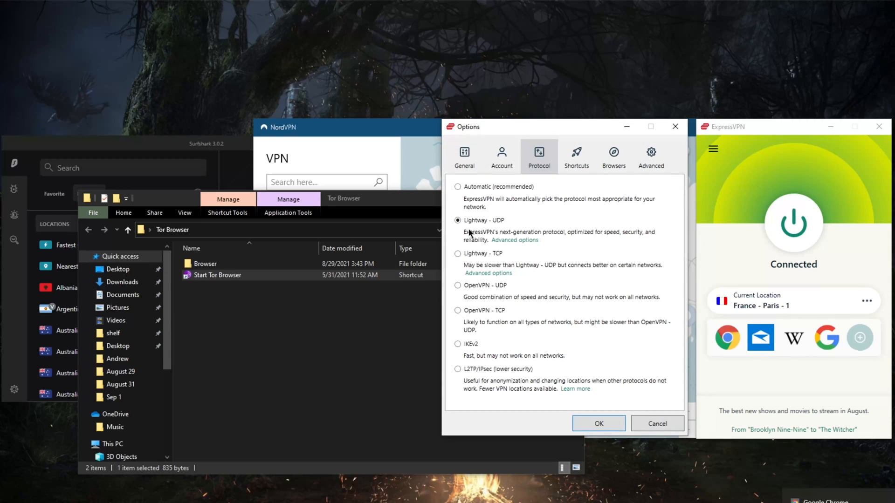
{"action": "mouse_move", "coordinate": [507, 248]}
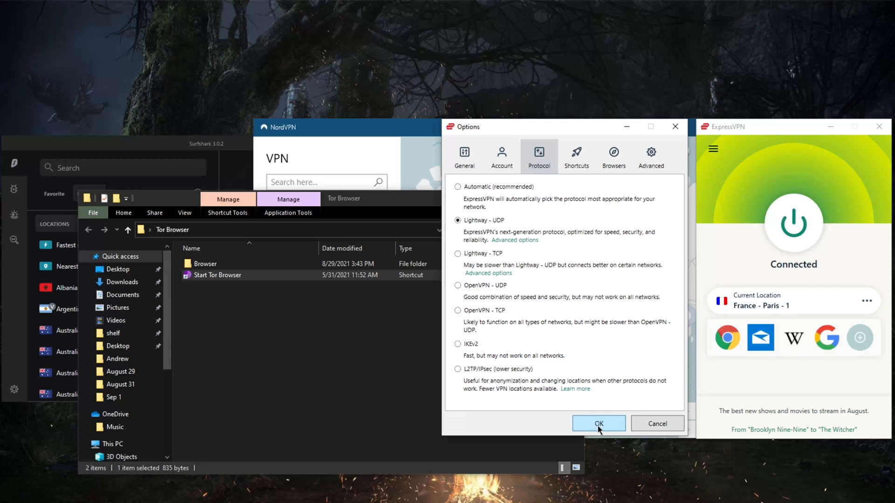
{"action": "mouse_move", "coordinate": [519, 342]}
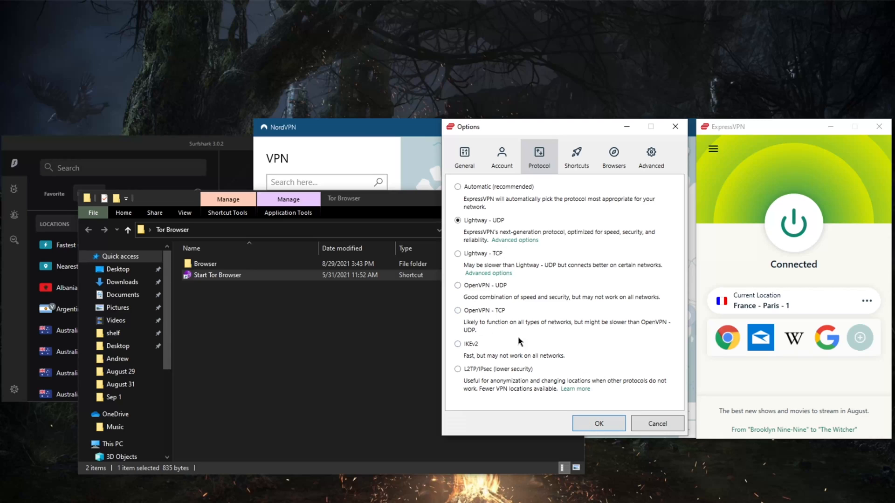
{"action": "mouse_move", "coordinate": [450, 315]}
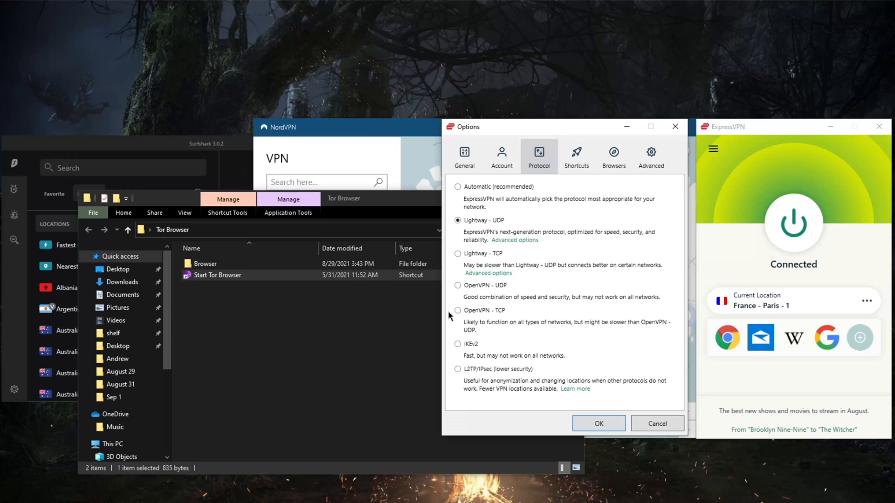
{"action": "mouse_move", "coordinate": [501, 314]}
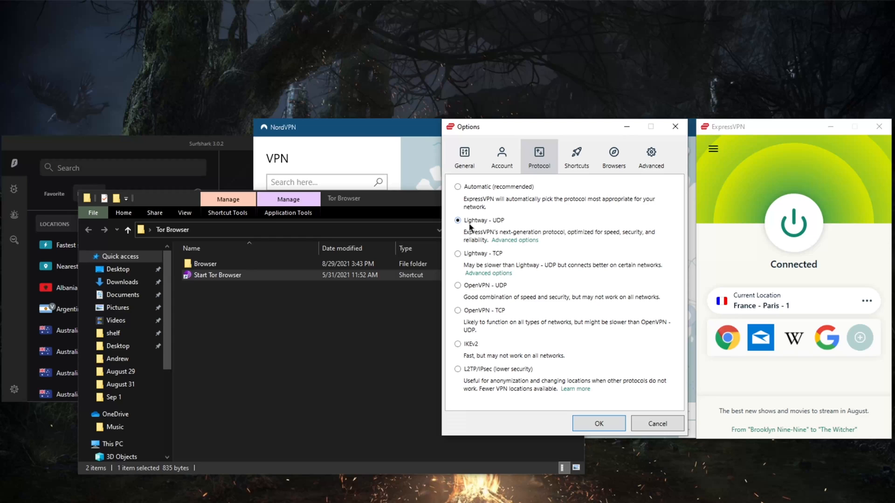
{"action": "mouse_move", "coordinate": [598, 424]}
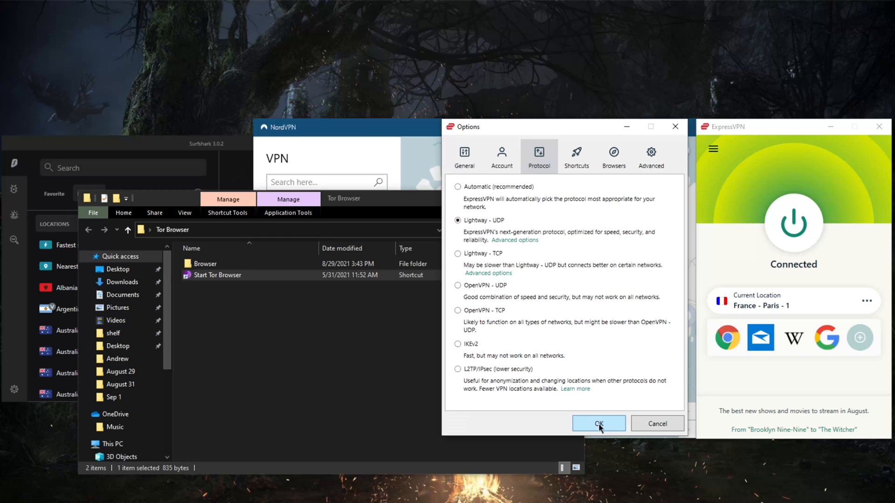
Step: Keep Lightway - UDP, then launch Tor Browser over the Paris connection and close it
{"action": "left_click", "coordinate": [598, 424]}
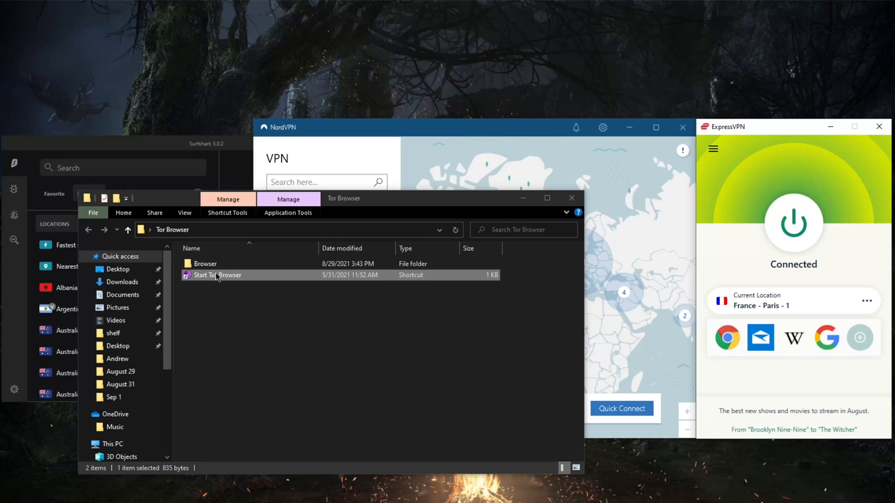
{"action": "double_click", "coordinate": [215, 275]}
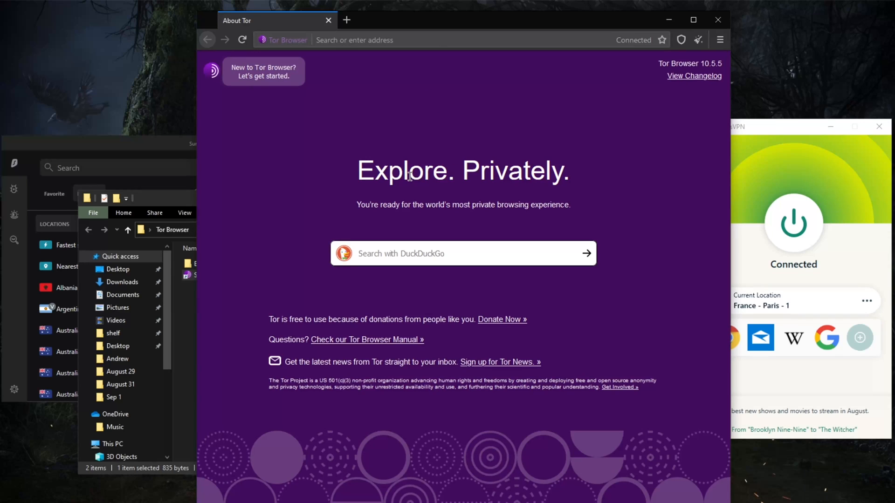
{"action": "mouse_move", "coordinate": [717, 20]}
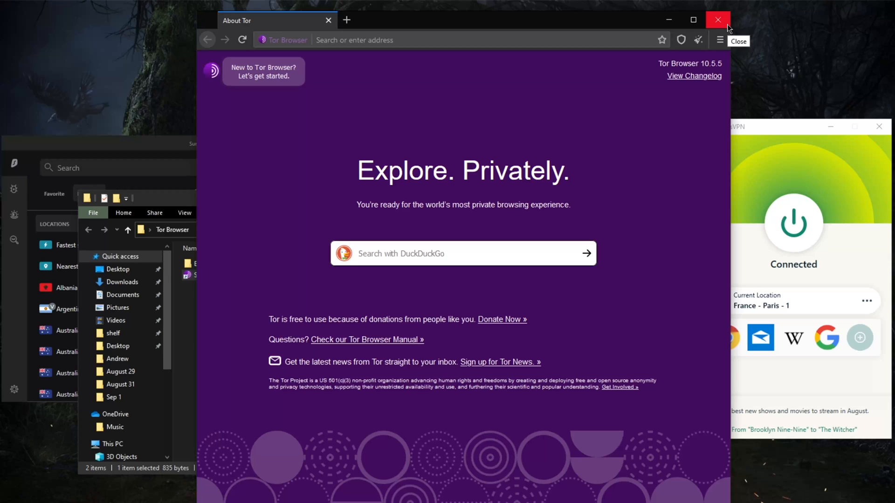
{"action": "left_click", "coordinate": [718, 20]}
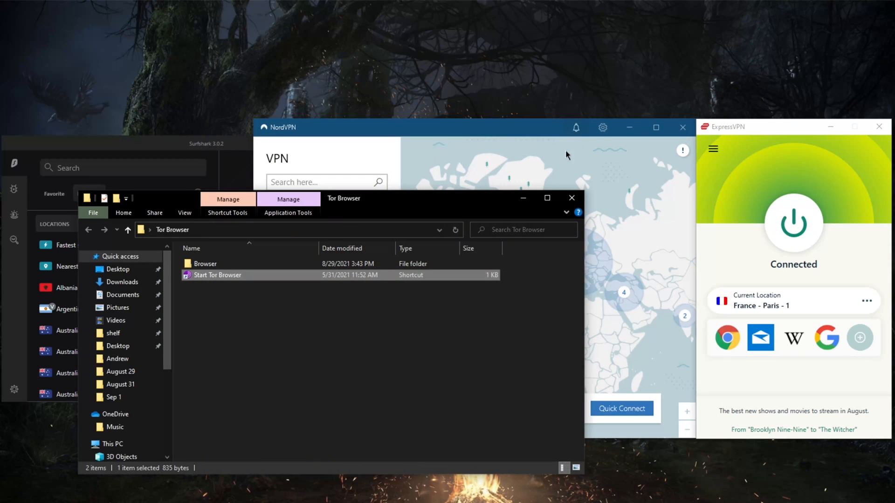
{"action": "mouse_move", "coordinate": [572, 198]}
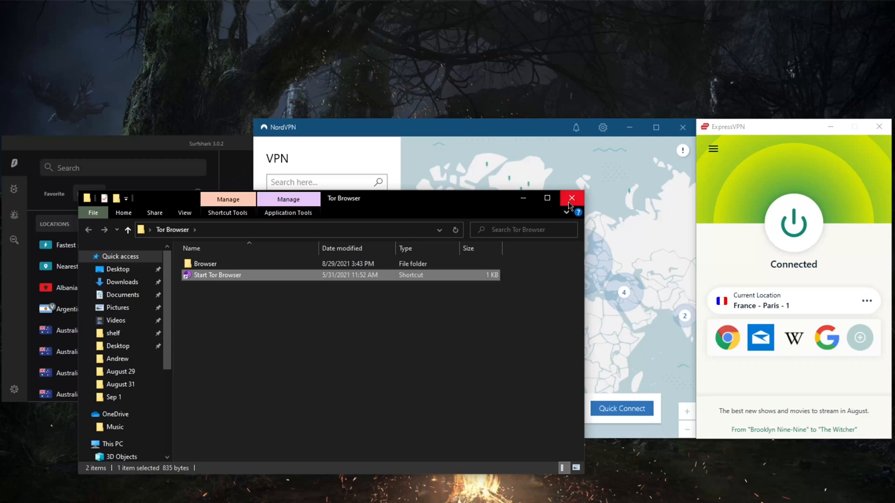
{"action": "mouse_move", "coordinate": [570, 206]}
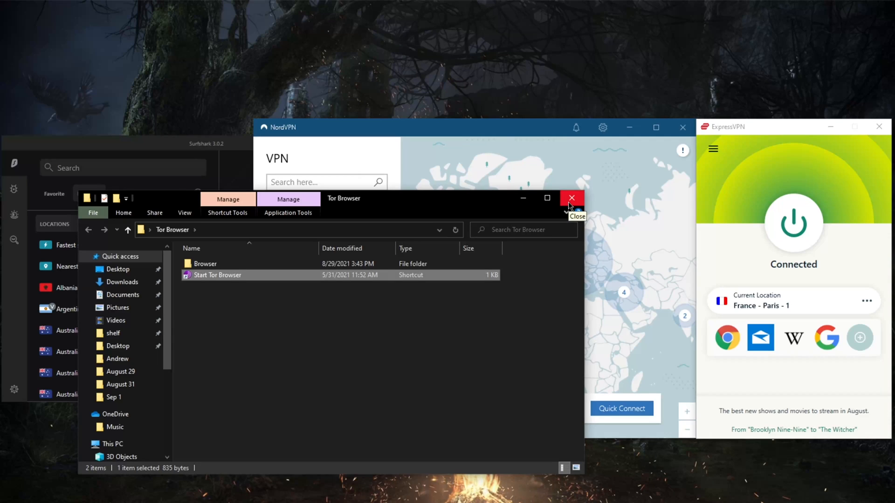
{"action": "mouse_move", "coordinate": [569, 206]}
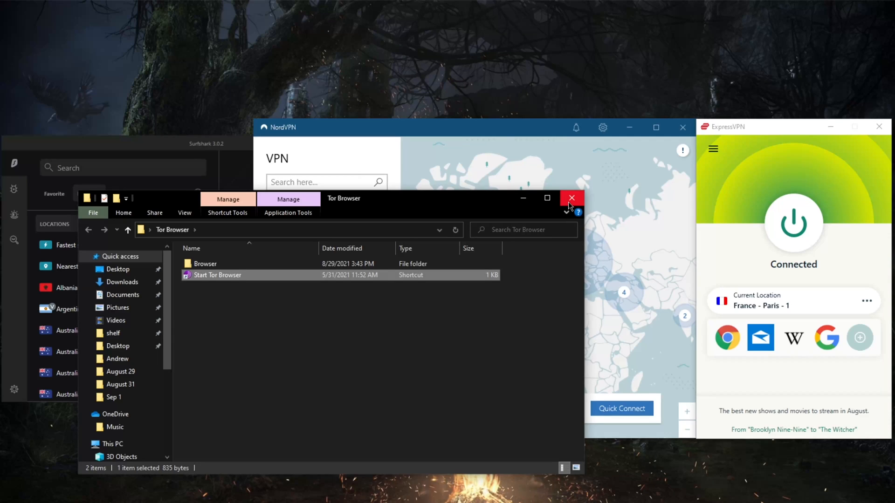
Step: Close the Tor Browser folder window in File Explorer
{"action": "left_click", "coordinate": [572, 199]}
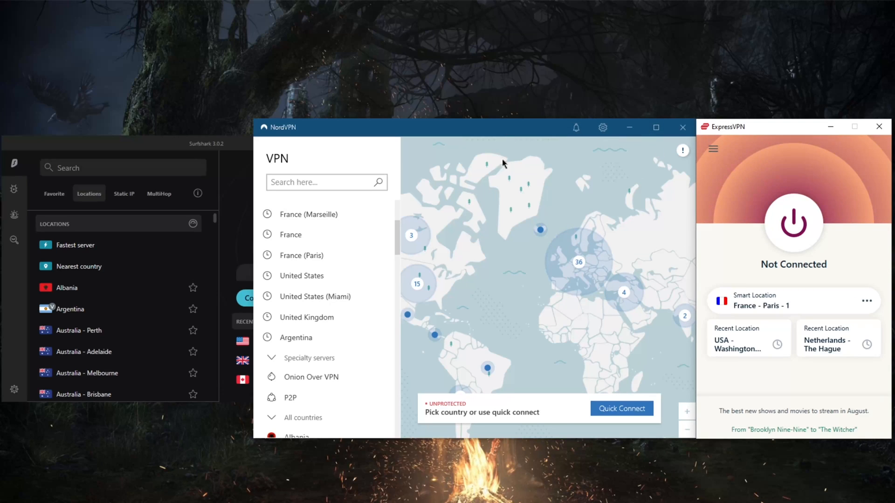
{"action": "mouse_move", "coordinate": [352, 164]}
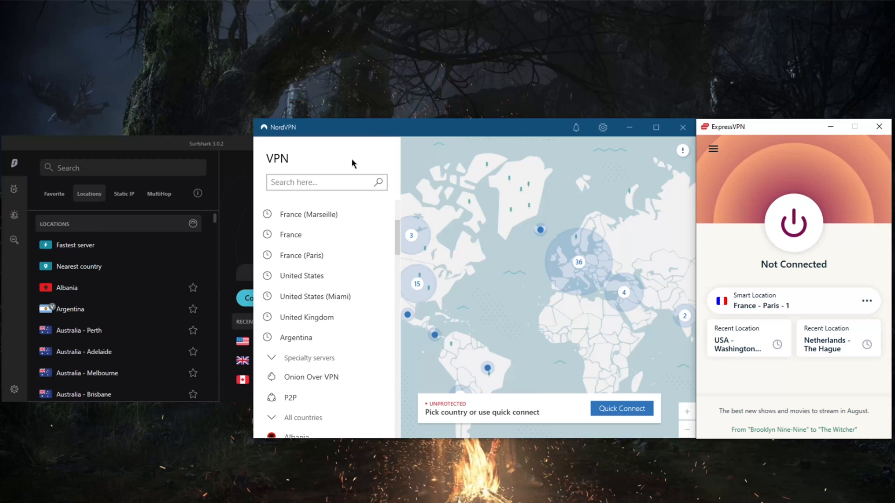
{"action": "mouse_move", "coordinate": [521, 246]}
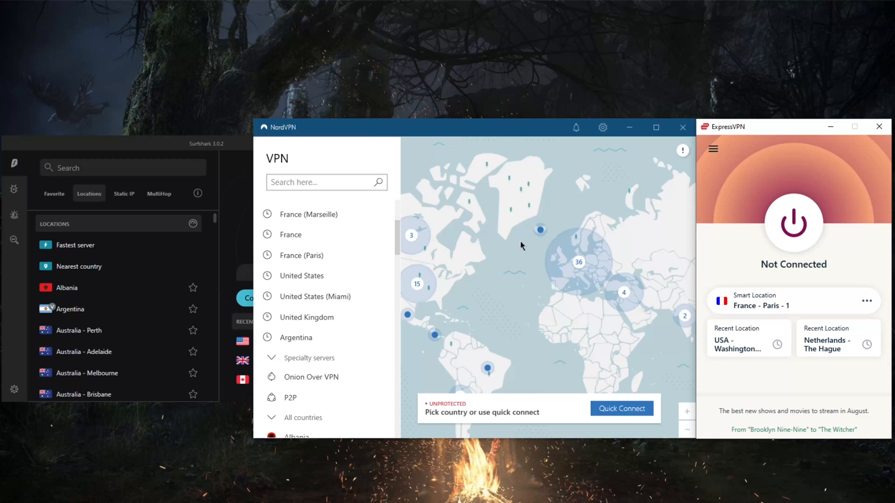
{"action": "mouse_move", "coordinate": [745, 129]}
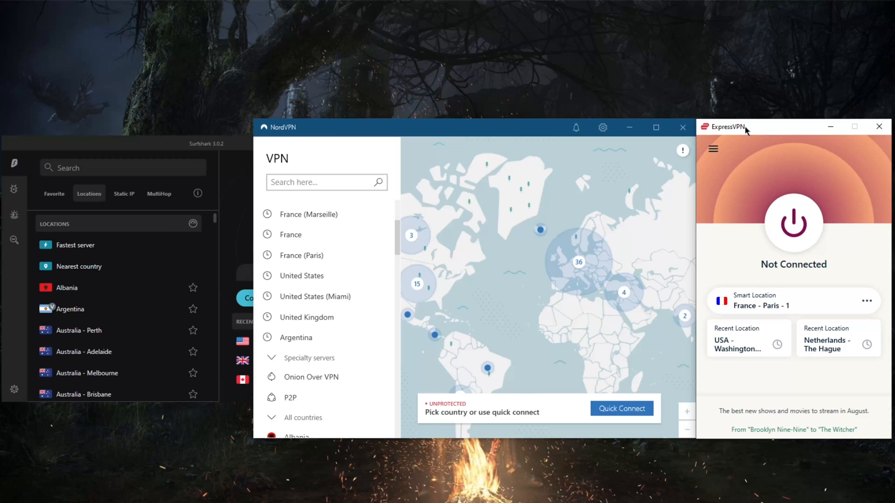
{"action": "mouse_move", "coordinate": [741, 129]}
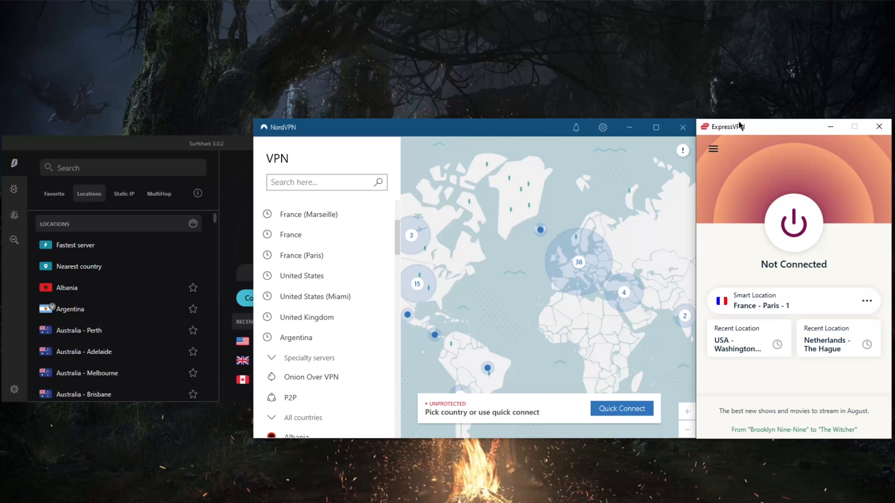
{"action": "mouse_move", "coordinate": [537, 134]}
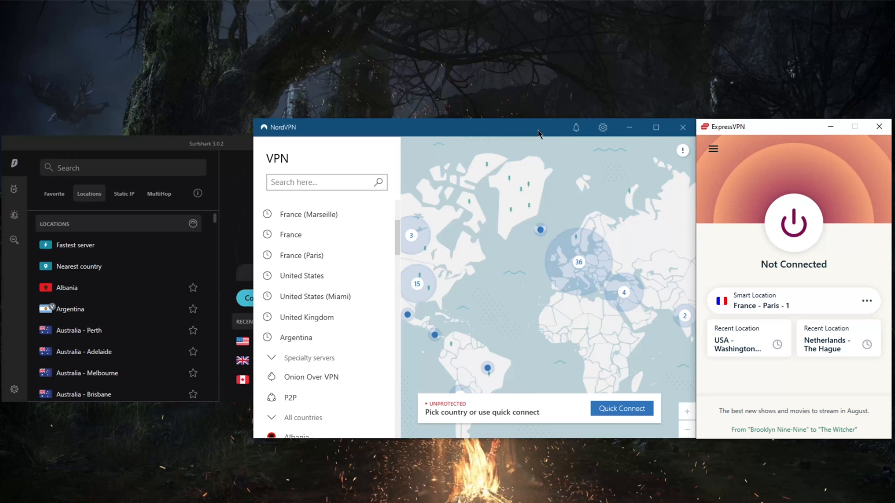
{"action": "mouse_move", "coordinate": [782, 194]}
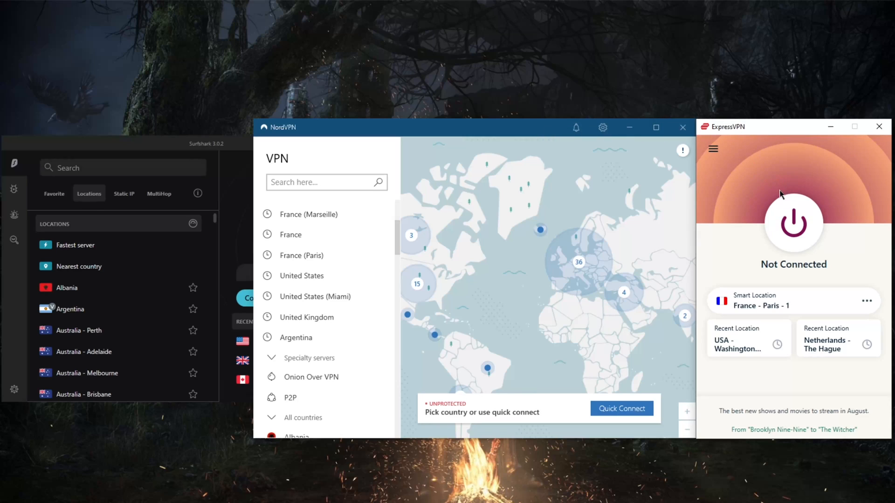
{"action": "mouse_move", "coordinate": [762, 135]}
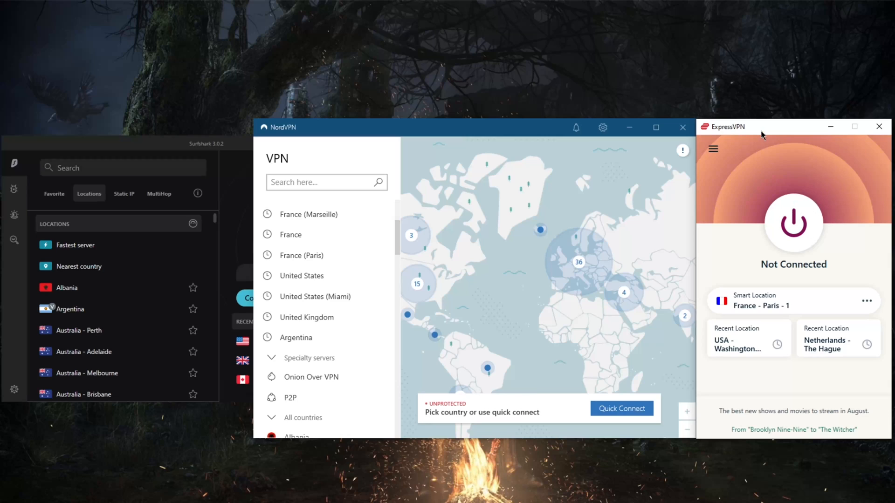
{"action": "mouse_move", "coordinate": [767, 138]}
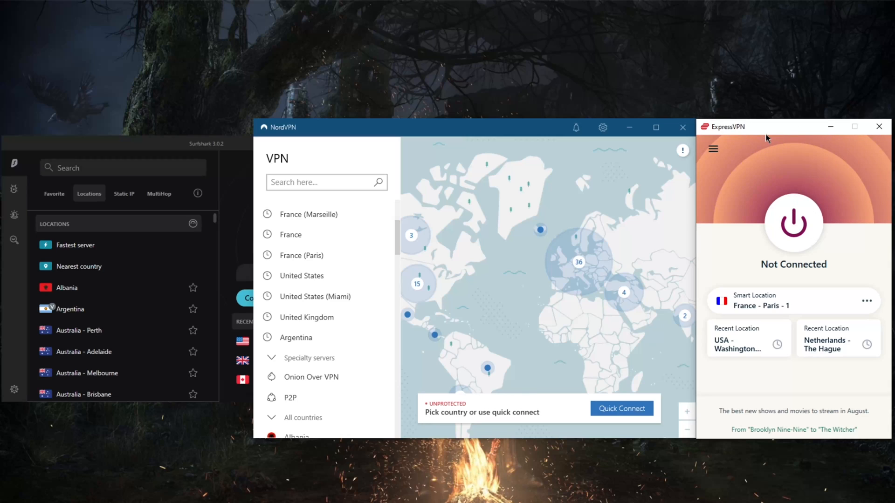
{"action": "mouse_move", "coordinate": [748, 138]}
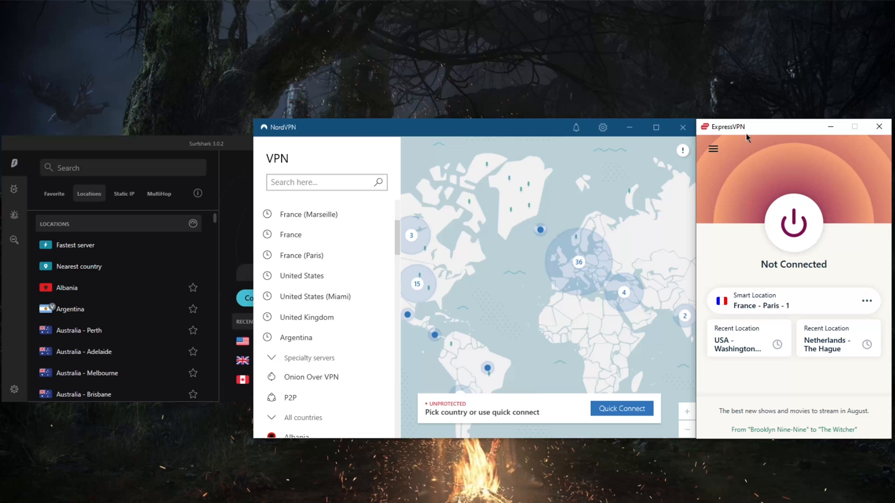
{"action": "mouse_move", "coordinate": [542, 119]}
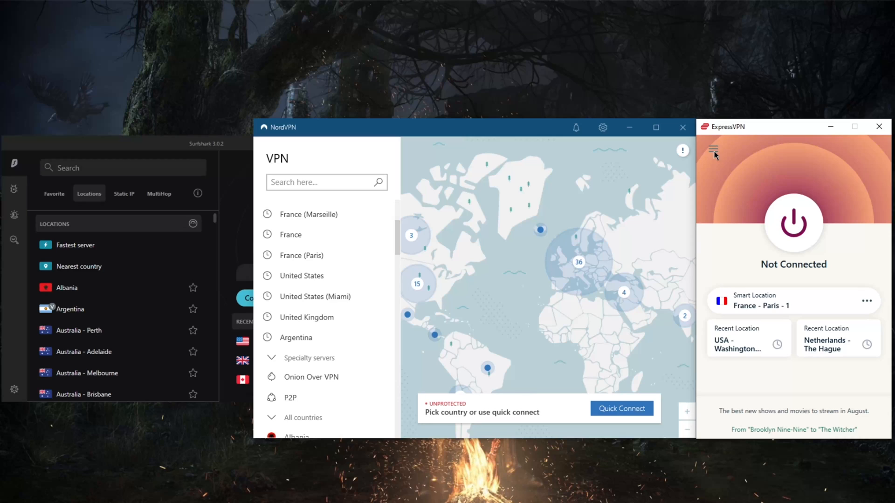
{"action": "mouse_move", "coordinate": [445, 147]}
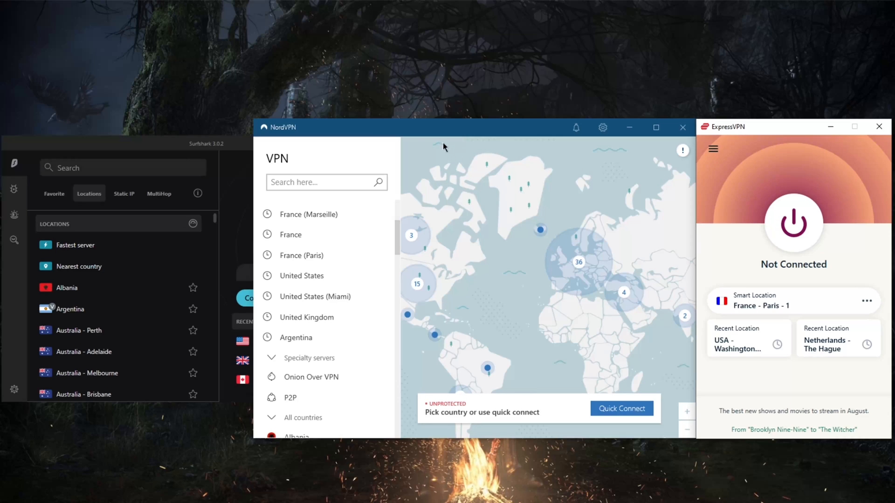
{"action": "mouse_move", "coordinate": [780, 121]}
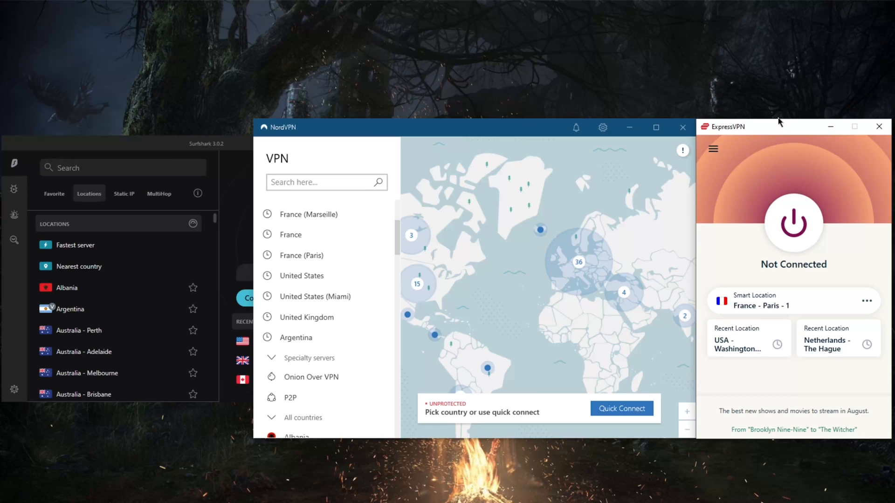
{"action": "mouse_move", "coordinate": [185, 213]}
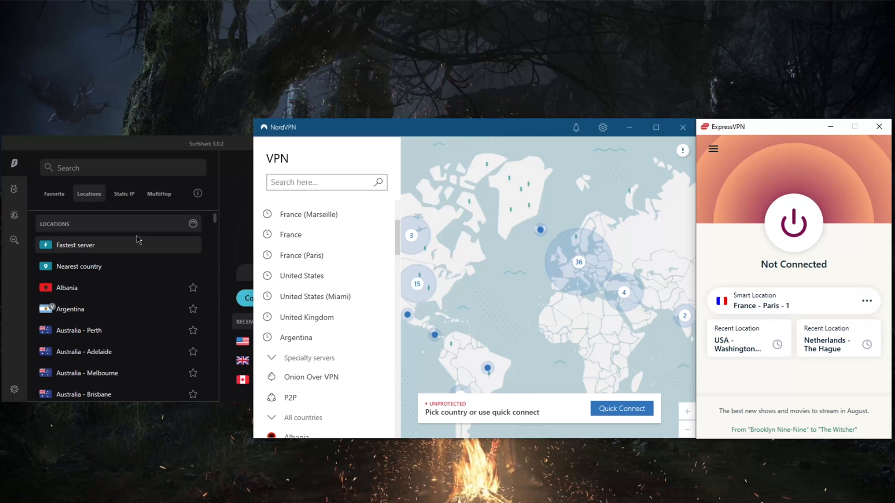
{"action": "mouse_move", "coordinate": [593, 223]}
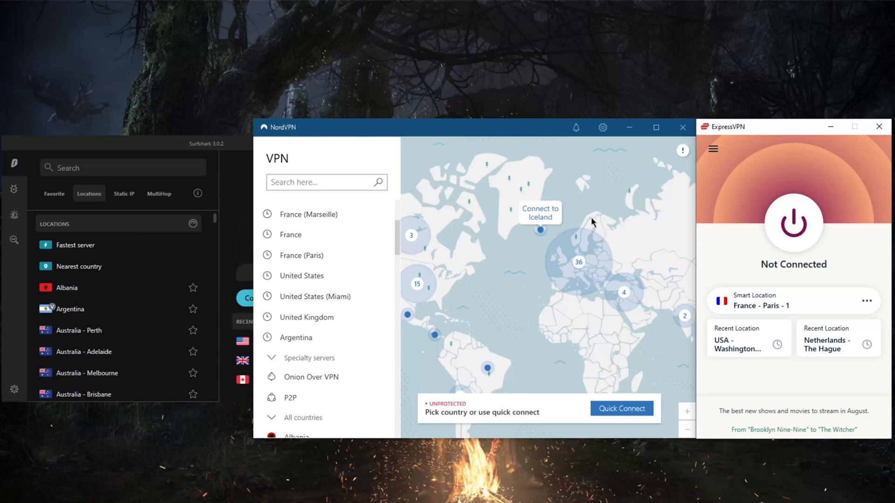
{"action": "mouse_move", "coordinate": [768, 127]}
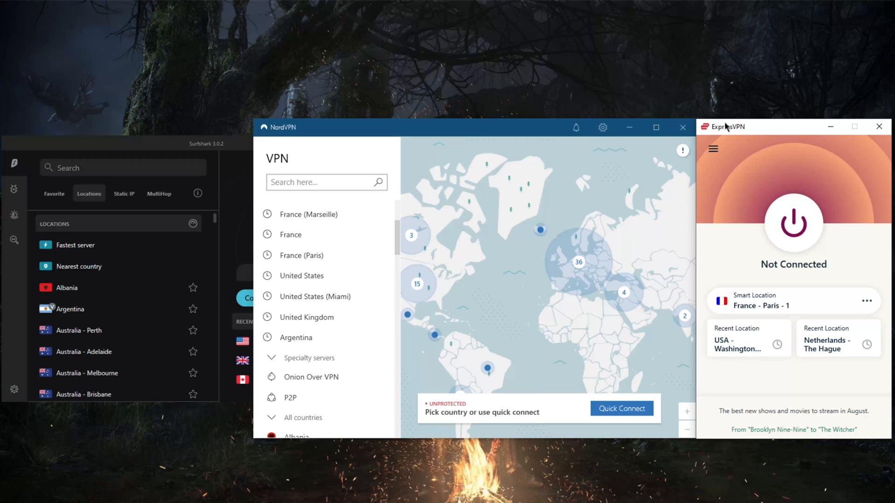
{"action": "mouse_move", "coordinate": [727, 130]}
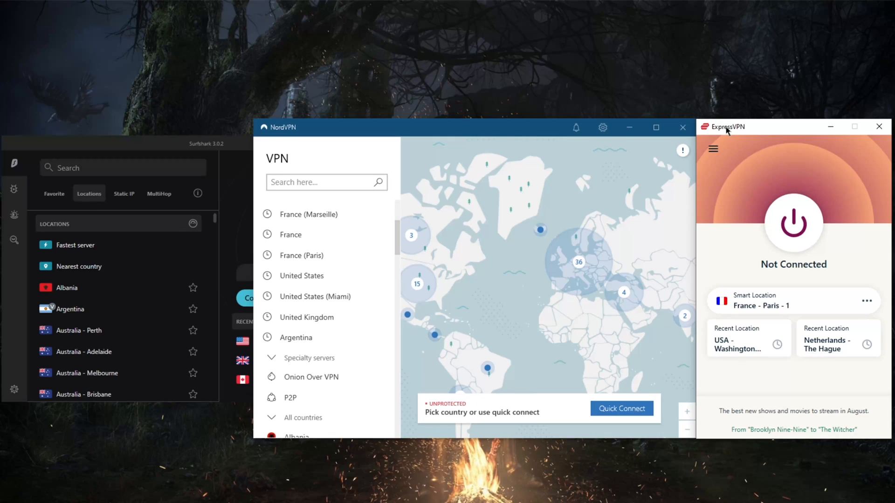
{"action": "mouse_move", "coordinate": [765, 147]}
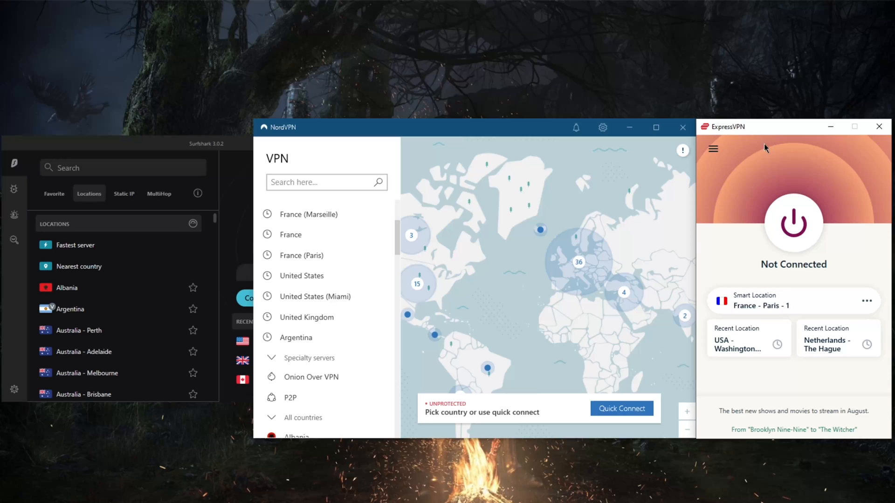
{"action": "mouse_move", "coordinate": [745, 178]}
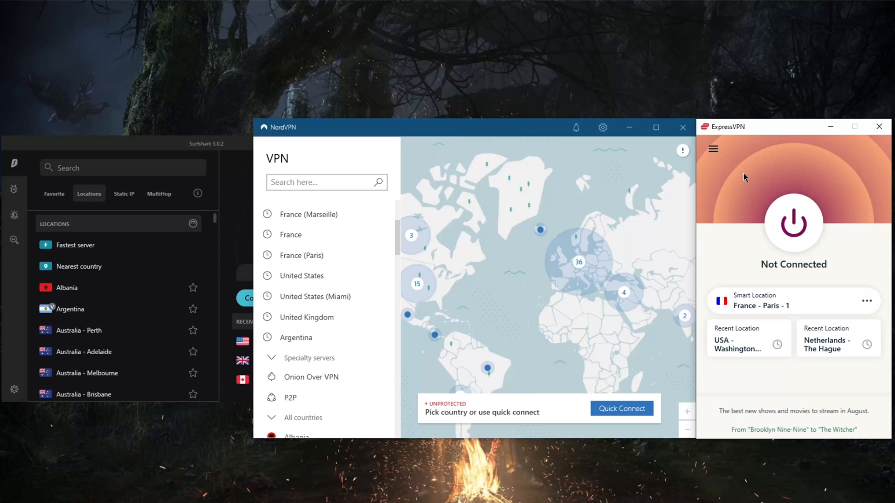
{"action": "mouse_move", "coordinate": [795, 183]}
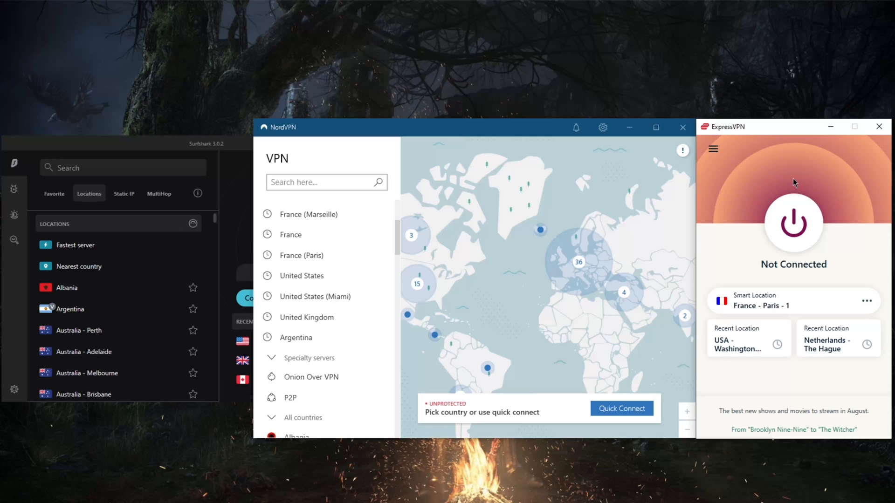
{"action": "mouse_move", "coordinate": [800, 177]}
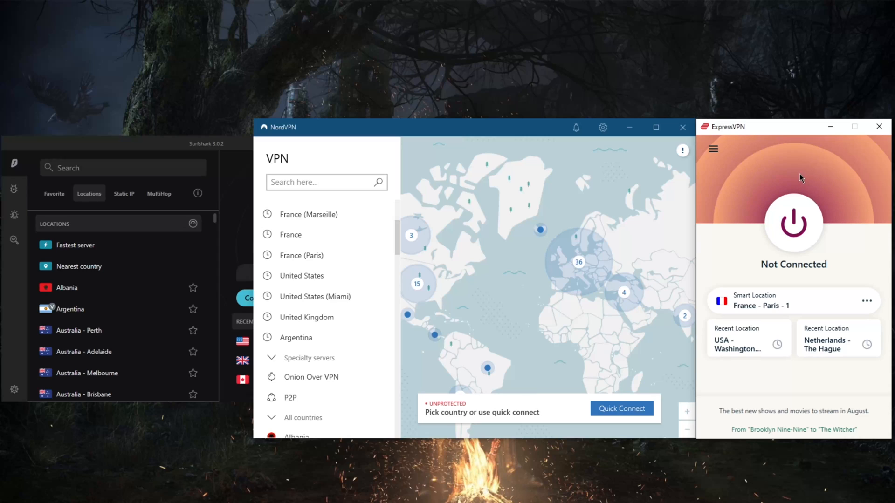
{"action": "mouse_move", "coordinate": [774, 176]}
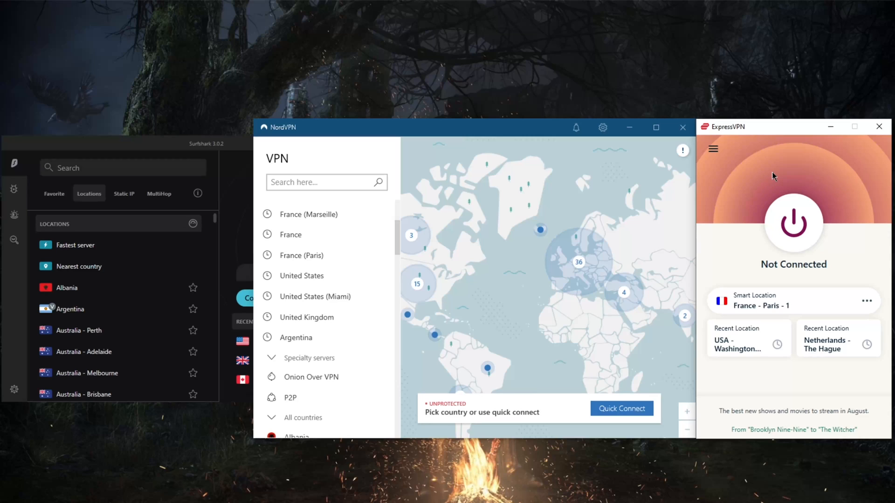
{"action": "mouse_move", "coordinate": [756, 140]}
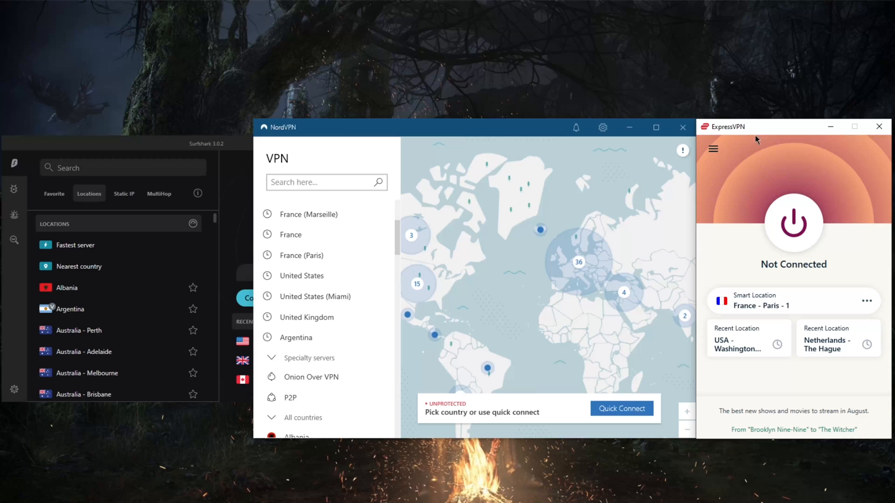
{"action": "mouse_move", "coordinate": [741, 136]}
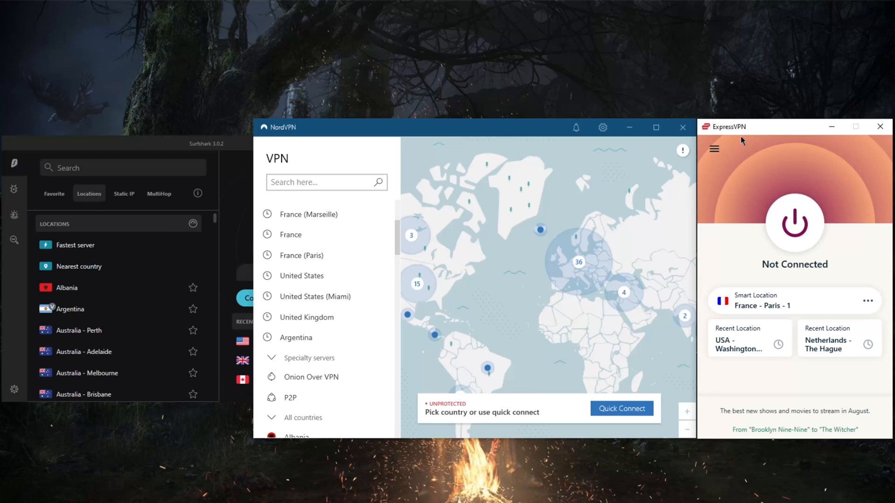
{"action": "mouse_move", "coordinate": [453, 191]}
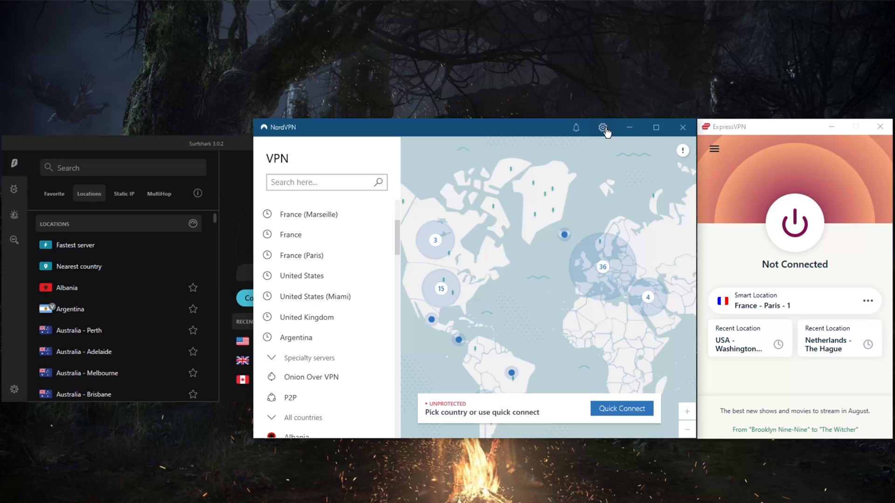
Step: Browse NordVPN's Auto-connect settings and protocol choices, ending on the Kill Switch page
{"action": "left_click", "coordinate": [603, 127]}
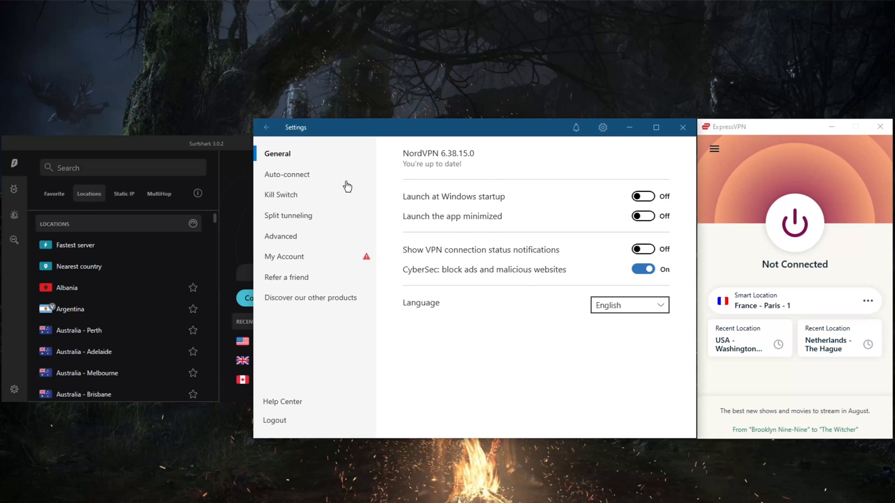
{"action": "left_click", "coordinate": [287, 175]}
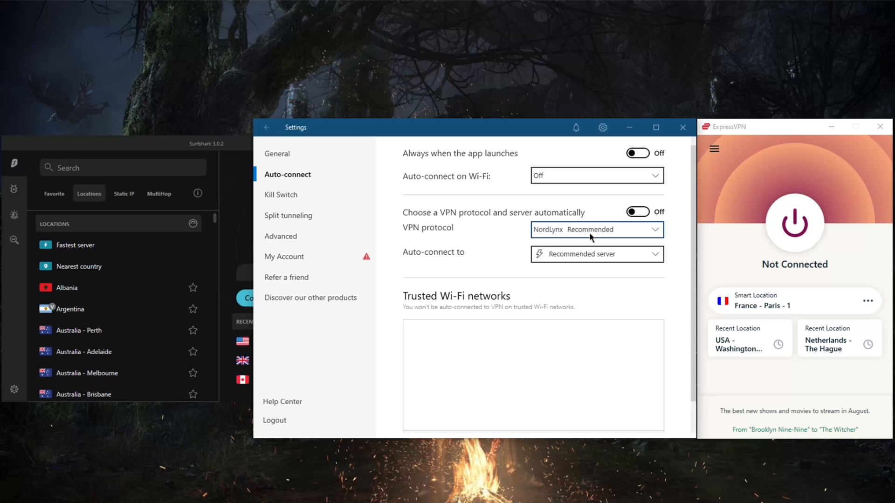
{"action": "left_click", "coordinate": [595, 229]}
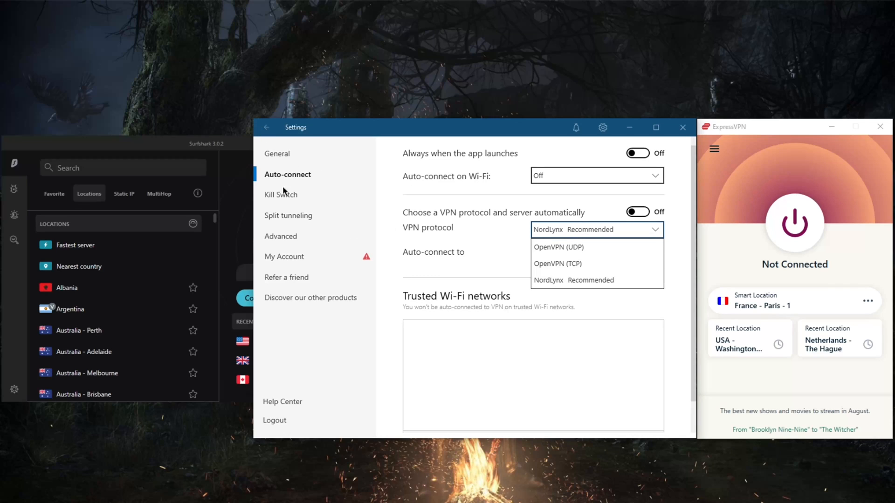
{"action": "left_click", "coordinate": [281, 195]}
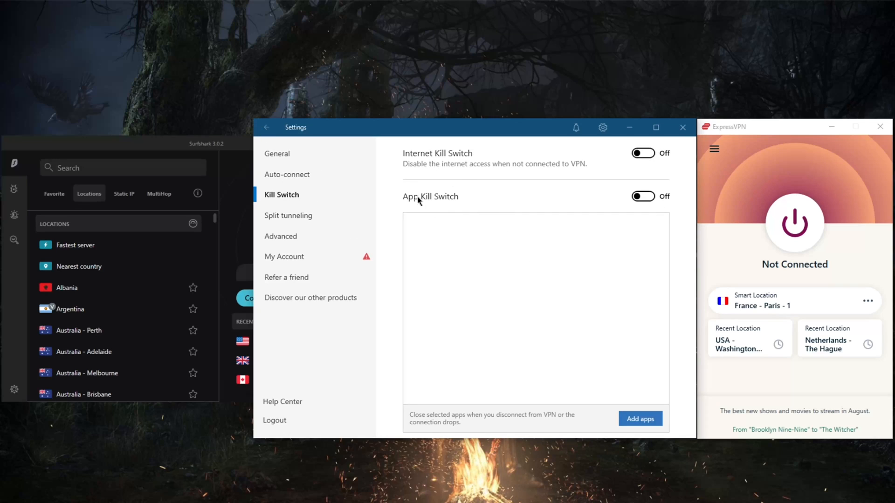
{"action": "mouse_move", "coordinate": [513, 173]}
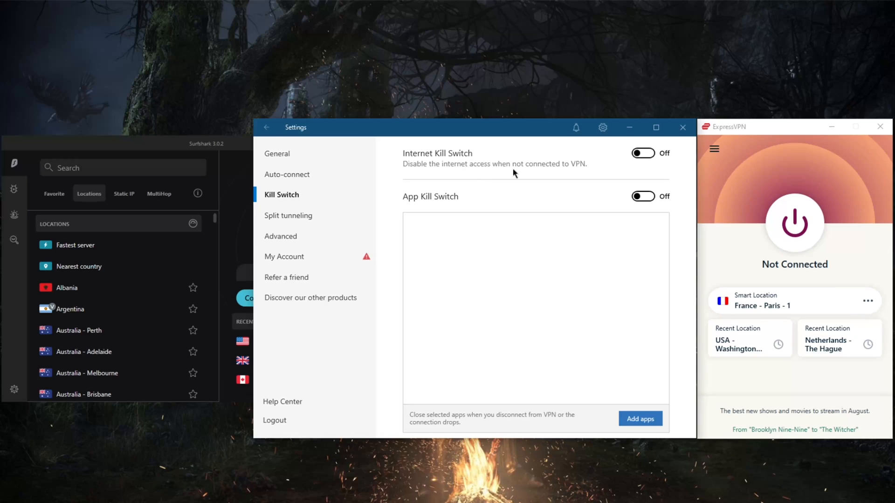
{"action": "mouse_move", "coordinate": [474, 166]}
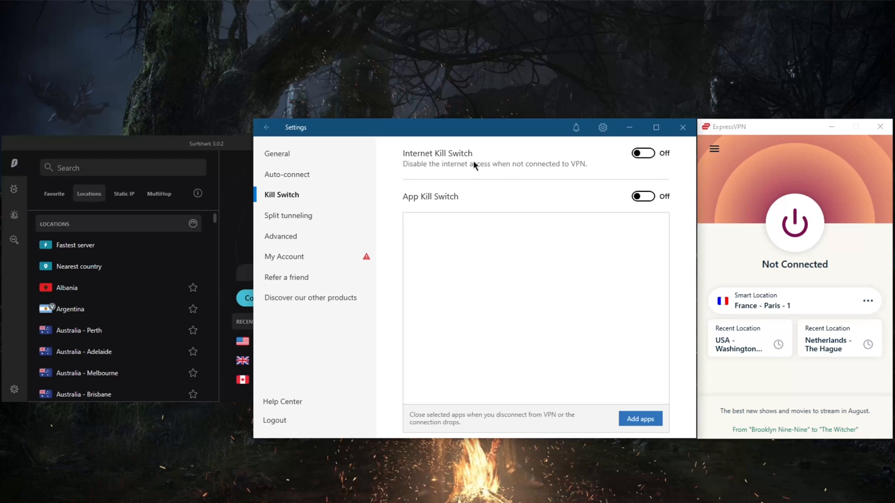
{"action": "mouse_move", "coordinate": [454, 178]}
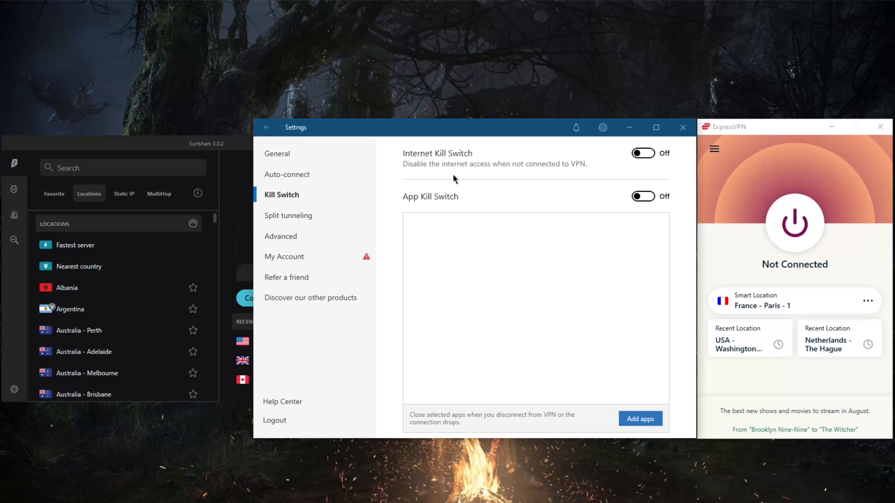
{"action": "mouse_move", "coordinate": [356, 244]}
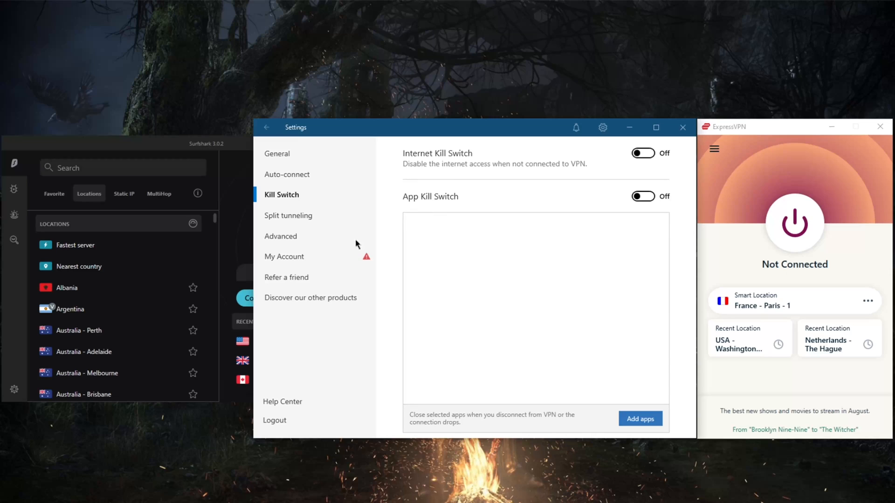
{"action": "mouse_move", "coordinate": [456, 256]}
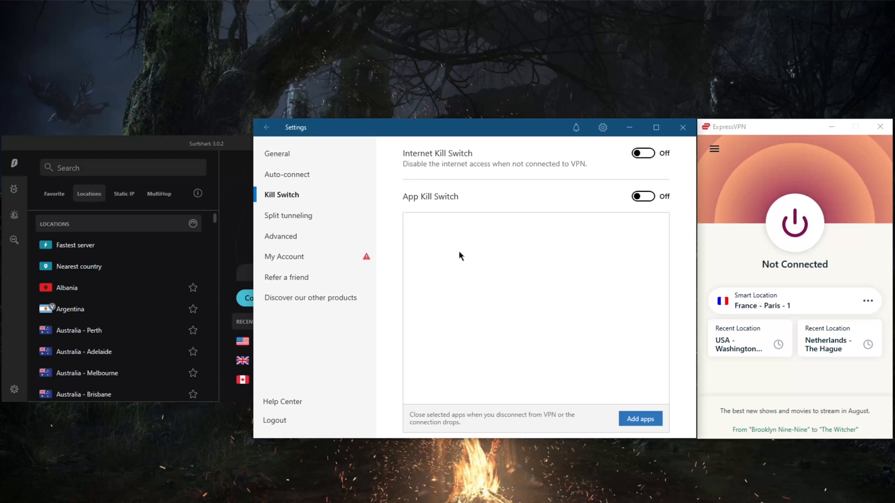
{"action": "mouse_move", "coordinate": [462, 237]}
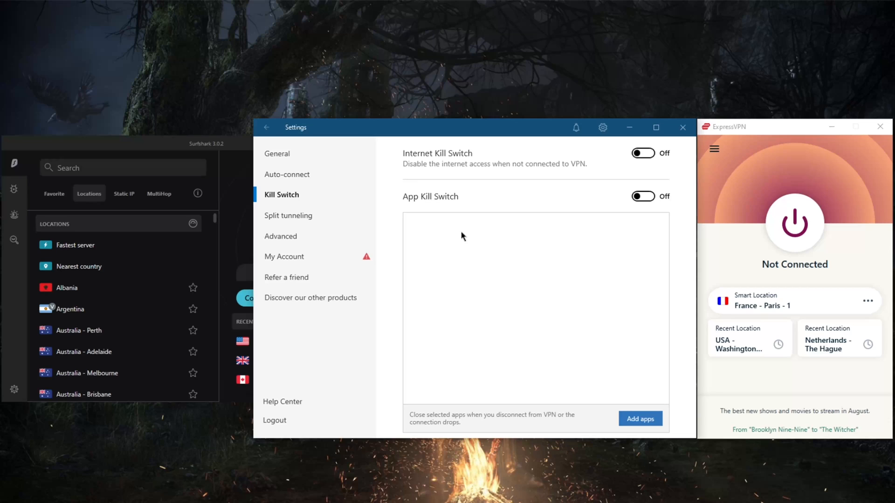
Step: View NordVPN's Split tunneling and Advanced settings, then return to the server map
{"action": "left_click", "coordinate": [289, 215]}
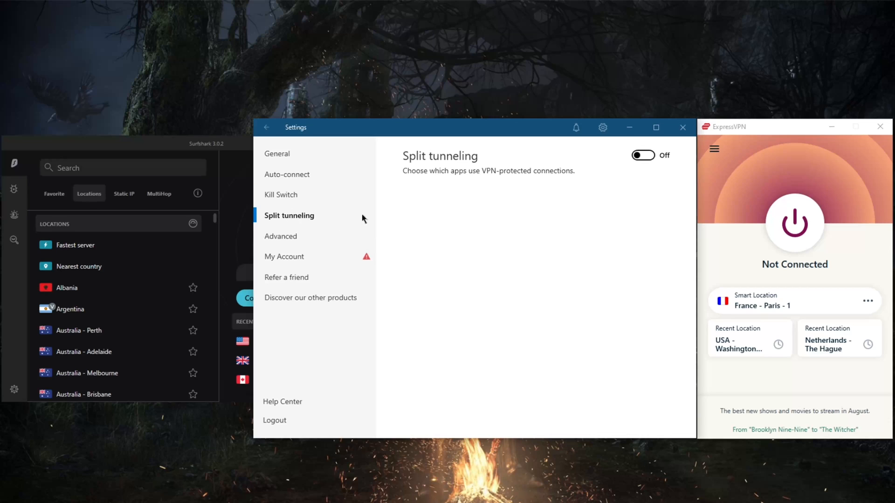
{"action": "left_click", "coordinate": [281, 236]}
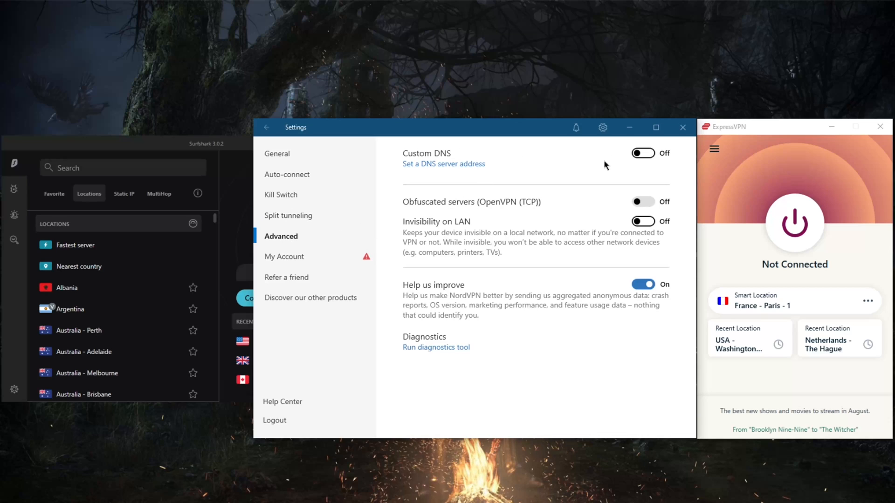
{"action": "mouse_move", "coordinate": [427, 211]}
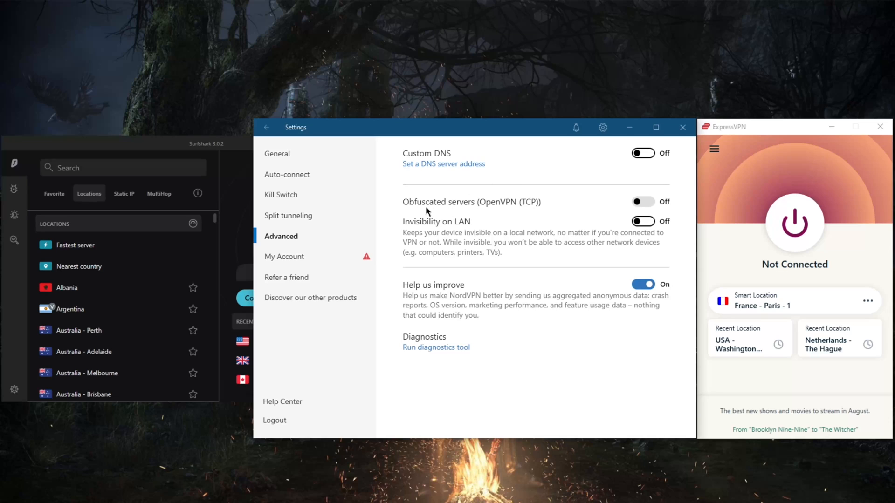
{"action": "mouse_move", "coordinate": [301, 139]}
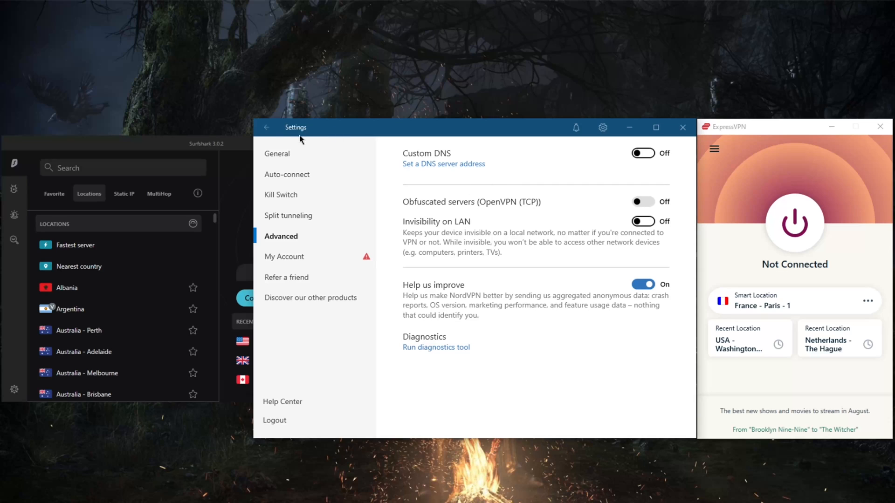
{"action": "left_click", "coordinate": [266, 127]}
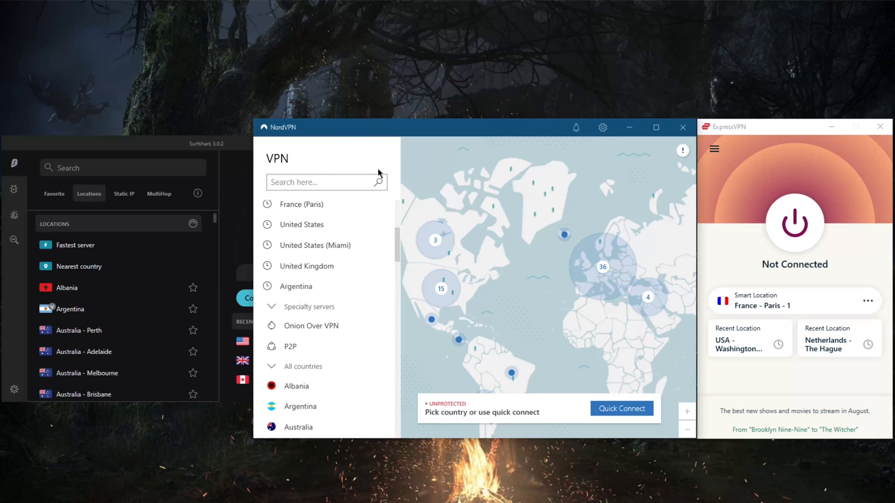
{"action": "mouse_move", "coordinate": [338, 307]}
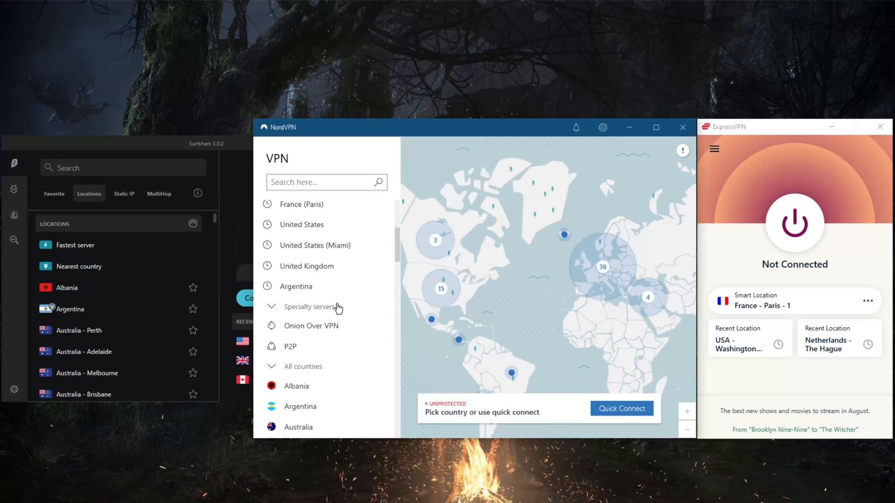
{"action": "mouse_move", "coordinate": [321, 347]}
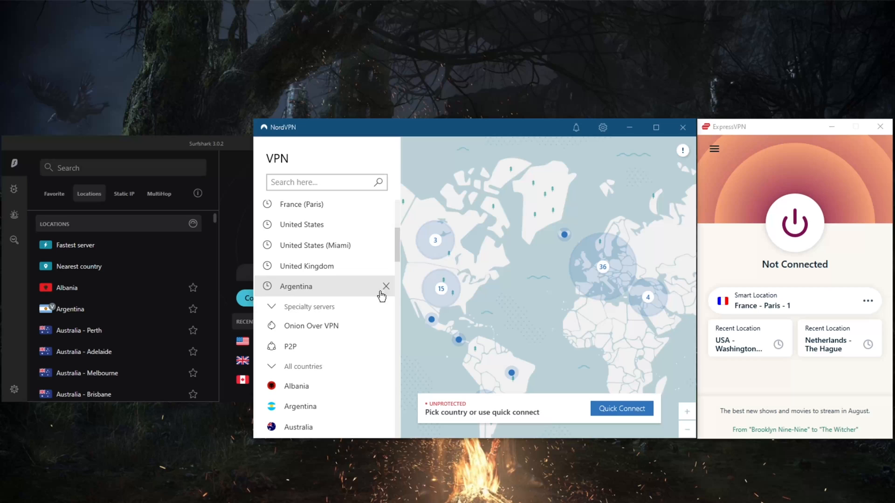
{"action": "mouse_move", "coordinate": [397, 351]}
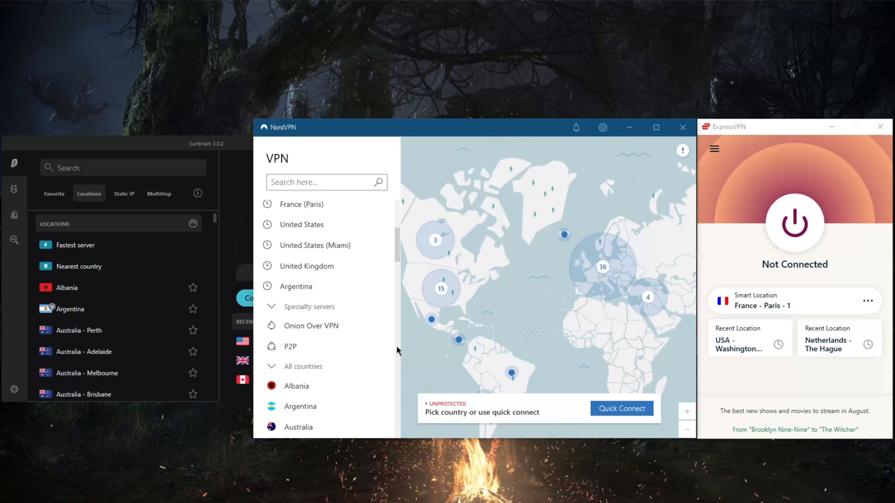
{"action": "mouse_move", "coordinate": [519, 275]}
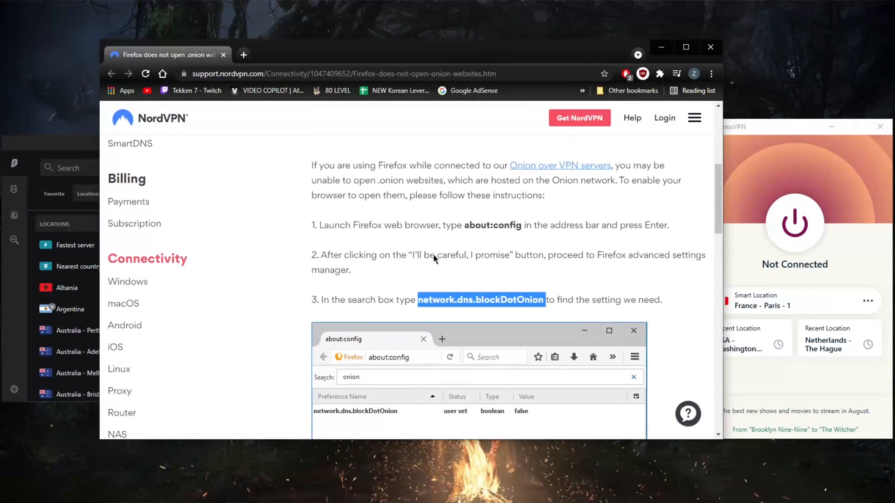
Step: Scroll through the 'Firefox does not open .onion websites' support article in Chrome
{"action": "scroll", "scroll_direction": "up", "scroll_amount": 3}
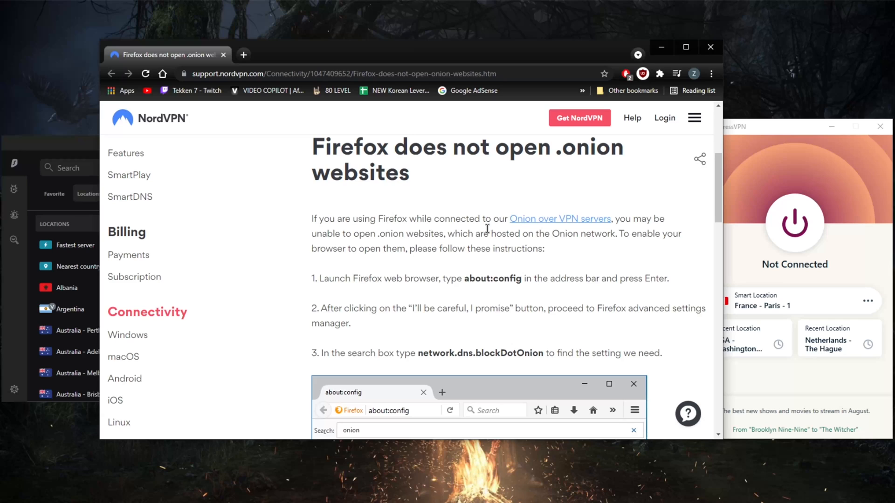
{"action": "scroll", "scroll_direction": "down", "scroll_amount": 3}
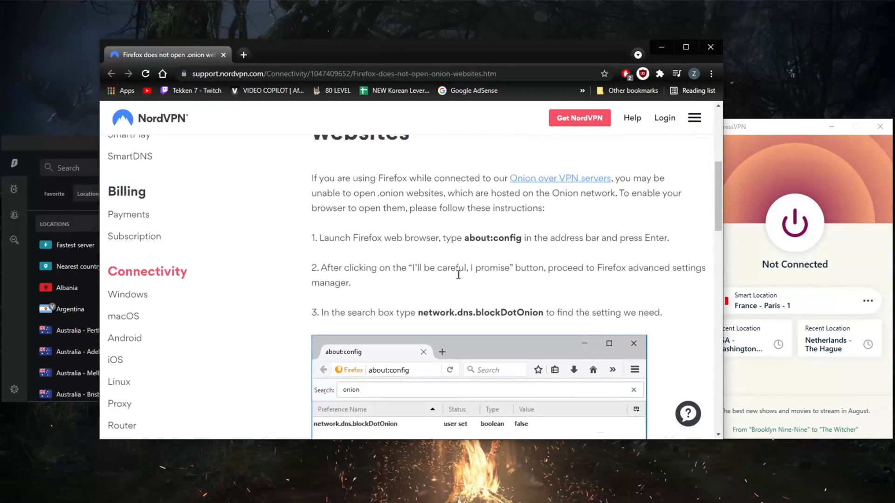
{"action": "scroll", "scroll_direction": "down", "scroll_amount": 3}
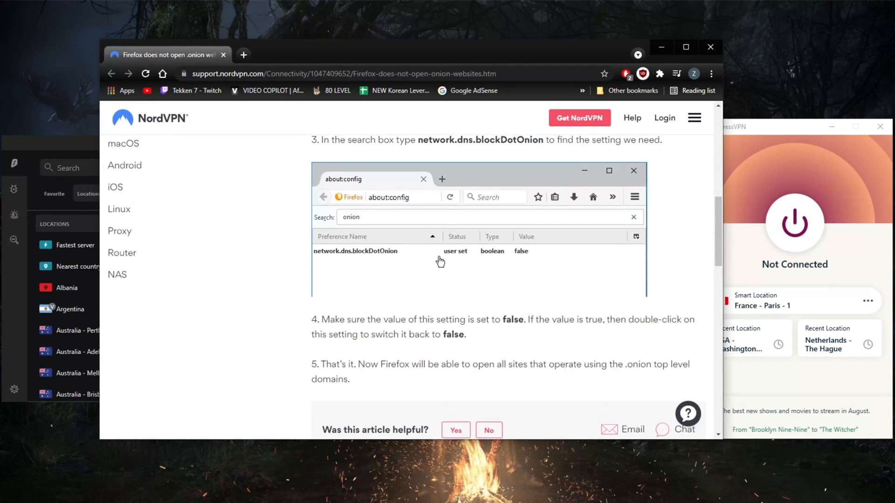
{"action": "scroll", "scroll_direction": "up", "scroll_amount": 3}
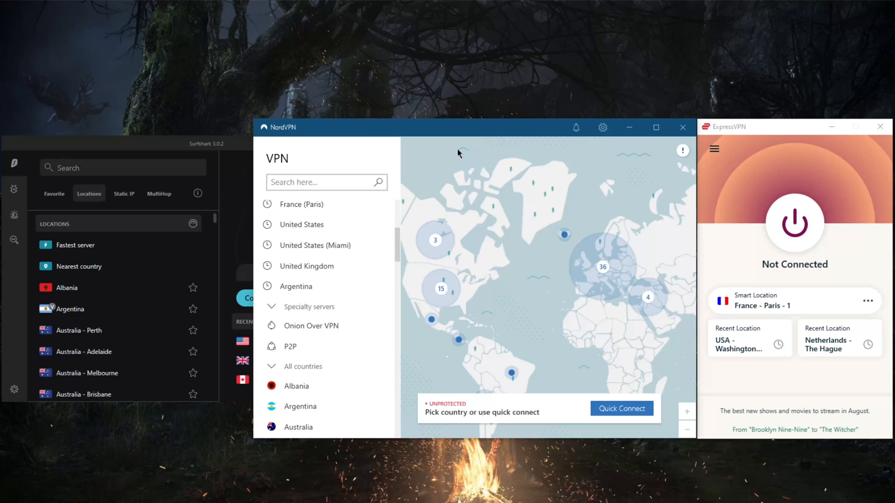
{"action": "mouse_move", "coordinate": [504, 222]}
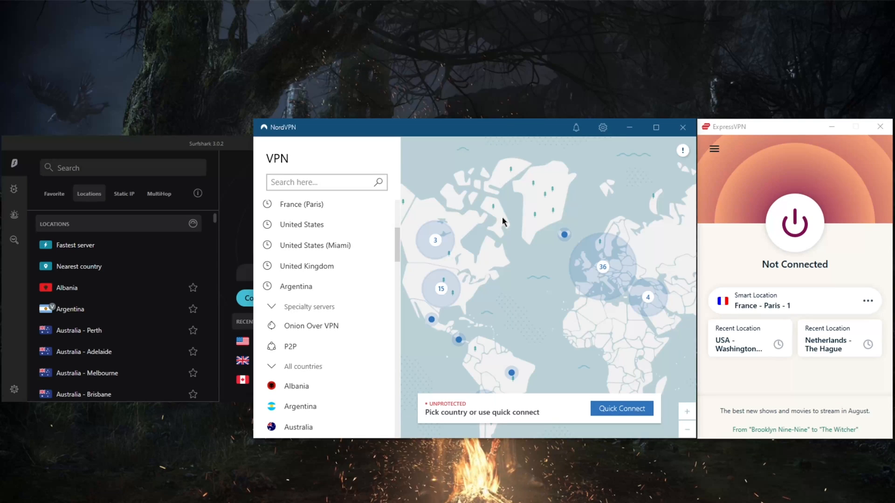
{"action": "mouse_move", "coordinate": [501, 250]}
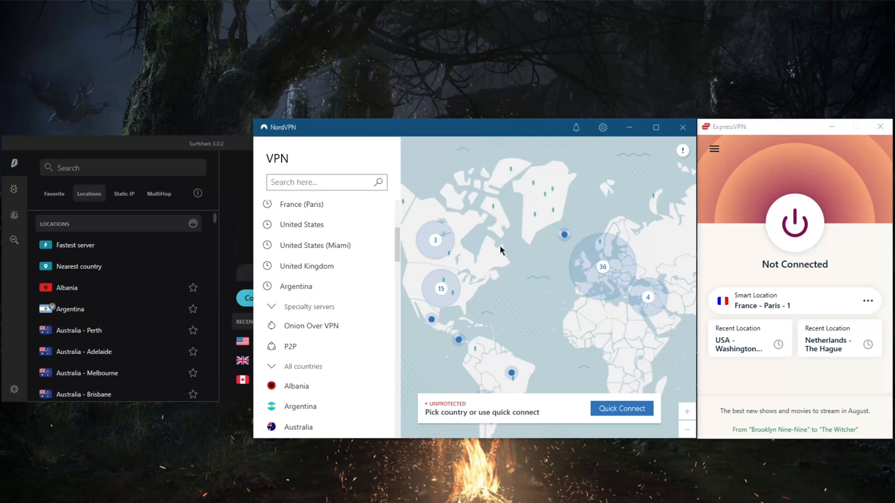
{"action": "mouse_move", "coordinate": [494, 285]}
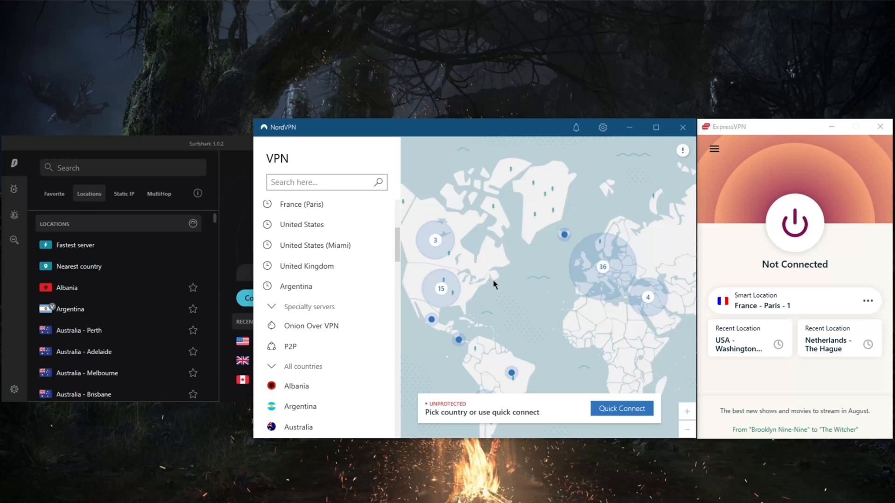
{"action": "mouse_move", "coordinate": [532, 283]}
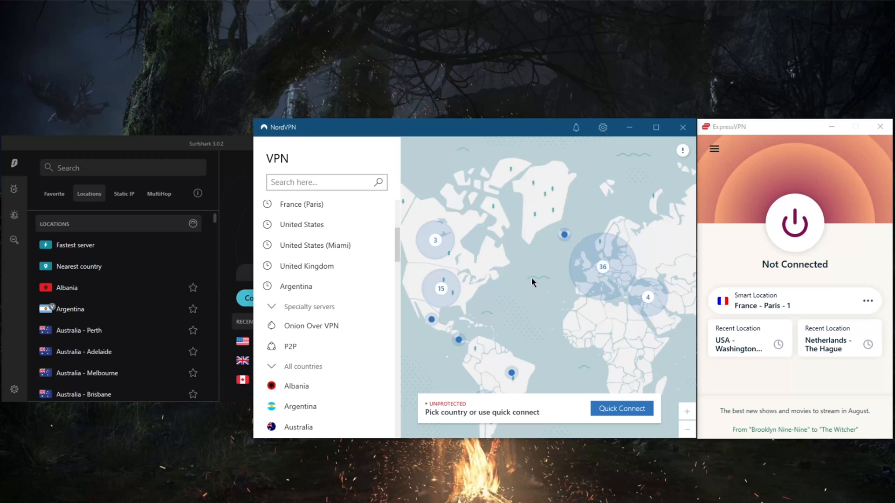
{"action": "mouse_move", "coordinate": [489, 264]}
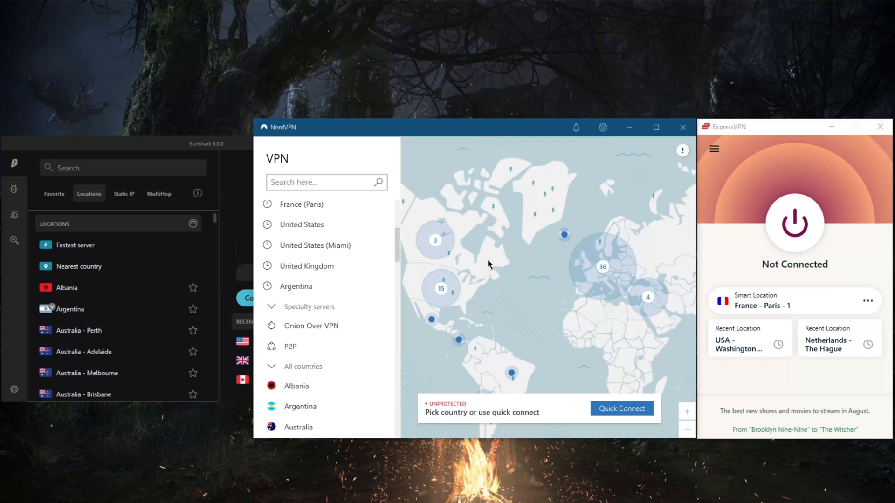
{"action": "mouse_move", "coordinate": [532, 263]}
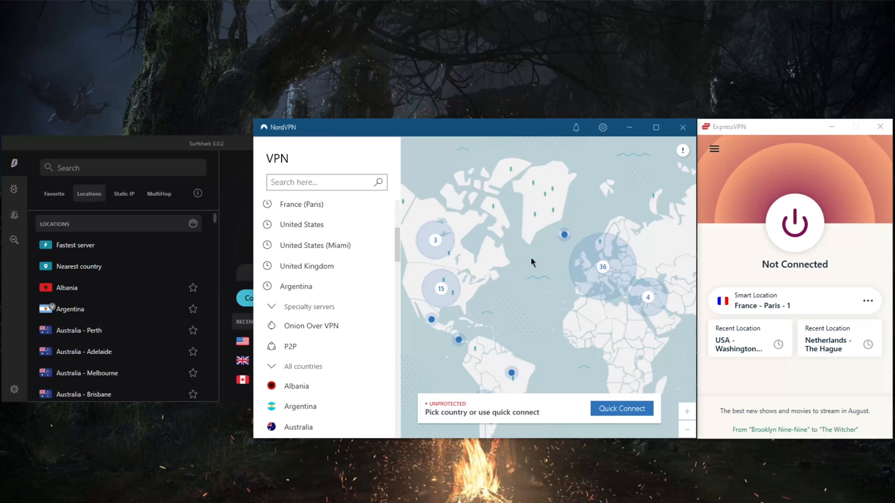
{"action": "mouse_move", "coordinate": [307, 310]}
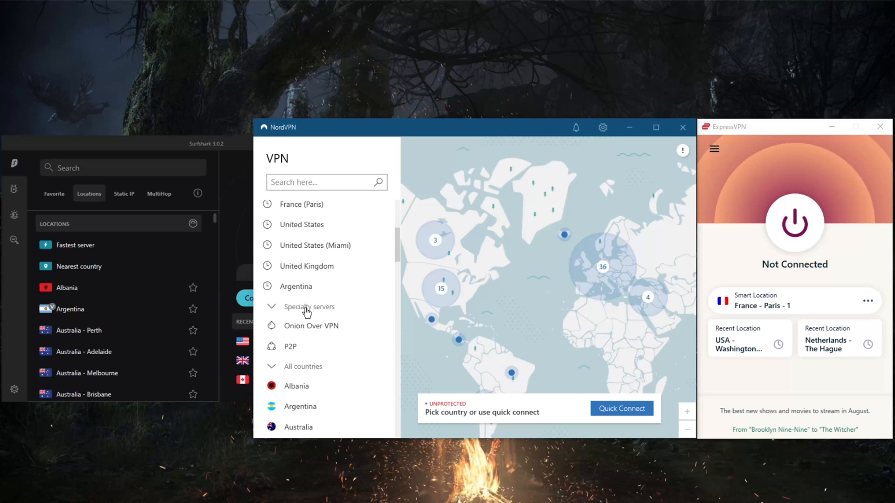
{"action": "mouse_move", "coordinate": [374, 336]}
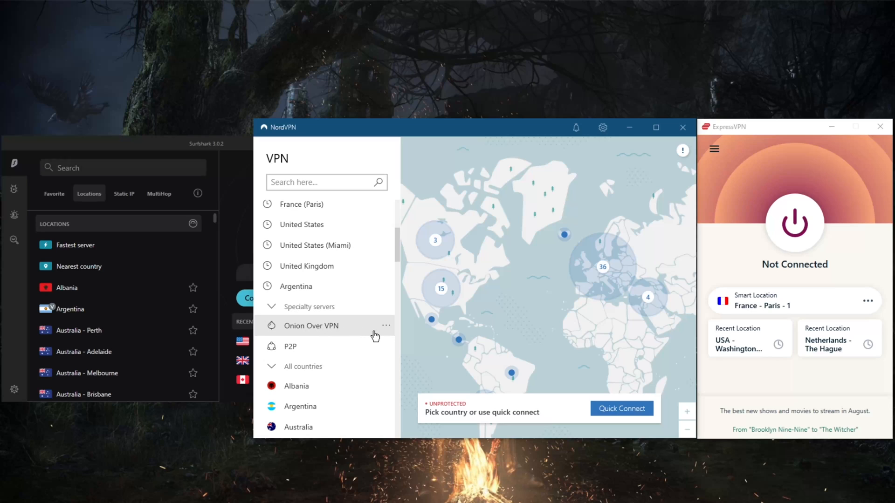
{"action": "mouse_move", "coordinate": [440, 312]}
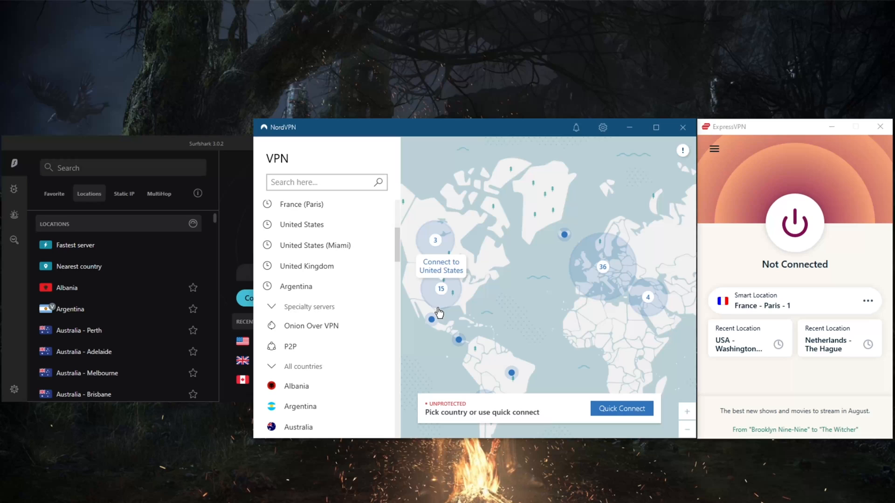
{"action": "mouse_move", "coordinate": [445, 317]}
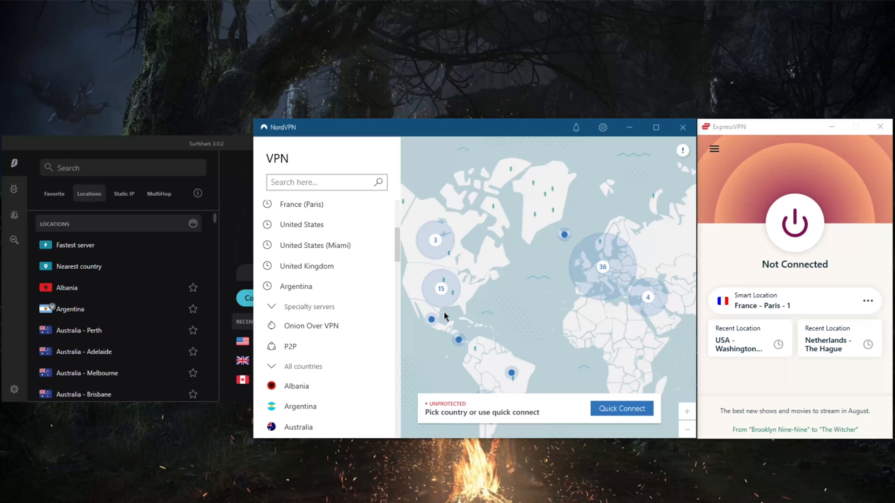
{"action": "mouse_move", "coordinate": [503, 323]}
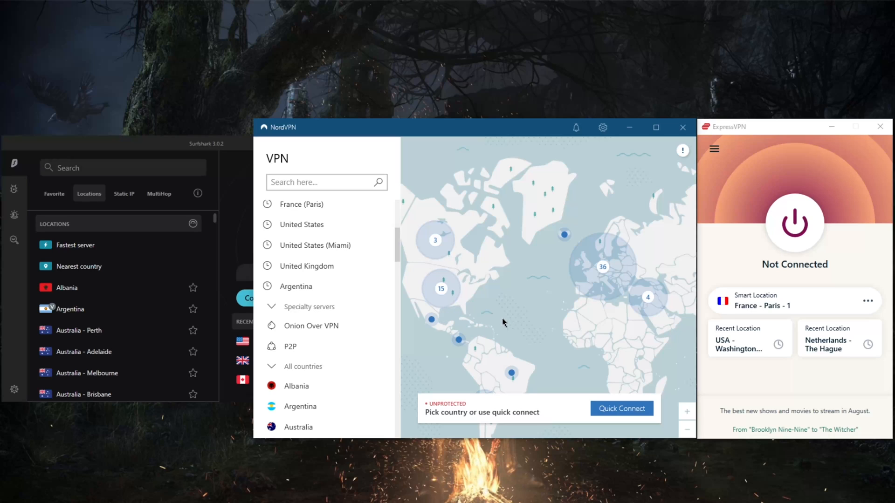
{"action": "mouse_move", "coordinate": [521, 315]}
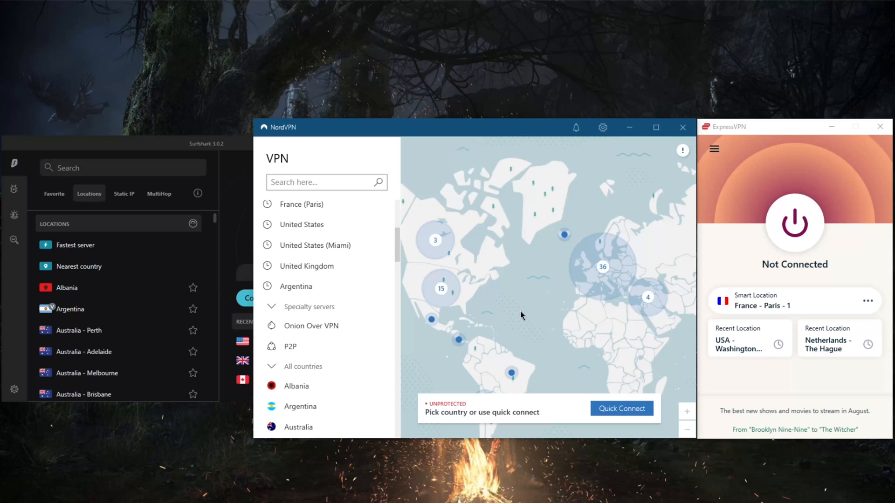
{"action": "mouse_move", "coordinate": [543, 312]}
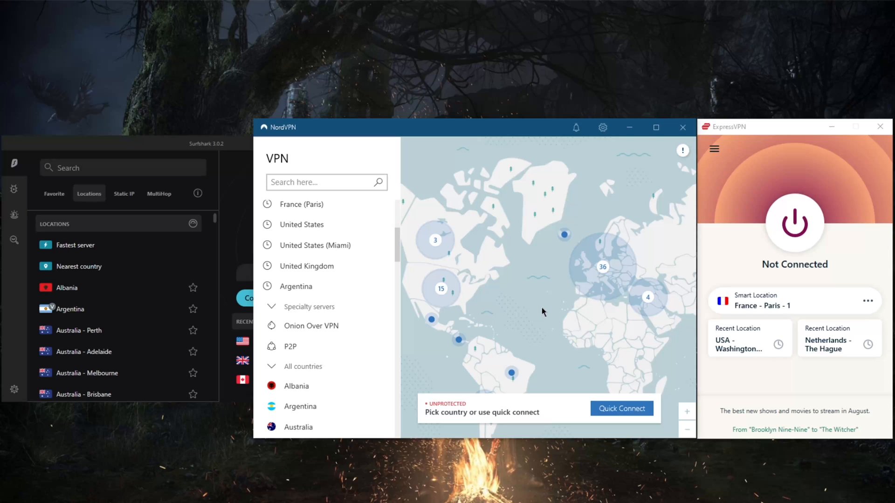
{"action": "mouse_move", "coordinate": [549, 307]}
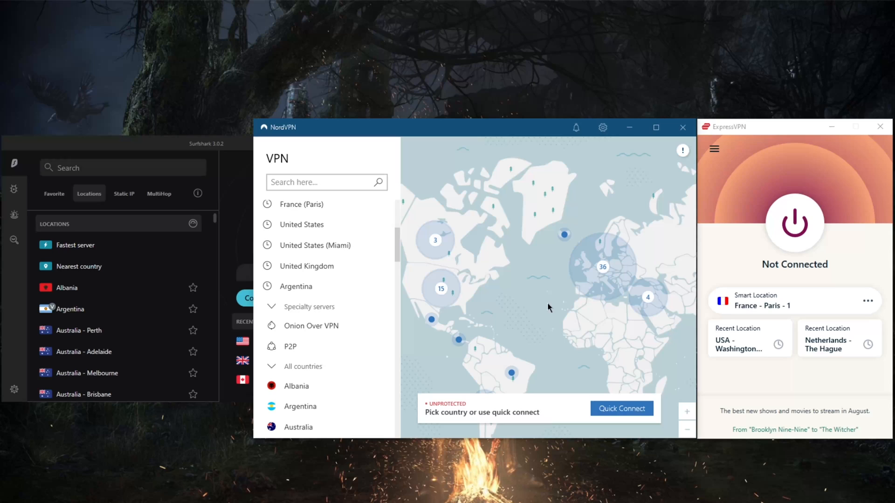
{"action": "mouse_move", "coordinate": [558, 295]}
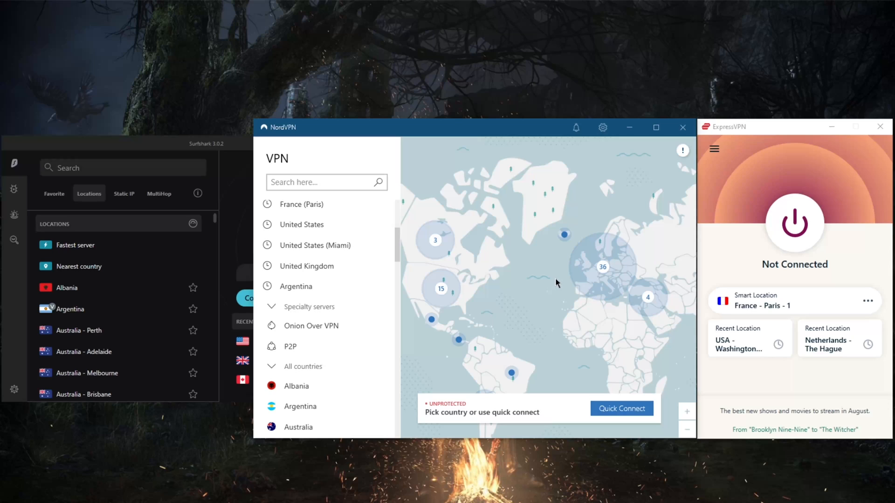
{"action": "mouse_move", "coordinate": [540, 259]}
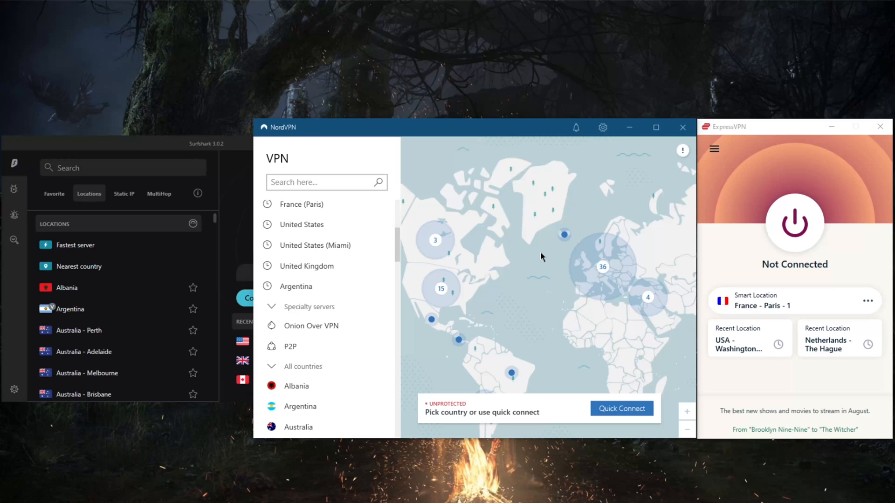
{"action": "mouse_move", "coordinate": [484, 303]}
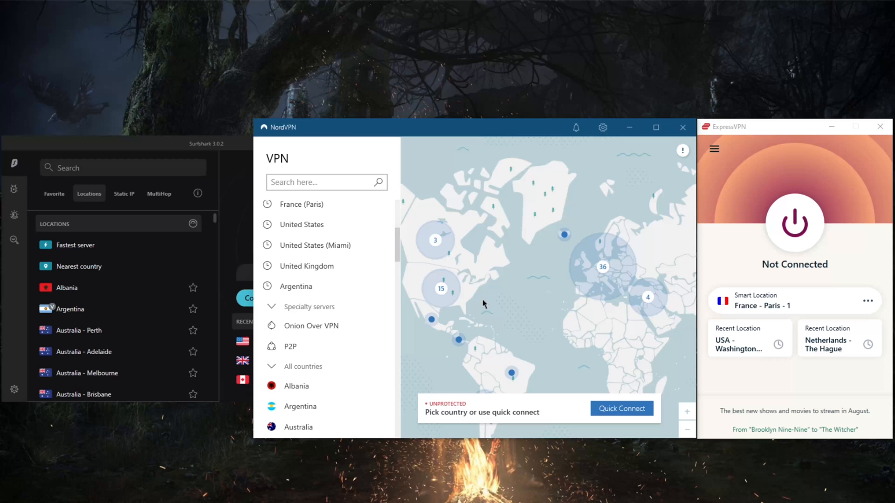
{"action": "mouse_move", "coordinate": [509, 236]}
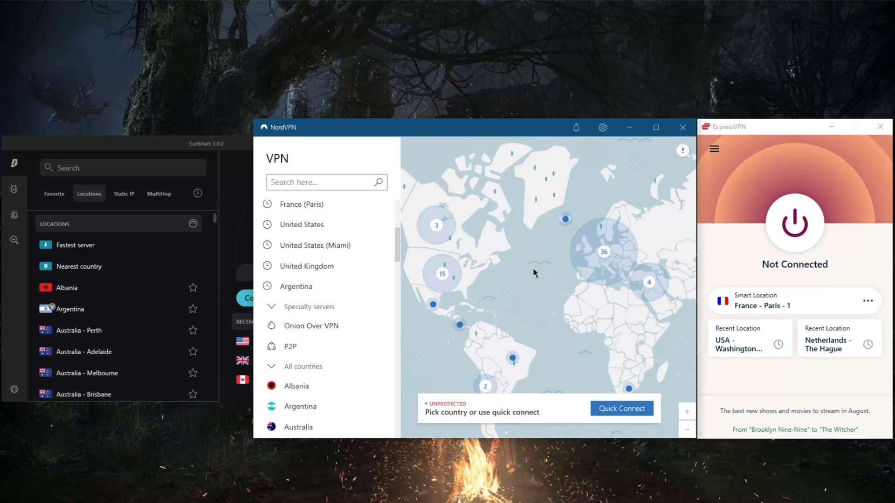
{"action": "mouse_move", "coordinate": [496, 198]}
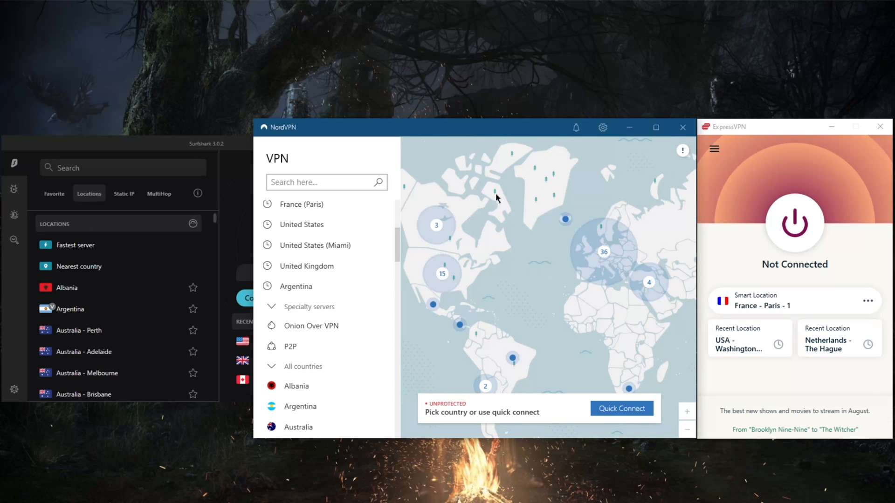
Step: Open NordVPN Settings on the General page showing version 6.38.15.0
{"action": "left_click", "coordinate": [603, 128]}
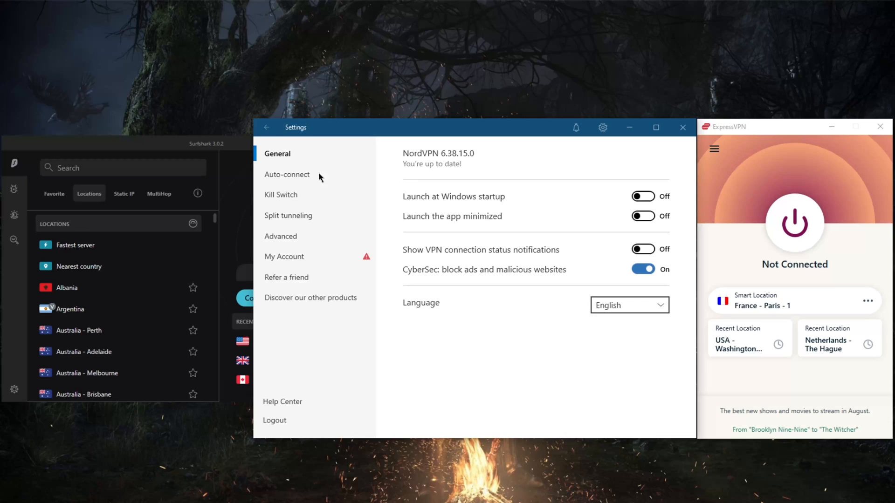
Step: Exit NordVPN settings back to the map listing Dedicated IP and Double VPN
{"action": "left_click", "coordinate": [288, 173]}
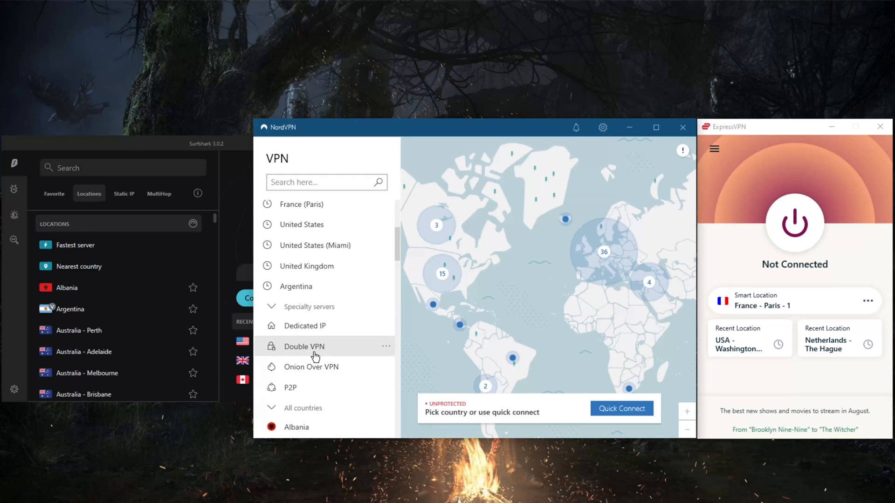
{"action": "mouse_move", "coordinate": [313, 333]}
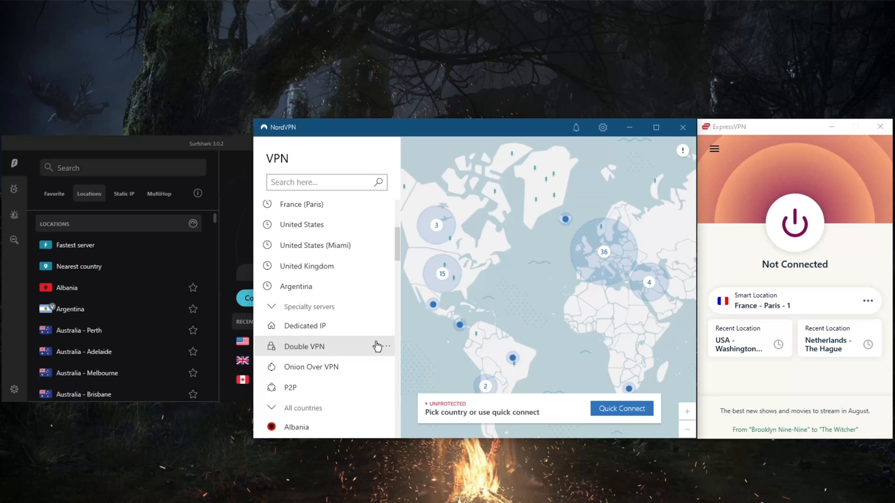
{"action": "mouse_move", "coordinate": [503, 295]}
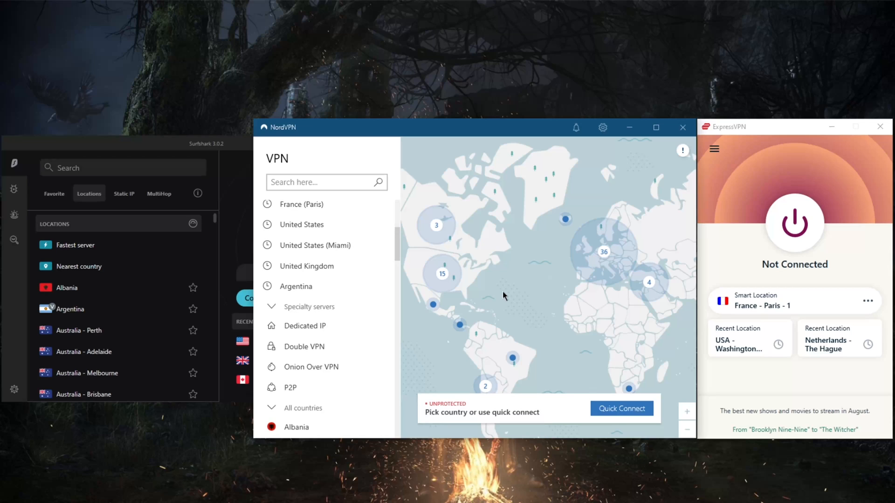
{"action": "mouse_move", "coordinate": [740, 128]}
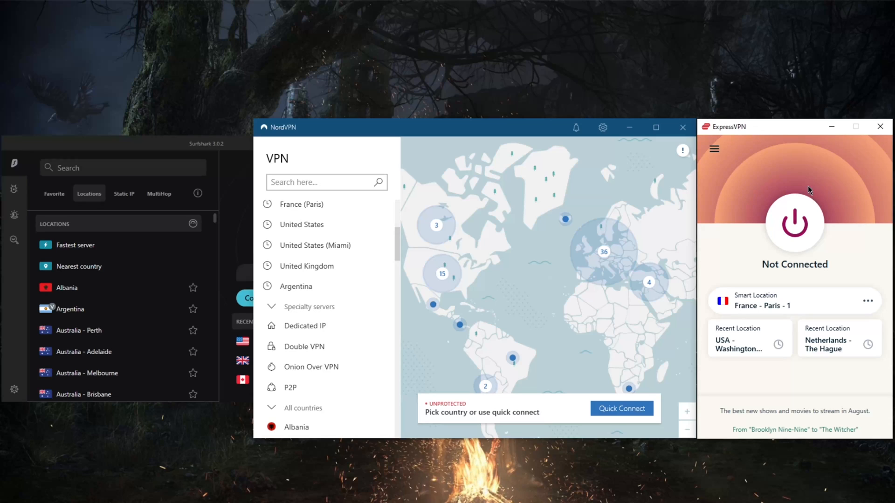
{"action": "mouse_move", "coordinate": [505, 135]}
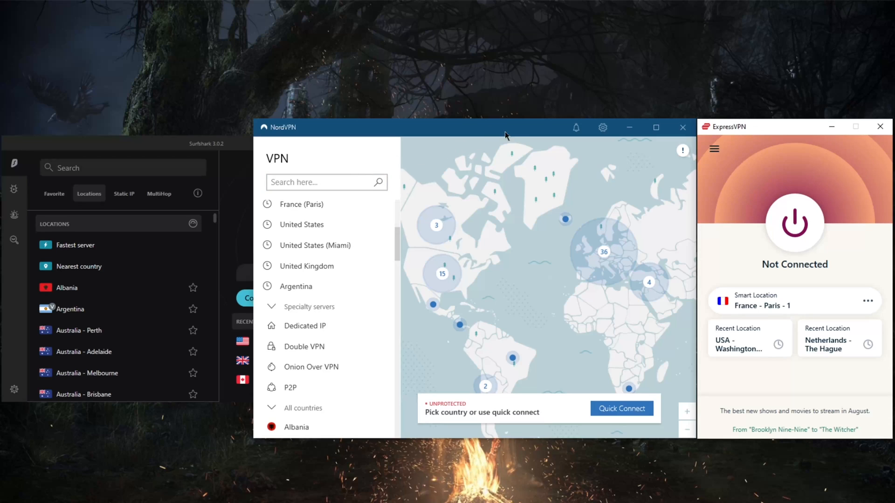
{"action": "mouse_move", "coordinate": [394, 353]}
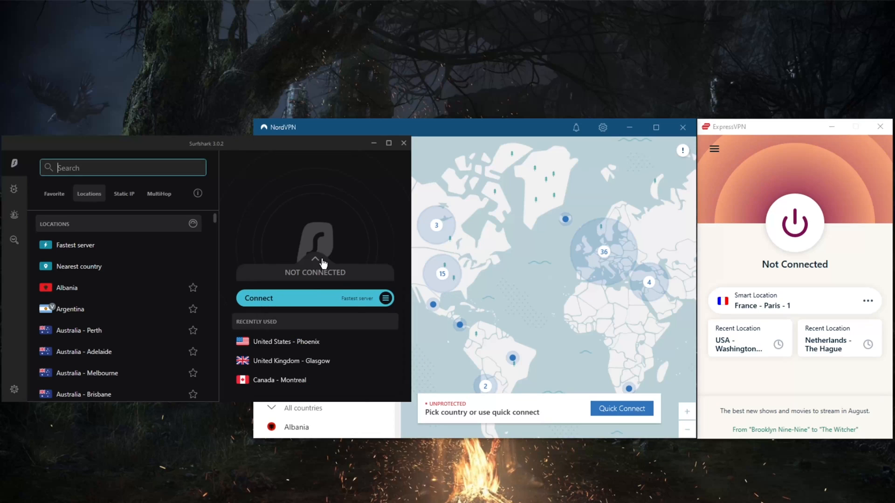
{"action": "mouse_move", "coordinate": [313, 366]}
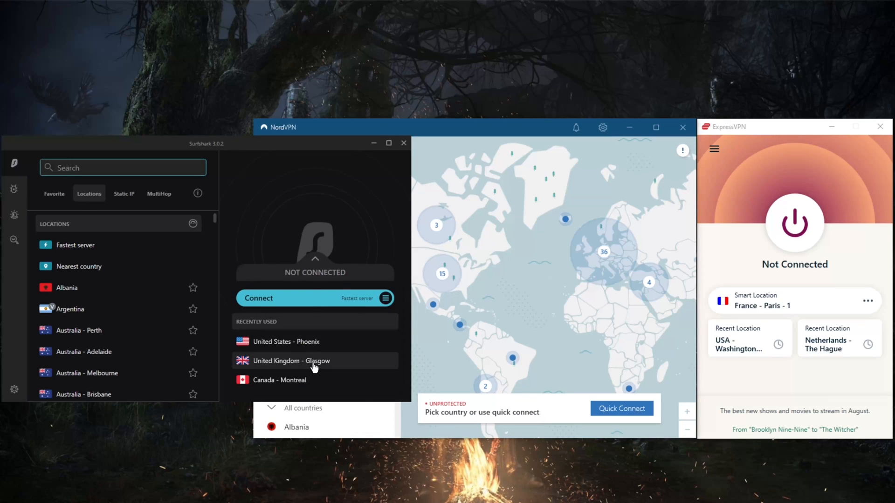
{"action": "mouse_move", "coordinate": [244, 407]}
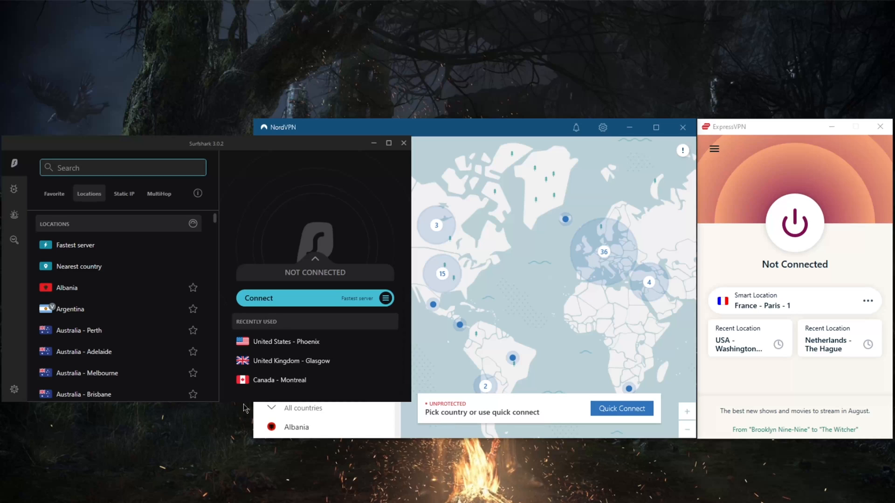
{"action": "mouse_move", "coordinate": [164, 221]}
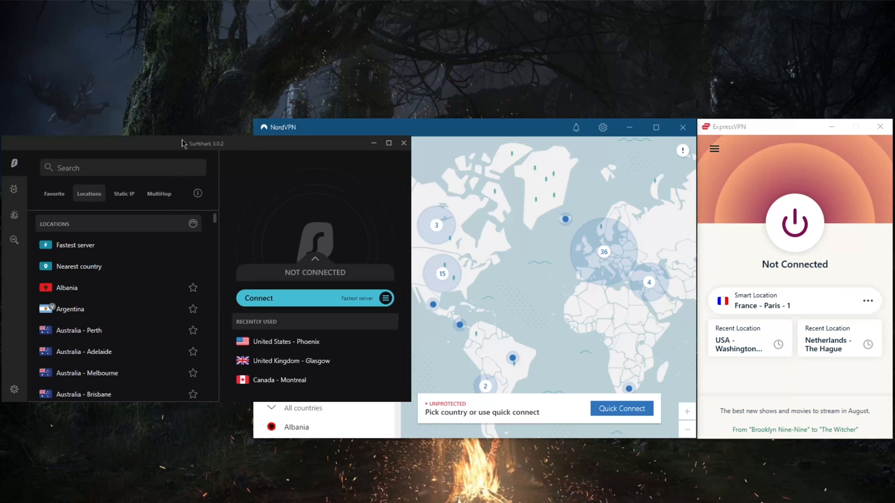
Step: Expand Surfshark's sidebar and view Connectivity settings: Kill Switch and Auto-connect off, CleanWeb on
{"action": "left_click", "coordinate": [13, 163]}
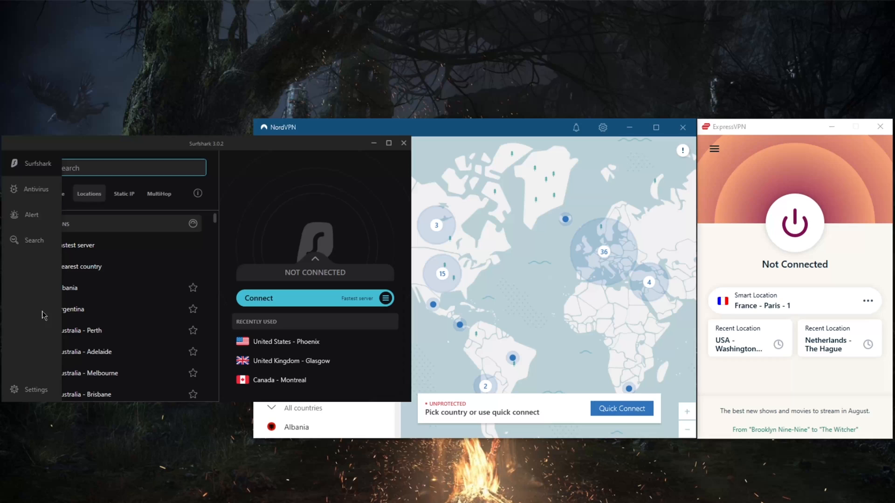
{"action": "left_click", "coordinate": [28, 390]}
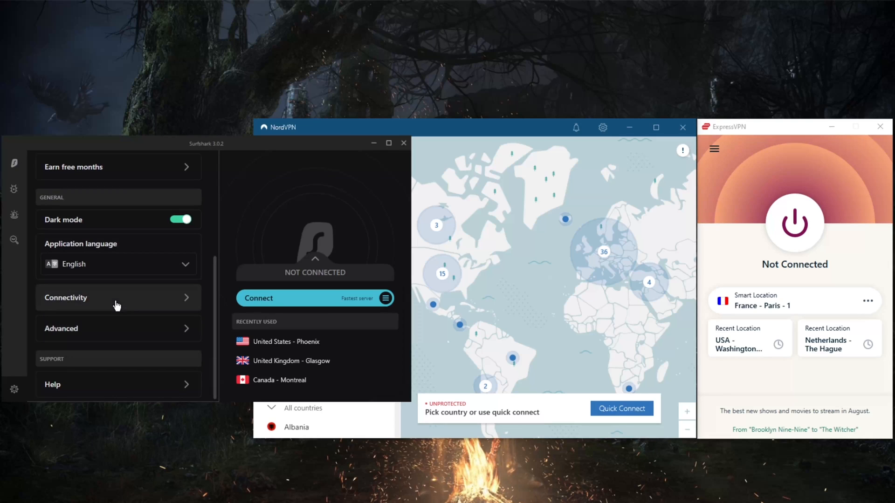
{"action": "left_click", "coordinate": [118, 297]}
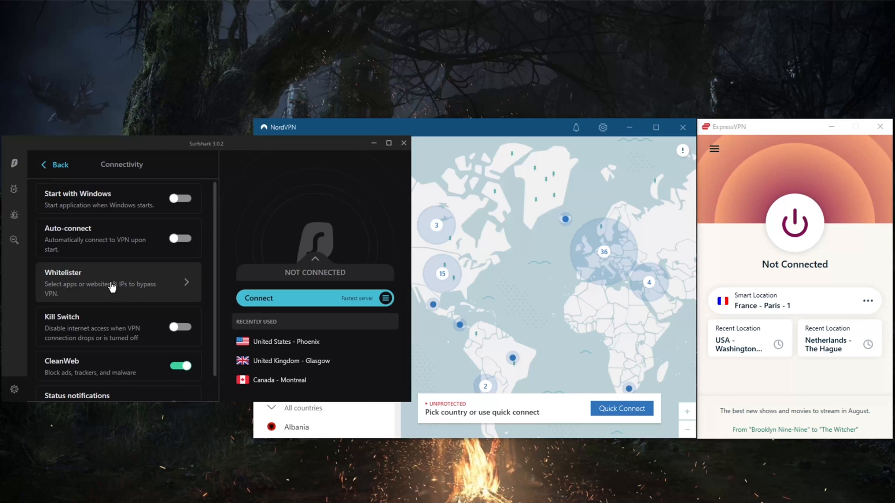
{"action": "mouse_move", "coordinate": [108, 361]}
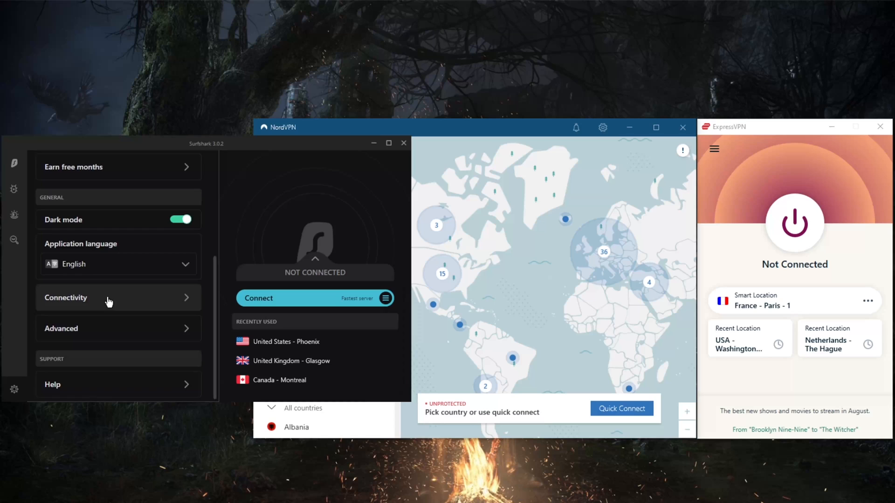
Step: Choose Shadowsocks as Surfshark's protocol in Advanced settings, raising the exposure warning
{"action": "left_click", "coordinate": [109, 297]}
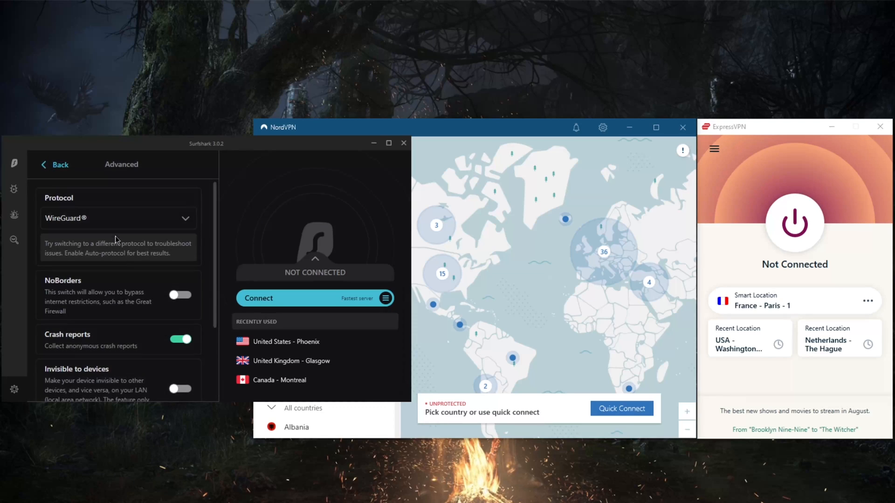
{"action": "left_click", "coordinate": [118, 218]}
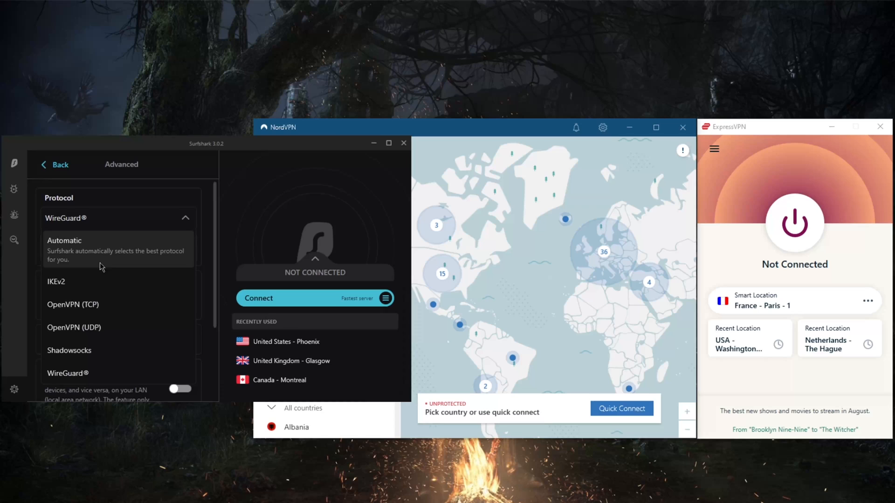
{"action": "mouse_move", "coordinate": [35, 368]}
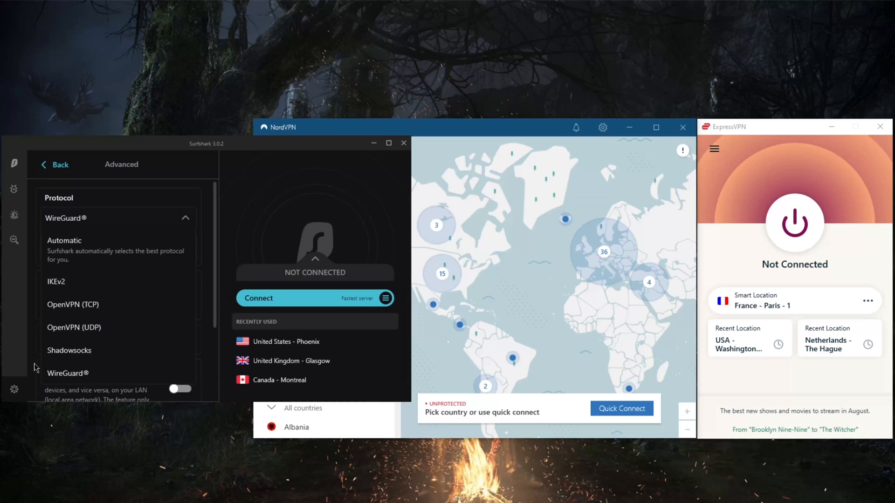
{"action": "mouse_move", "coordinate": [120, 351]}
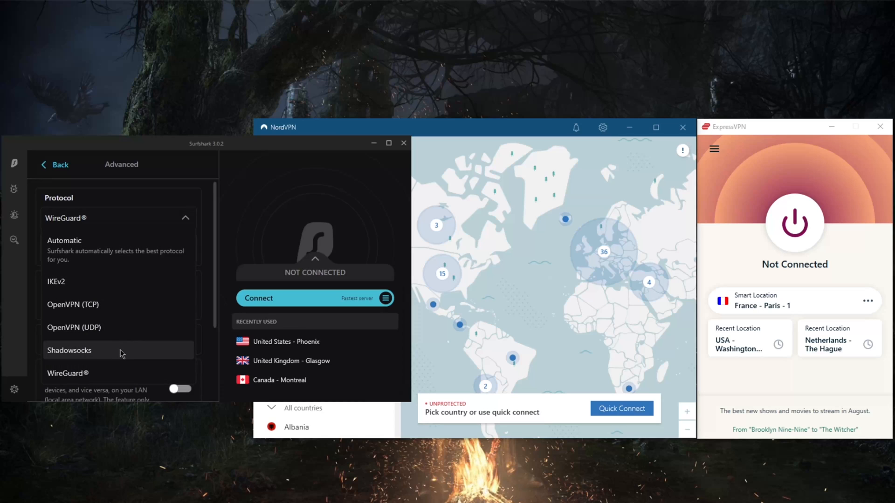
{"action": "left_click", "coordinate": [69, 351]}
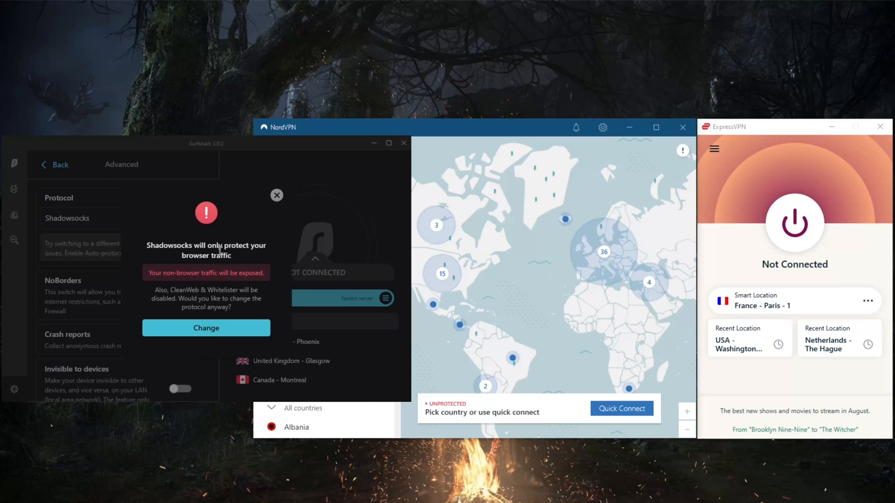
{"action": "mouse_move", "coordinate": [215, 279]}
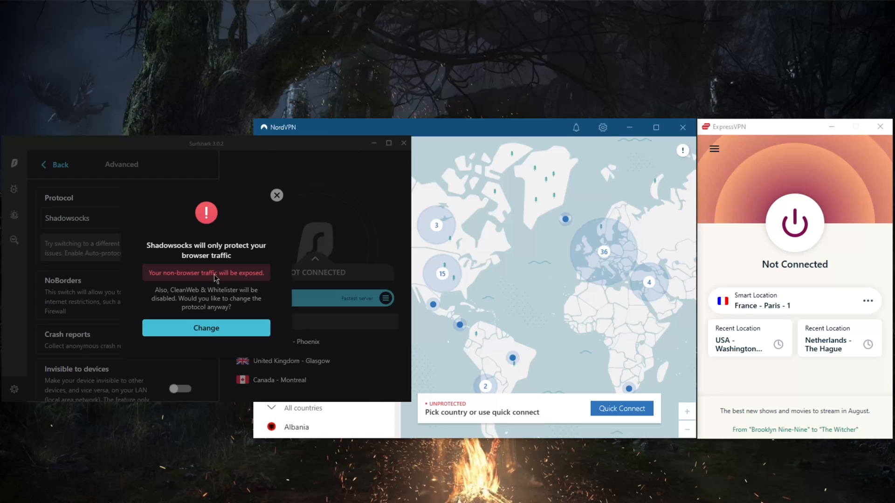
{"action": "mouse_move", "coordinate": [212, 295]}
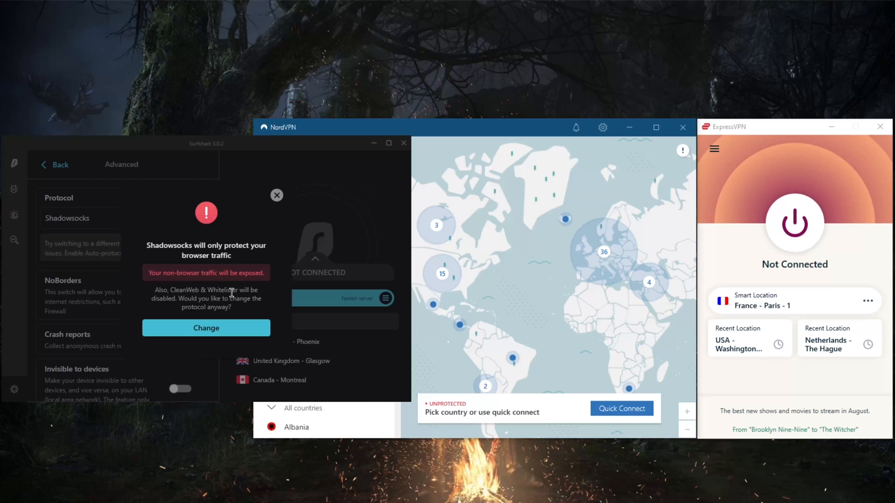
Step: Dismiss the Shadowsocks warning to keep WireGuard, then toggle NoBorders on and confirm turning it off
{"action": "left_click", "coordinate": [206, 327]}
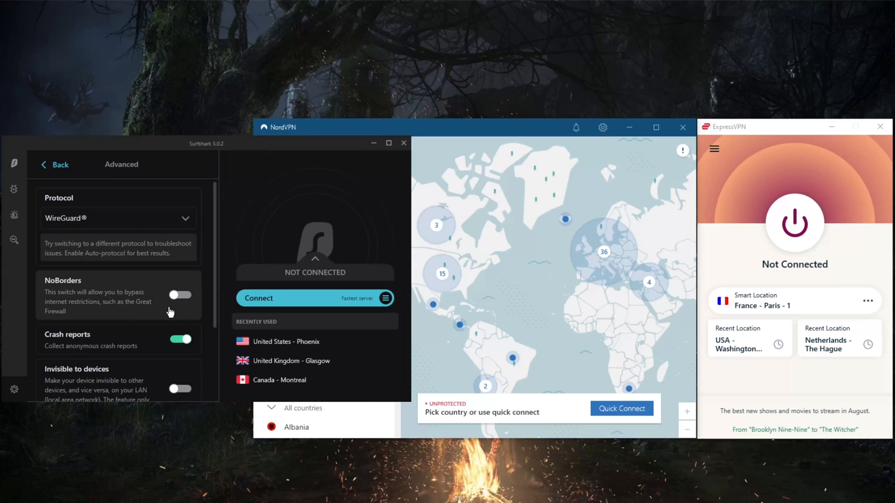
{"action": "left_click", "coordinate": [179, 295]}
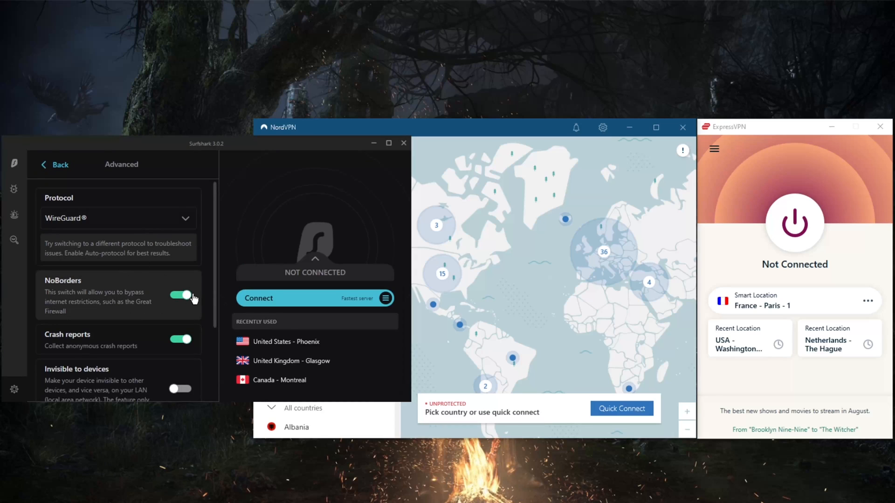
{"action": "left_click", "coordinate": [182, 296]}
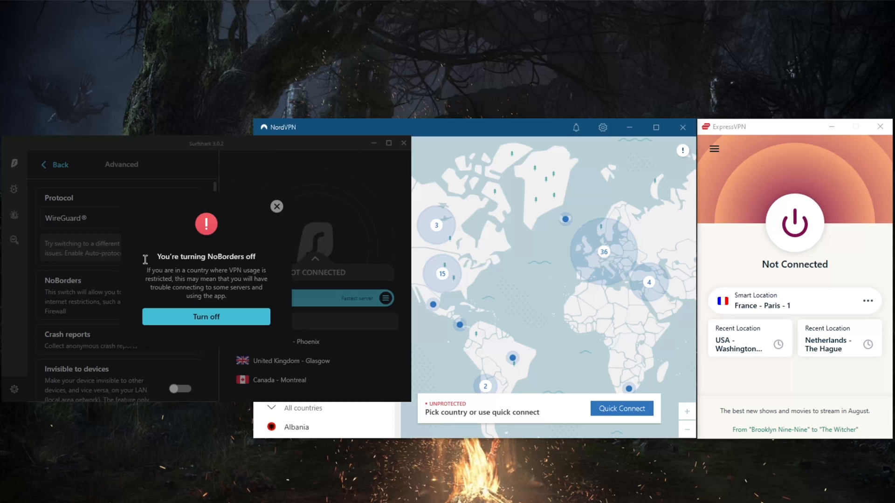
{"action": "mouse_move", "coordinate": [87, 272]}
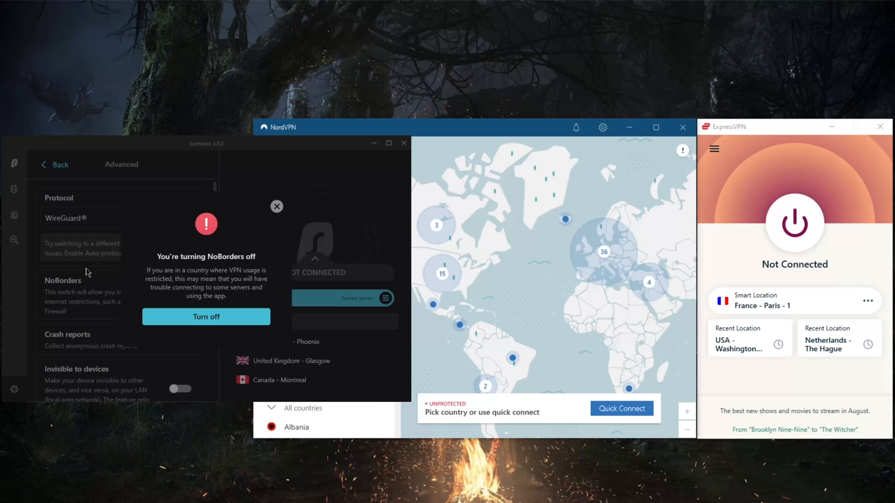
{"action": "mouse_move", "coordinate": [206, 316]}
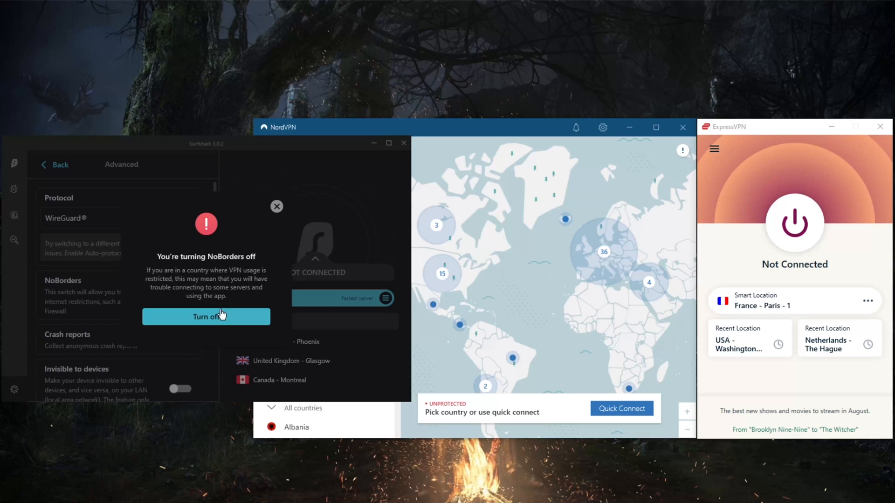
{"action": "left_click", "coordinate": [206, 317]}
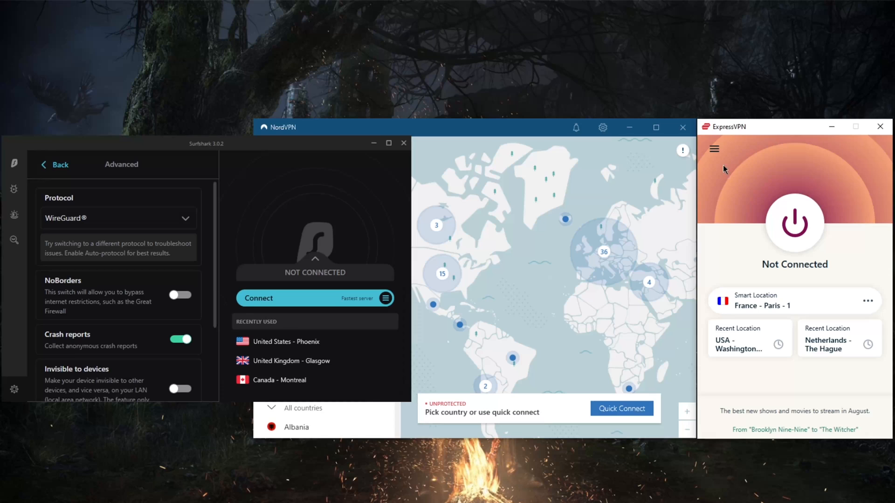
{"action": "mouse_move", "coordinate": [719, 144]}
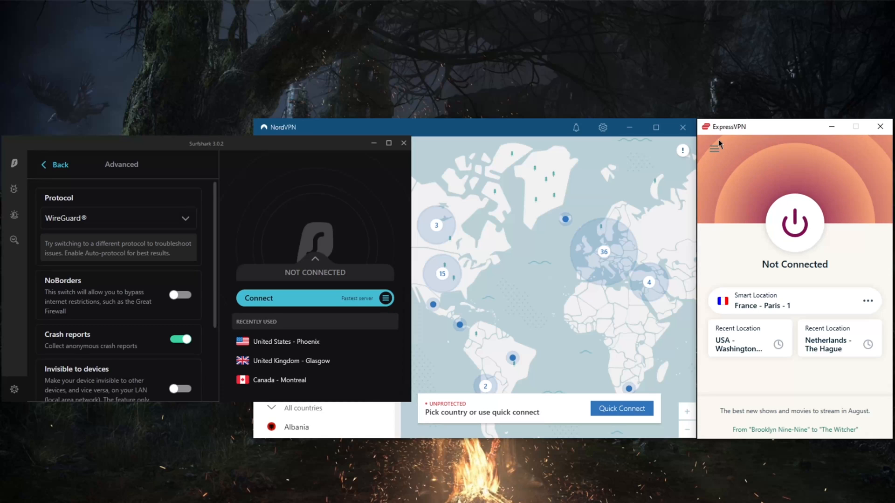
{"action": "mouse_move", "coordinate": [737, 130]}
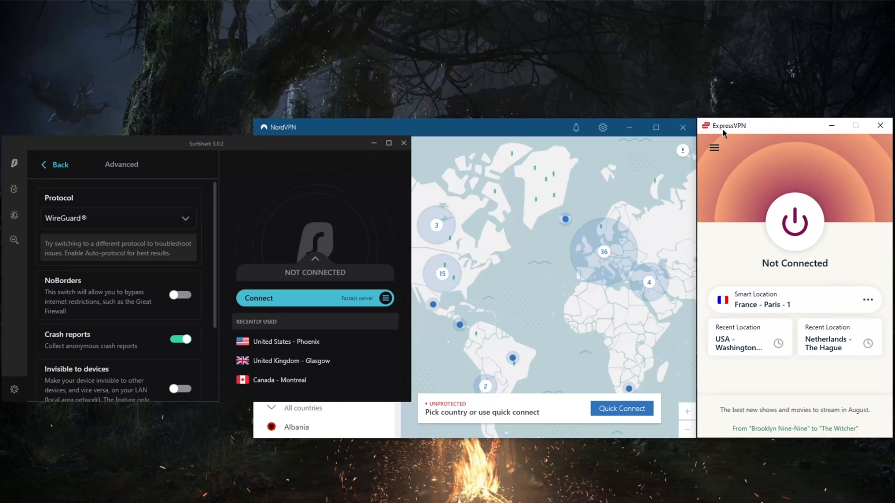
{"action": "mouse_move", "coordinate": [345, 185]}
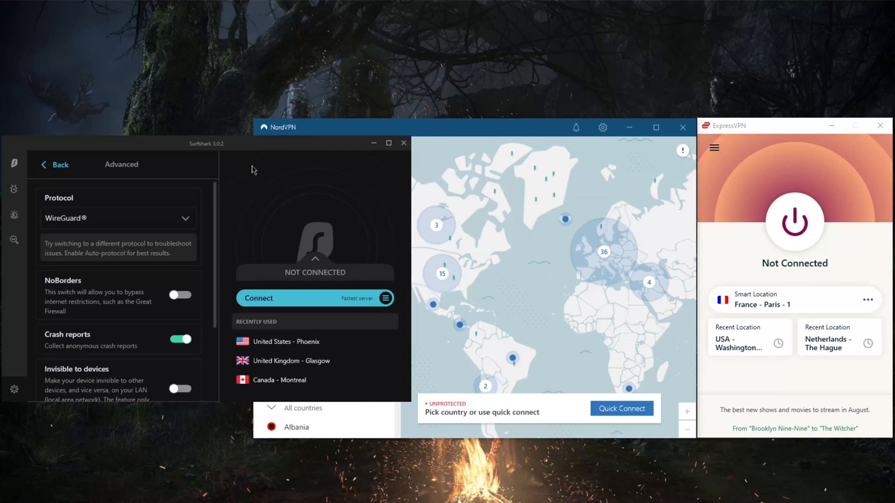
{"action": "left_click", "coordinate": [54, 165]}
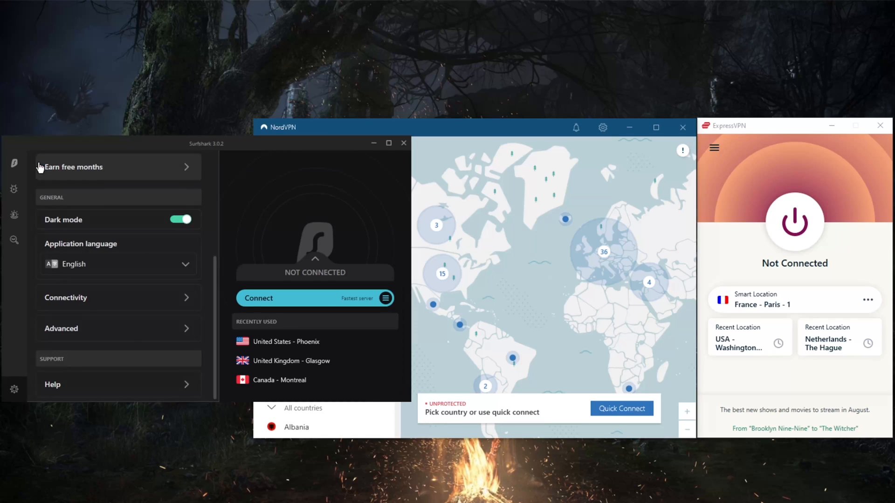
{"action": "left_click", "coordinate": [14, 164]}
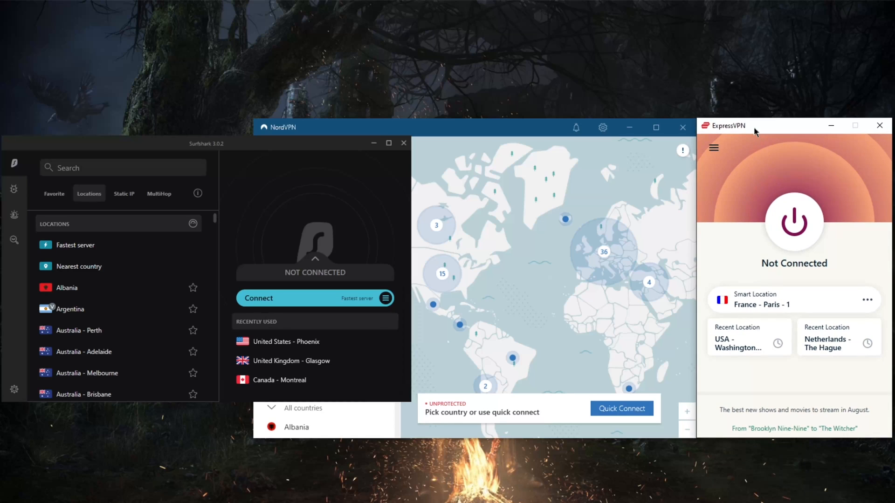
{"action": "mouse_move", "coordinate": [792, 181]}
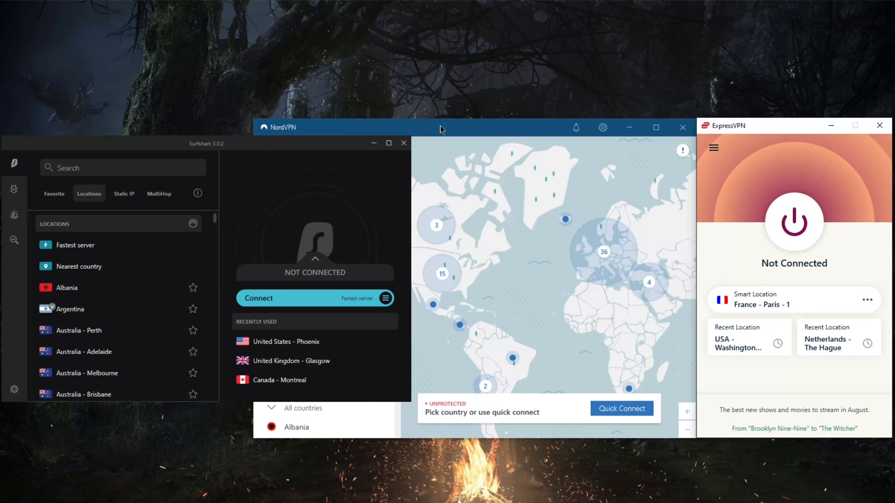
{"action": "left_click", "coordinate": [123, 167]}
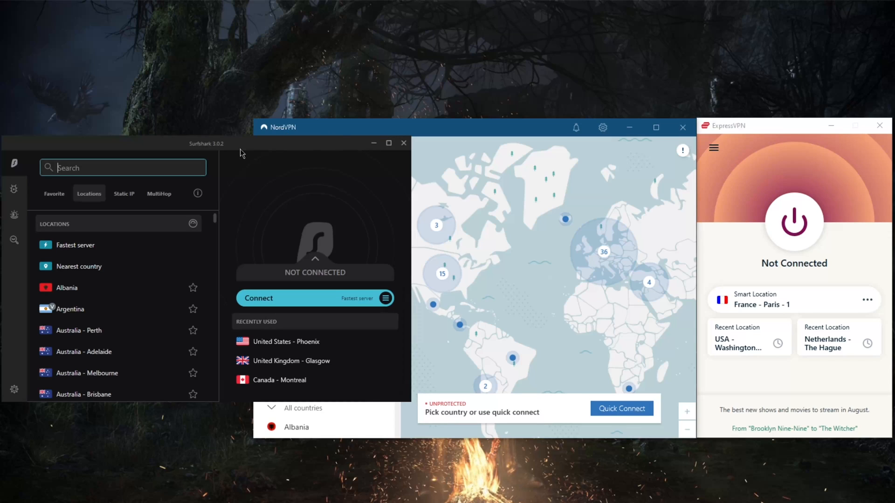
{"action": "mouse_move", "coordinate": [483, 227]}
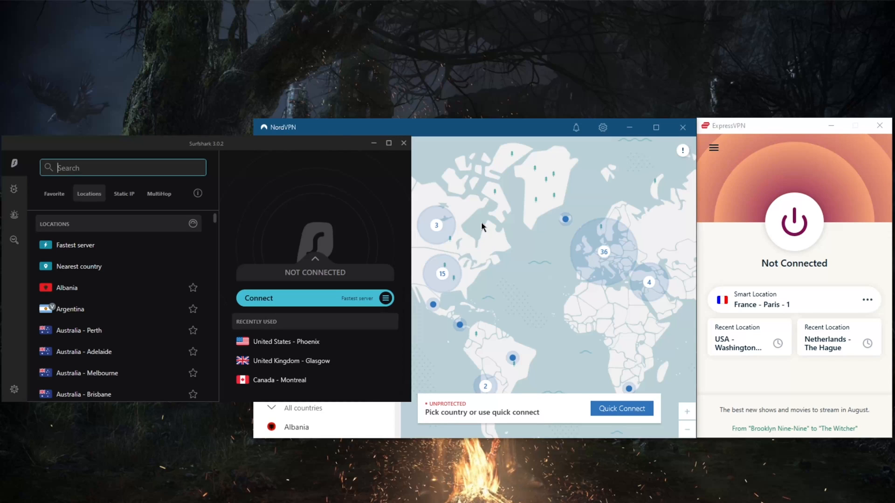
{"action": "mouse_move", "coordinate": [524, 245]}
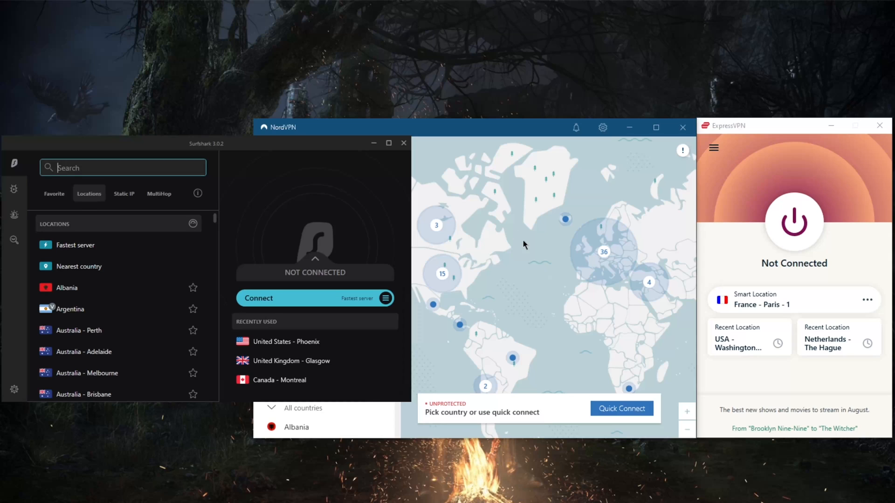
{"action": "mouse_move", "coordinate": [540, 271]}
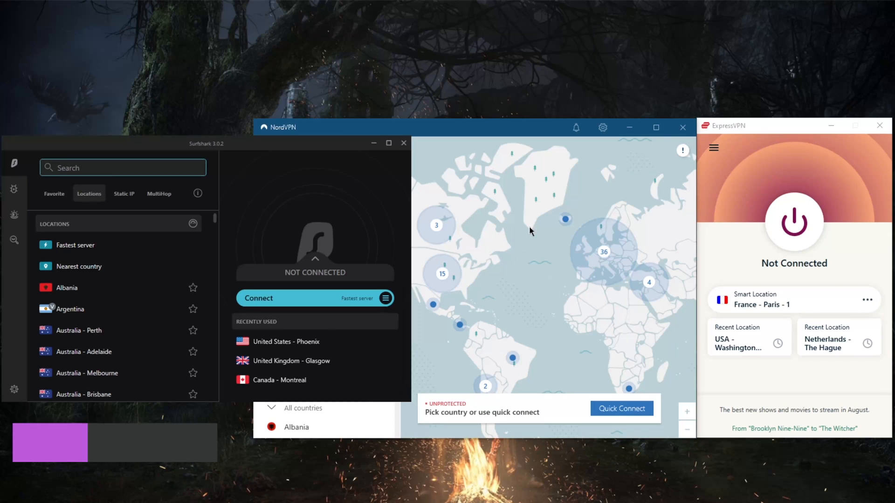
{"action": "mouse_move", "coordinate": [578, 201]}
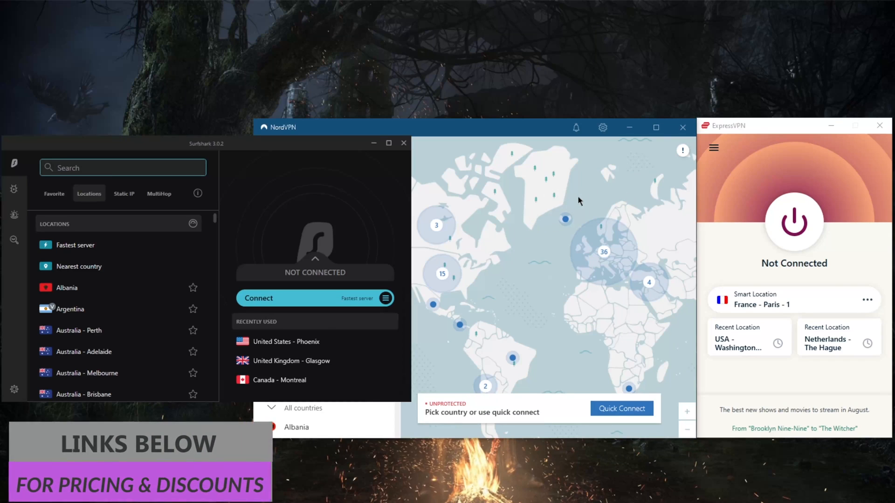
{"action": "mouse_move", "coordinate": [462, 165]}
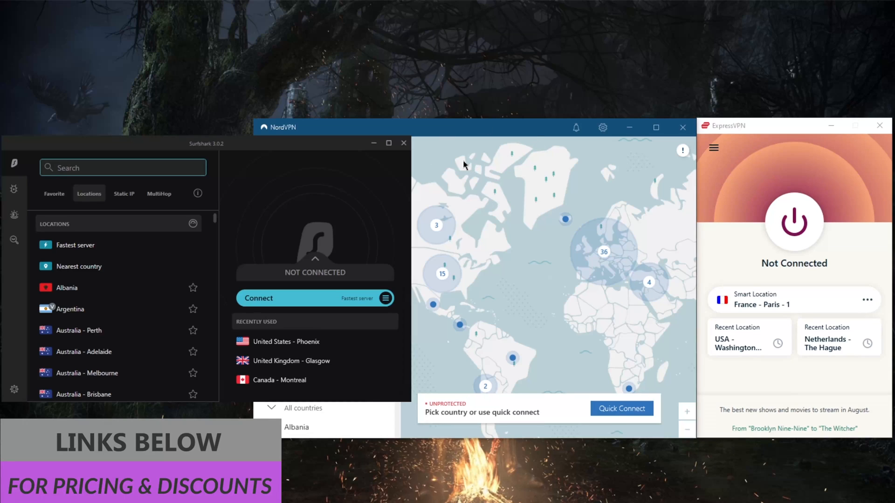
{"action": "mouse_move", "coordinate": [446, 265]}
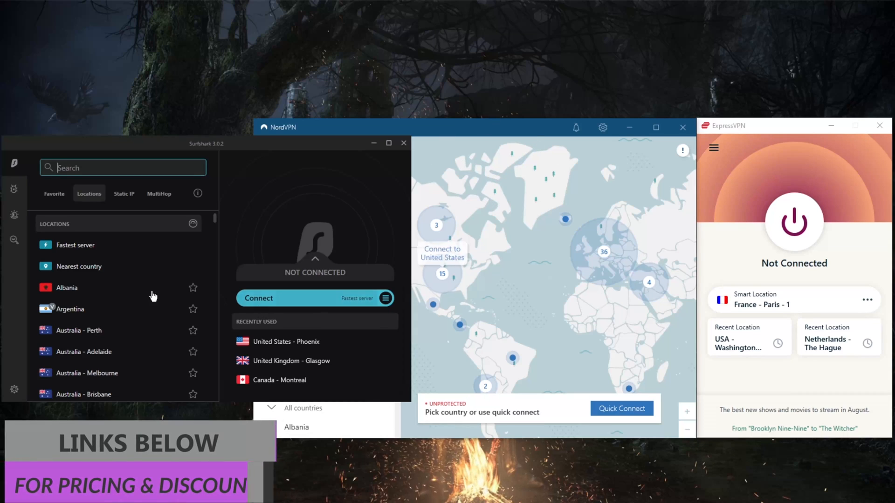
{"action": "mouse_move", "coordinate": [513, 257]}
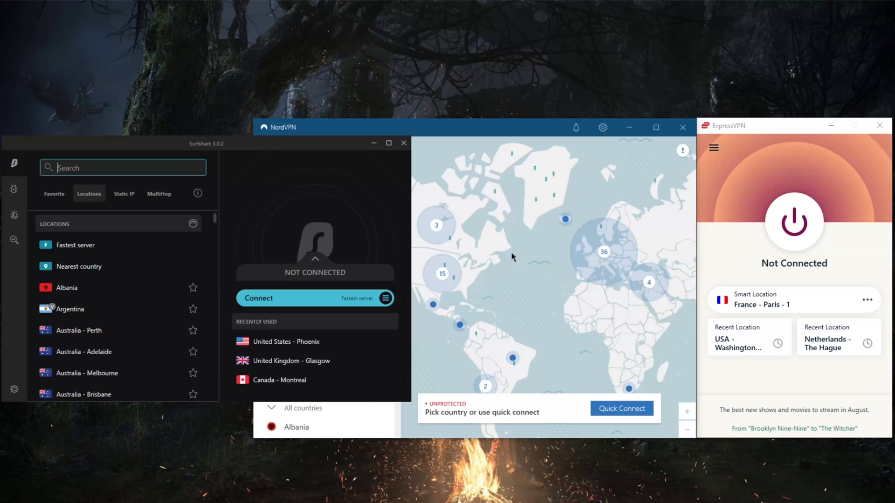
{"action": "mouse_move", "coordinate": [477, 167]}
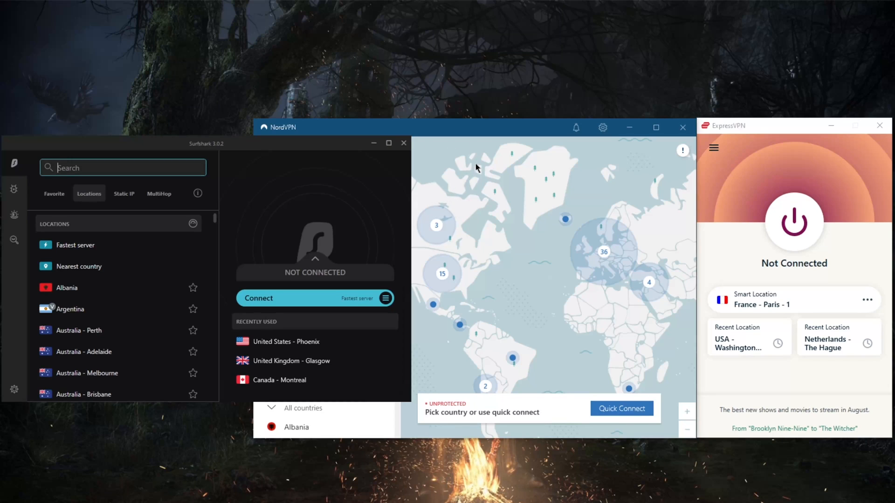
{"action": "mouse_move", "coordinate": [485, 260]}
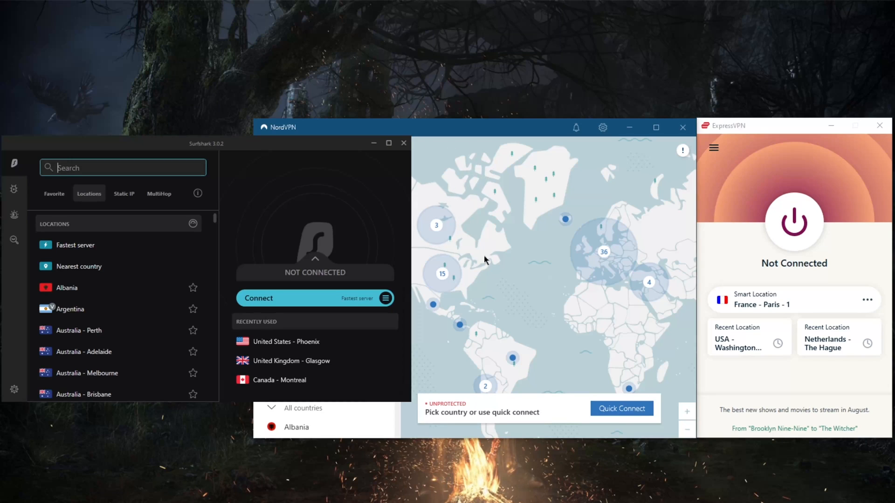
{"action": "mouse_move", "coordinate": [511, 263]}
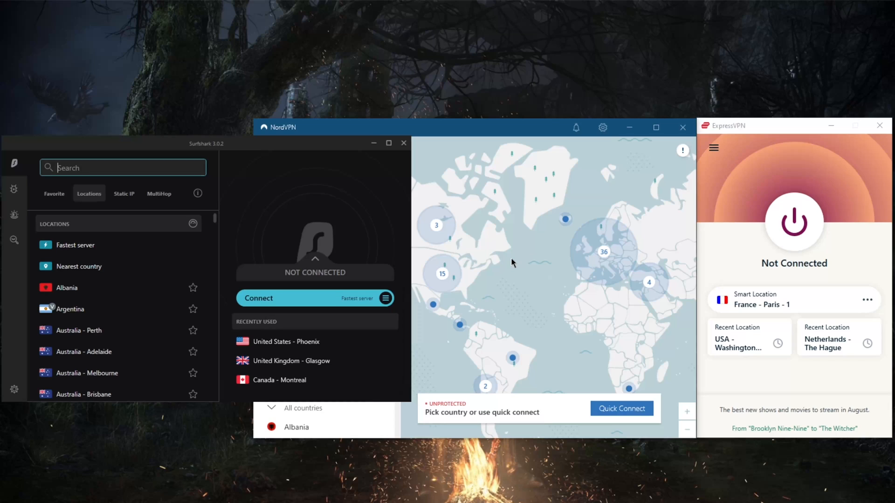
{"action": "mouse_move", "coordinate": [530, 251]}
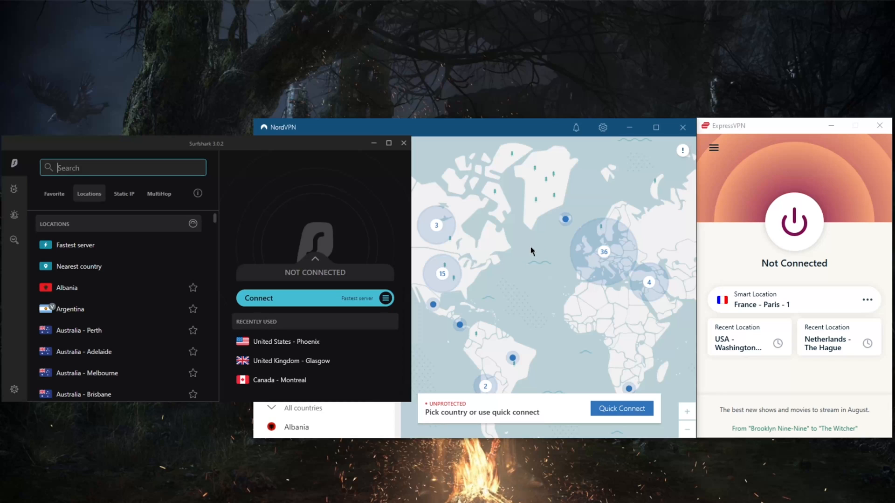
{"action": "mouse_move", "coordinate": [591, 170]}
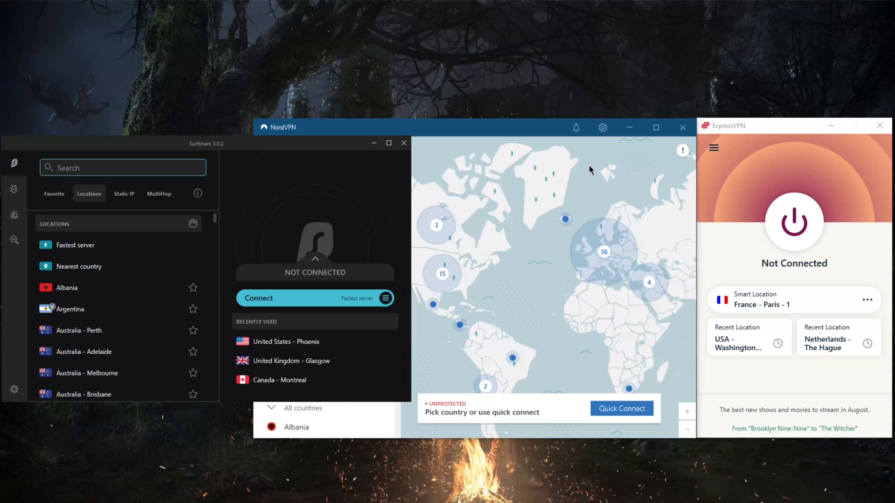
{"action": "mouse_move", "coordinate": [454, 153]}
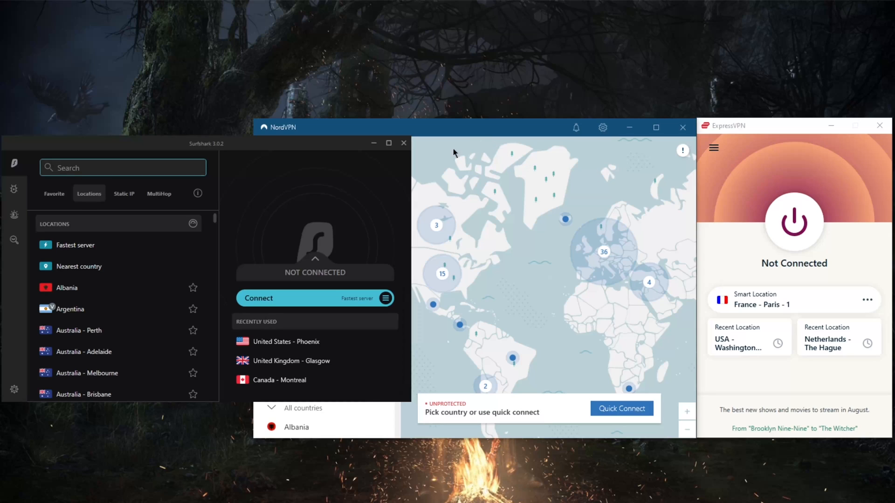
{"action": "mouse_move", "coordinate": [454, 153]}
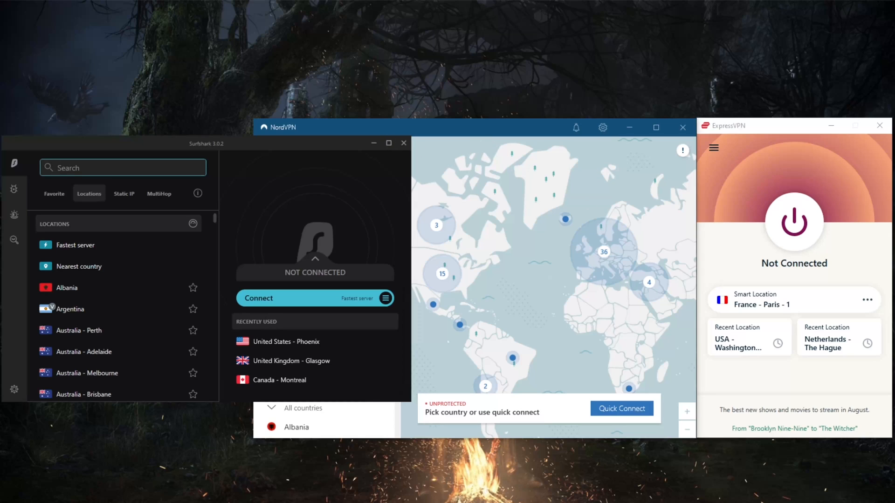